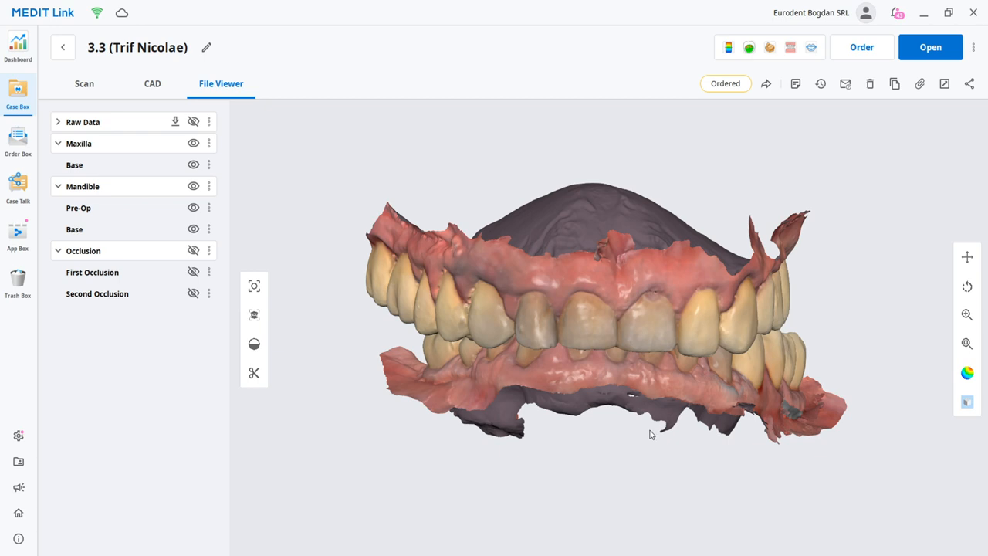
mouse_move(532, 355)
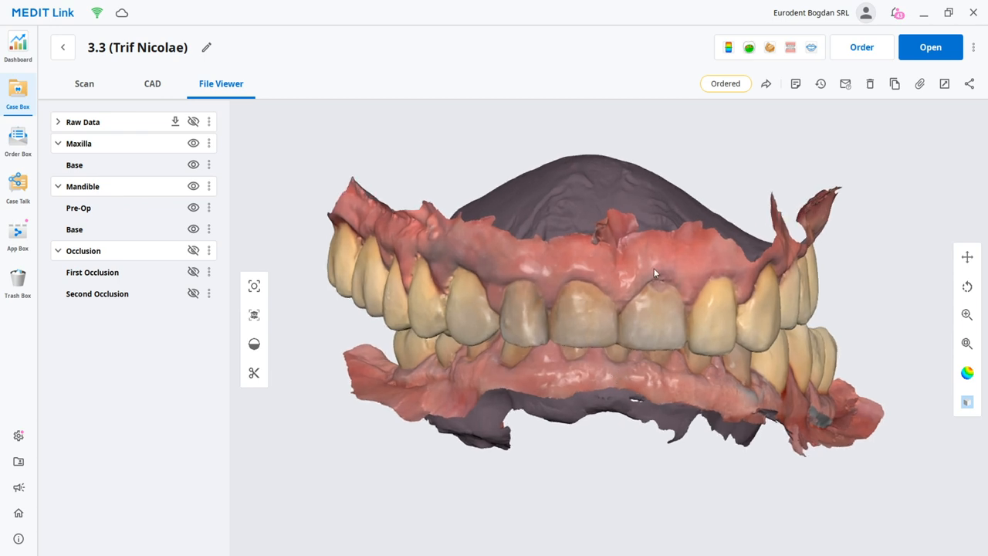
mouse_move(770, 47)
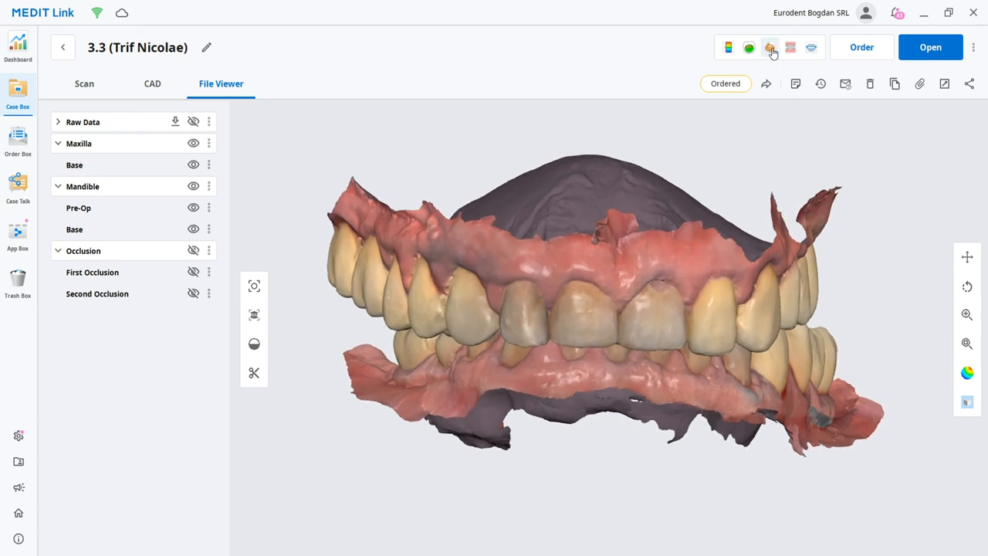
mouse_move(767, 47)
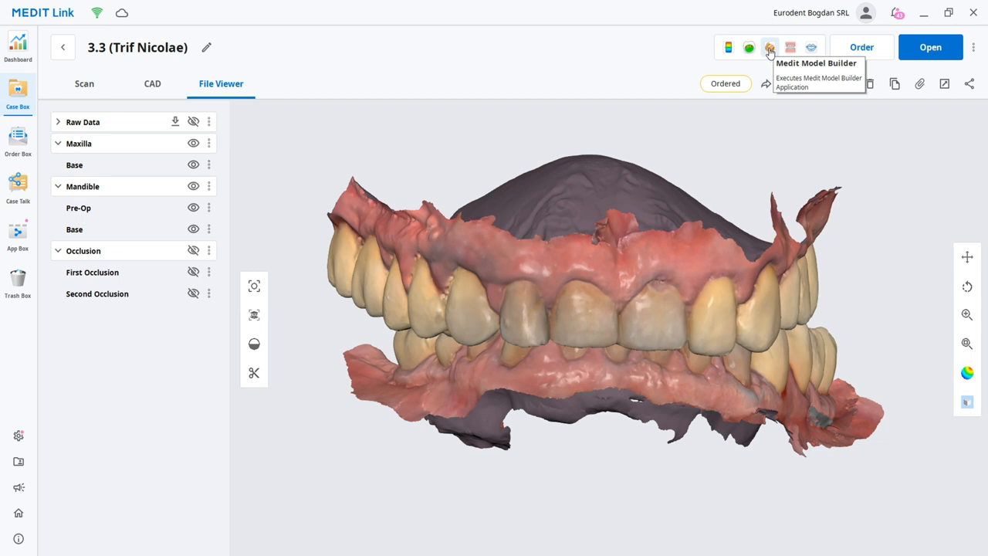
mouse_move(543, 270)
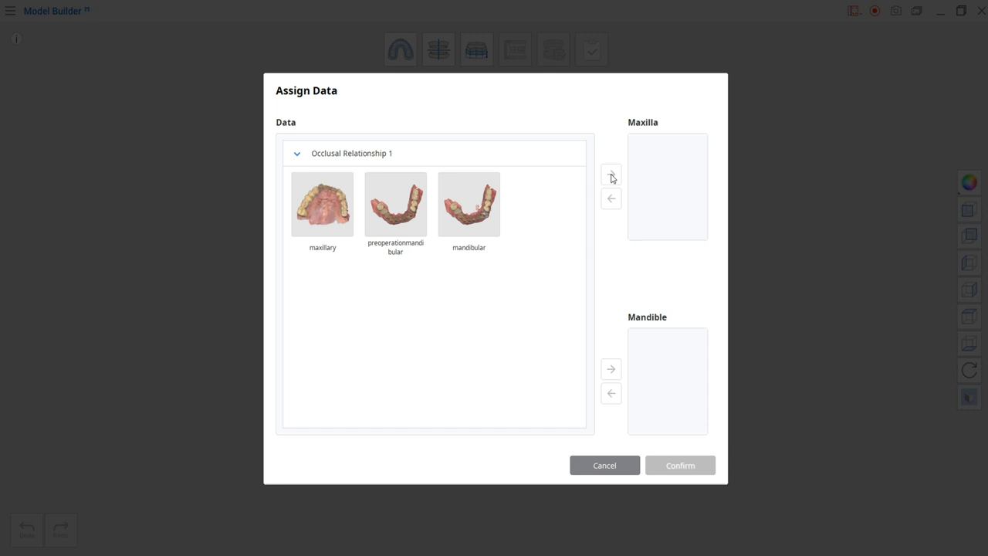
mouse_move(396, 304)
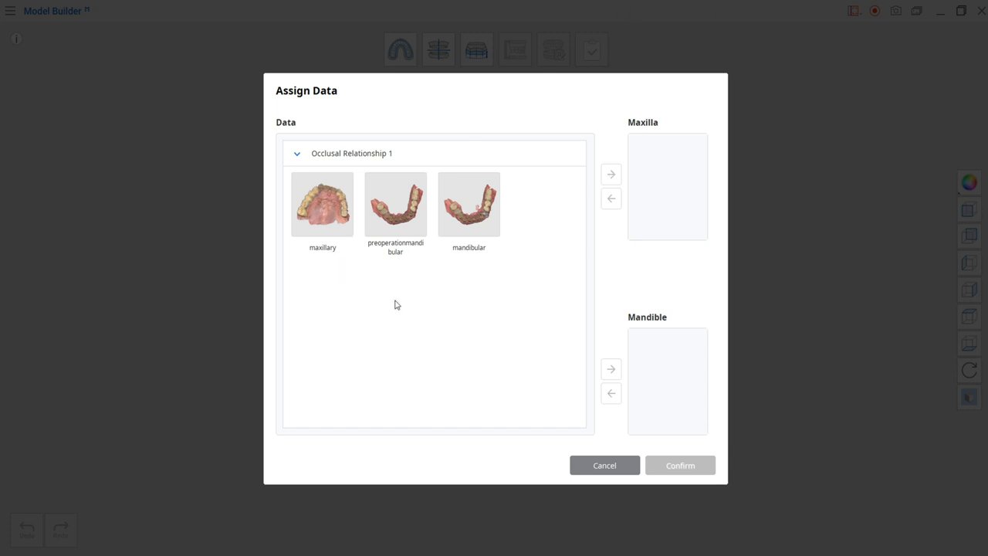
mouse_move(458, 313)
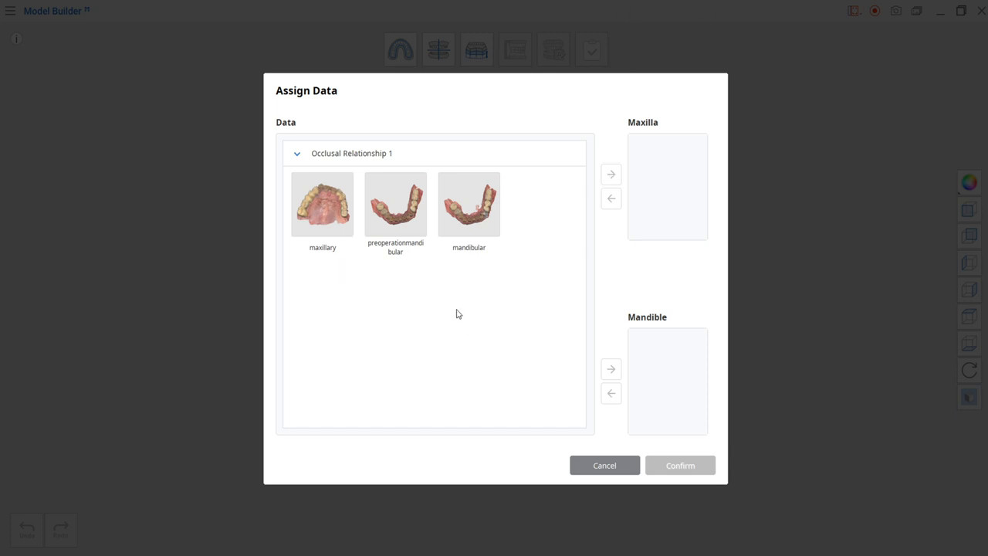
mouse_move(431, 327)
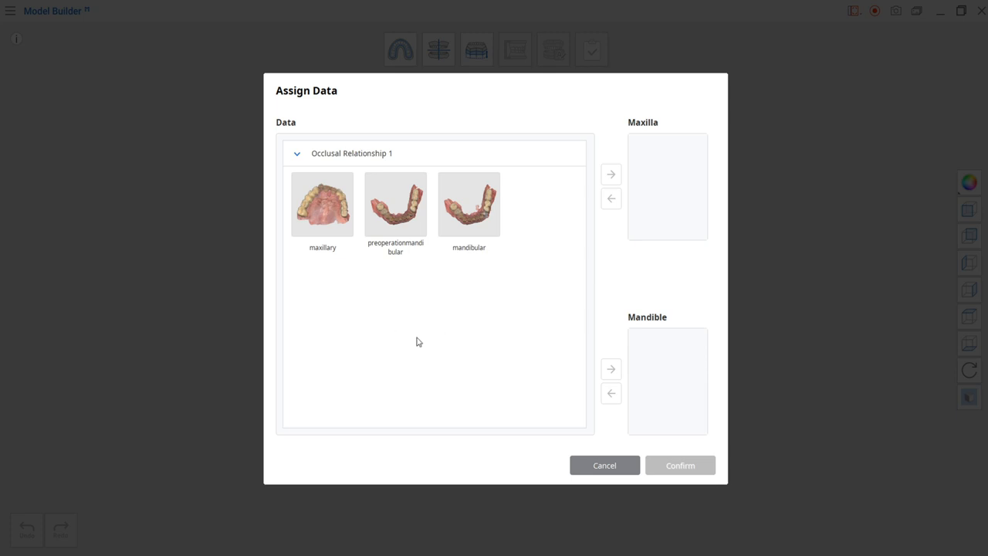
mouse_move(555, 292)
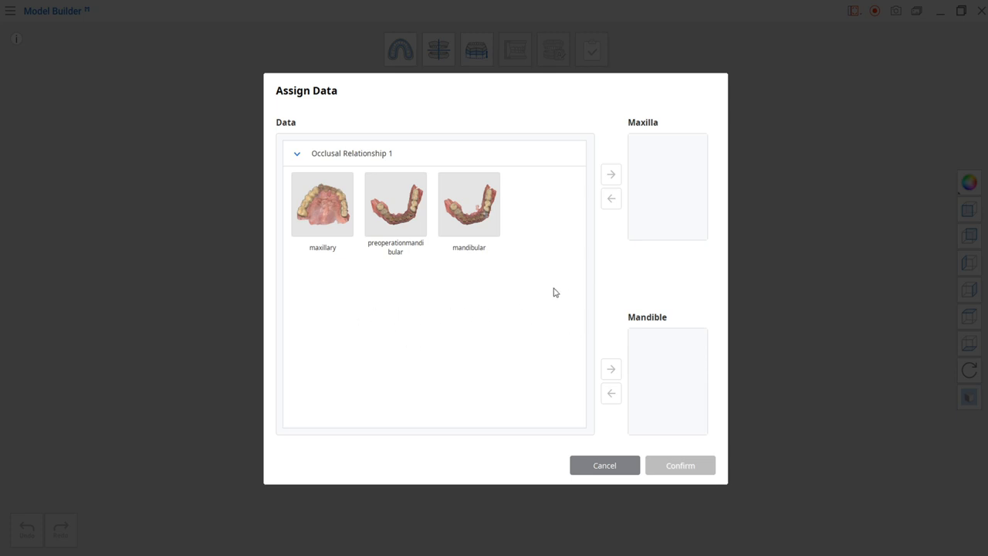
mouse_move(412, 365)
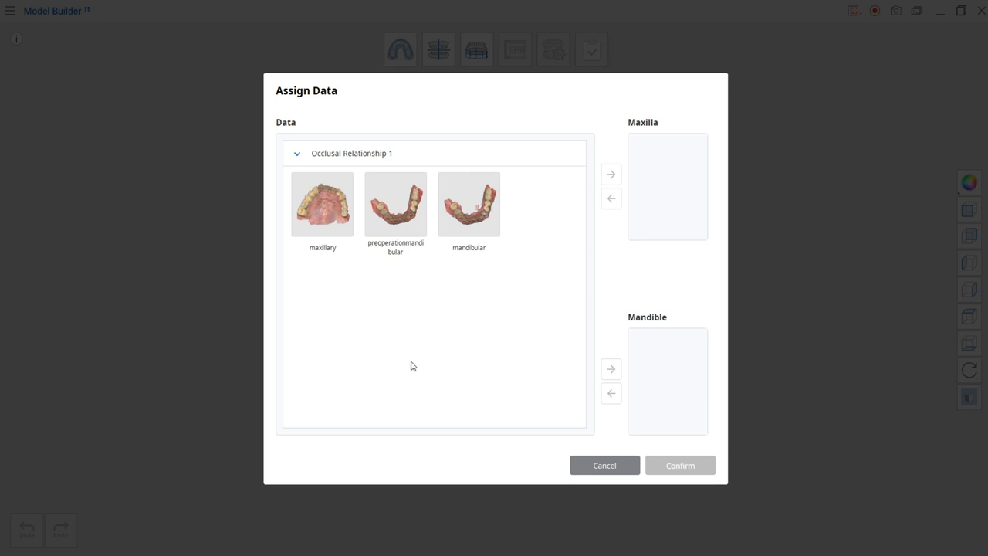
- Assign the maxillary scan to Maxilla and the mandibular scan to Mandible, then confirm
left_click(322, 204)
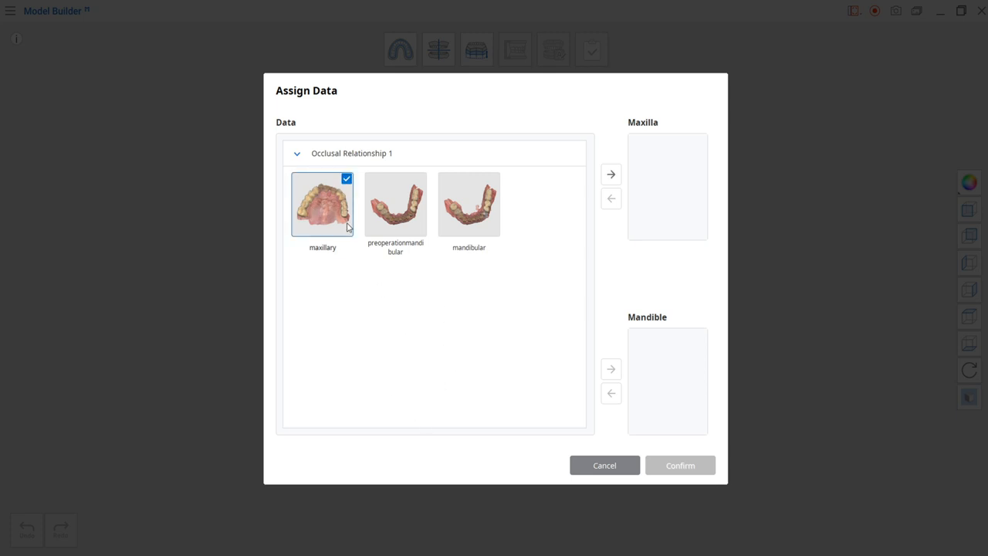
mouse_move(588, 169)
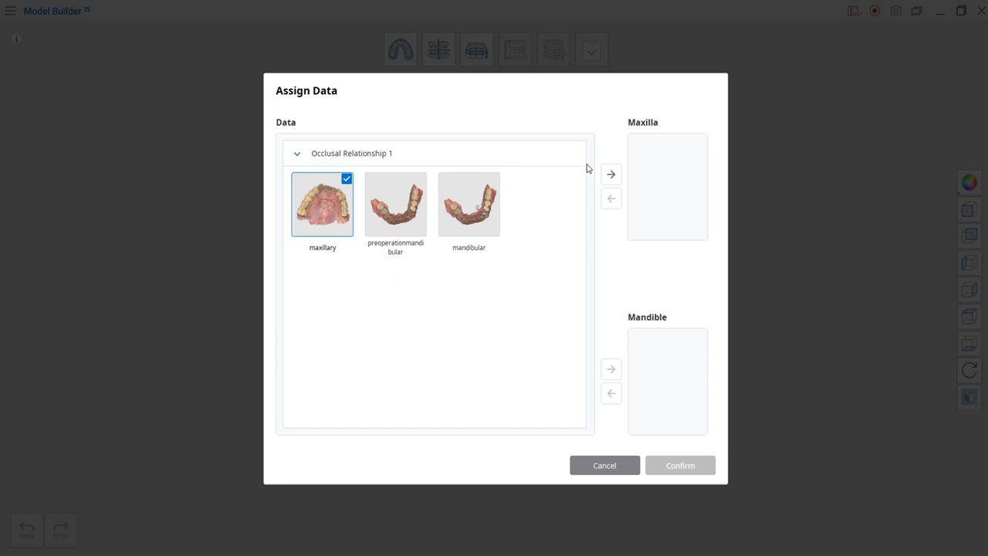
left_click(610, 173)
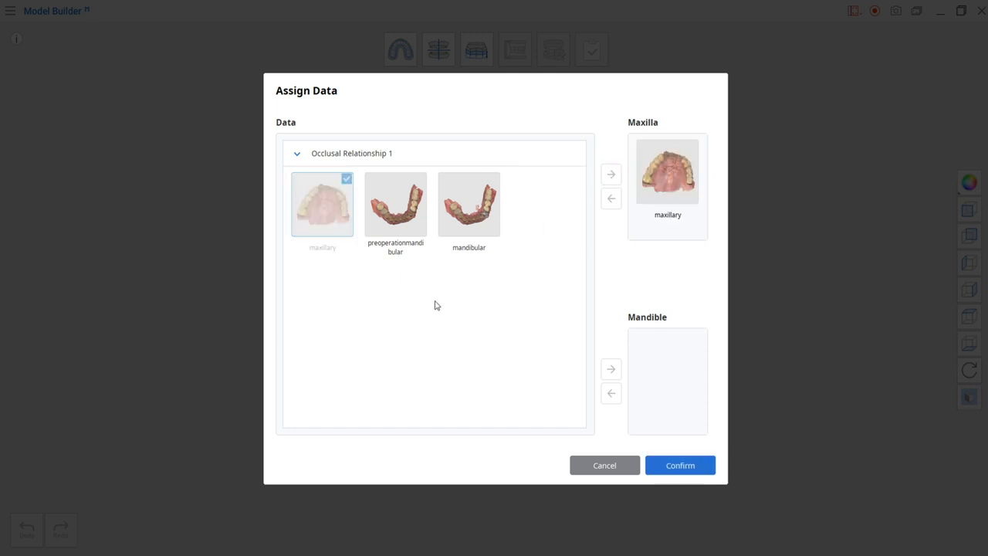
mouse_move(425, 304)
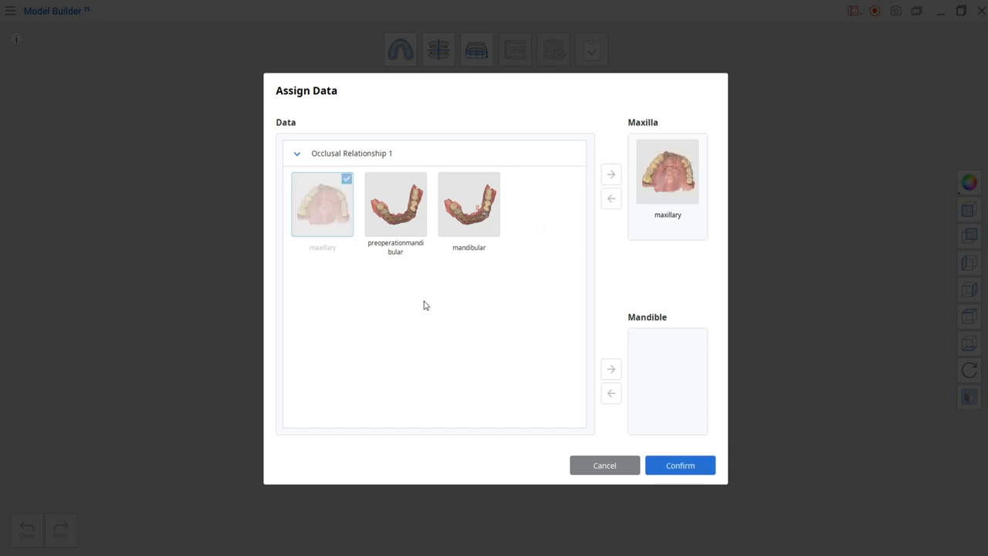
mouse_move(354, 309)
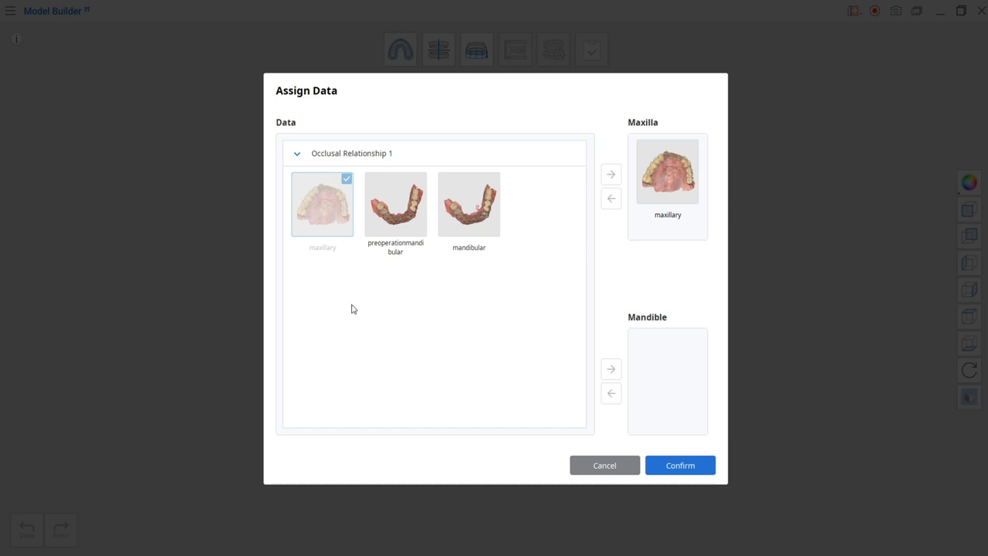
mouse_move(434, 350)
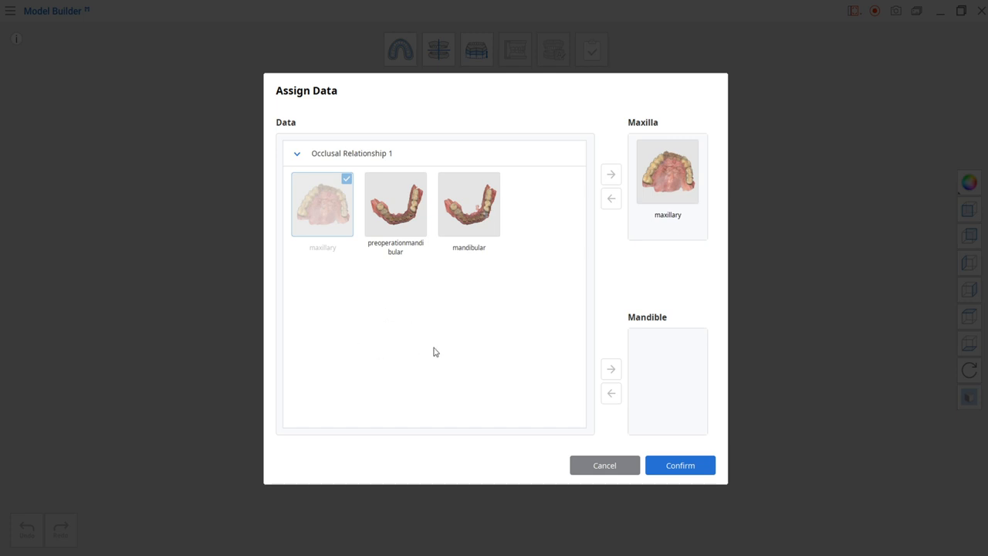
mouse_move(468, 358)
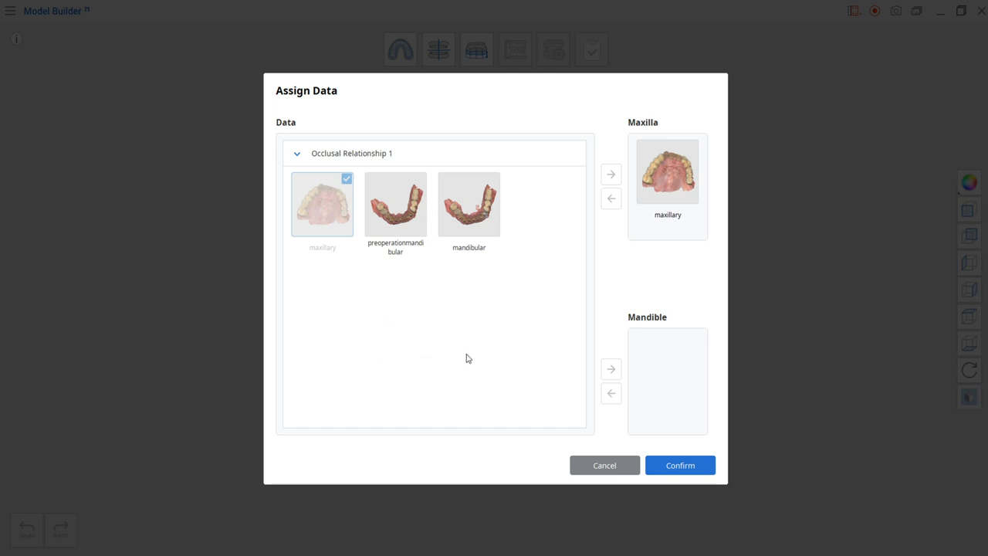
left_click(469, 204)
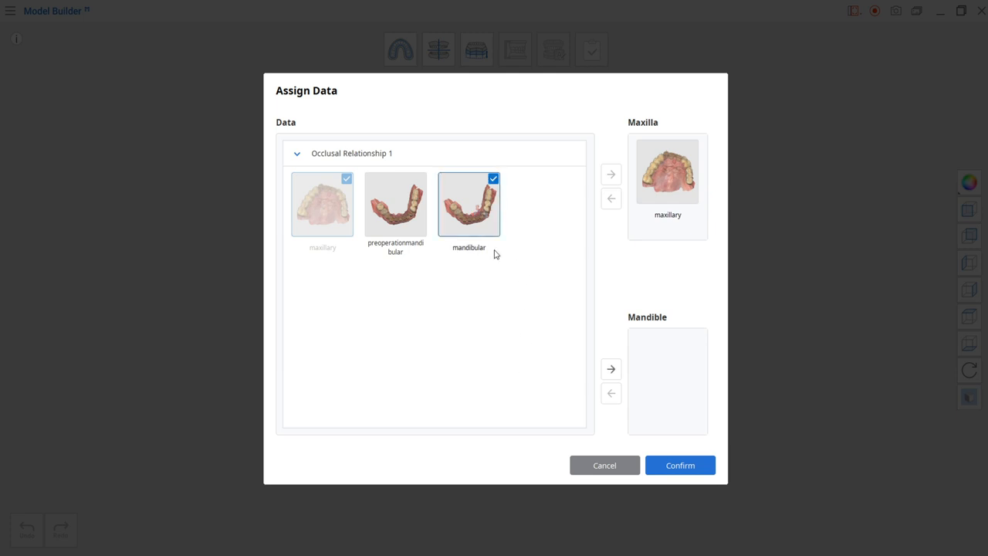
left_click(610, 369)
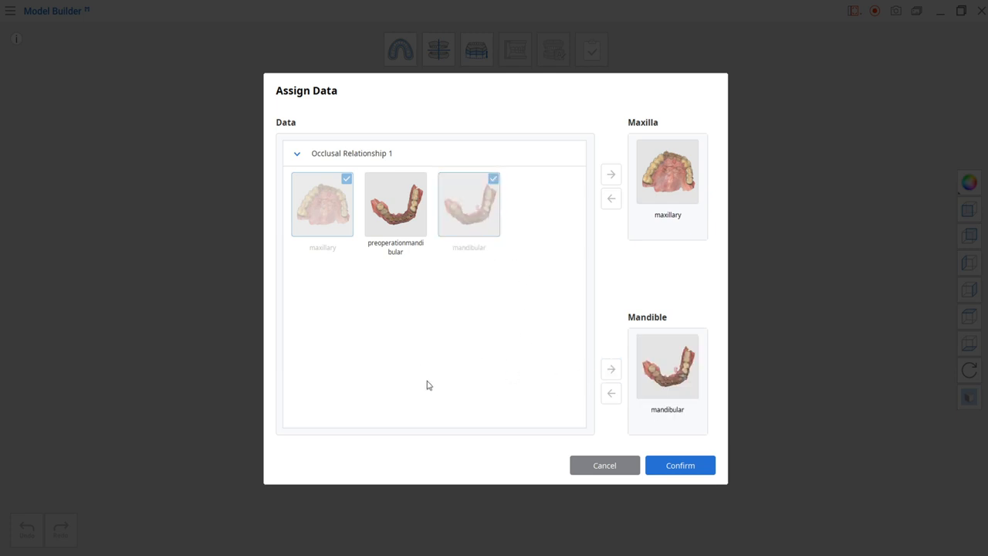
left_click(680, 465)
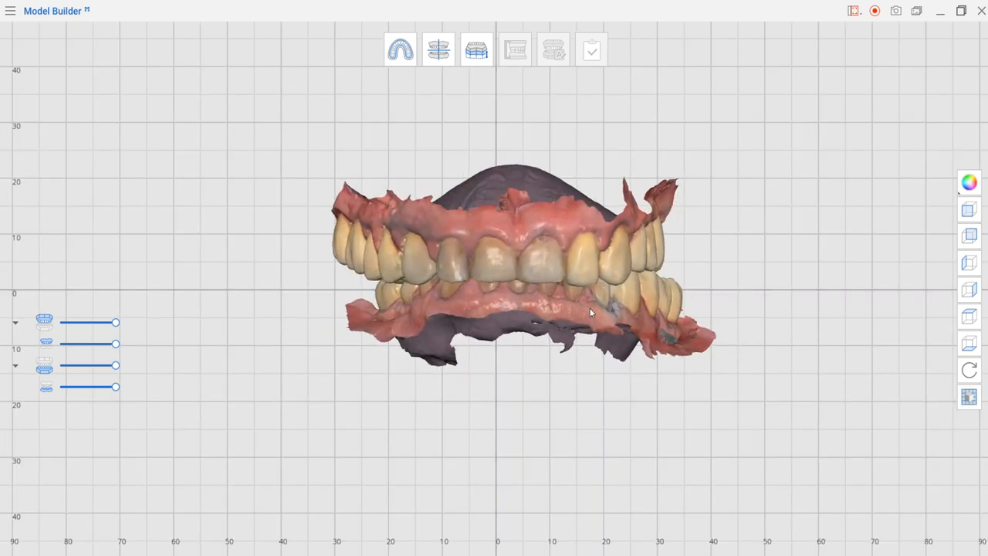
mouse_move(368, 162)
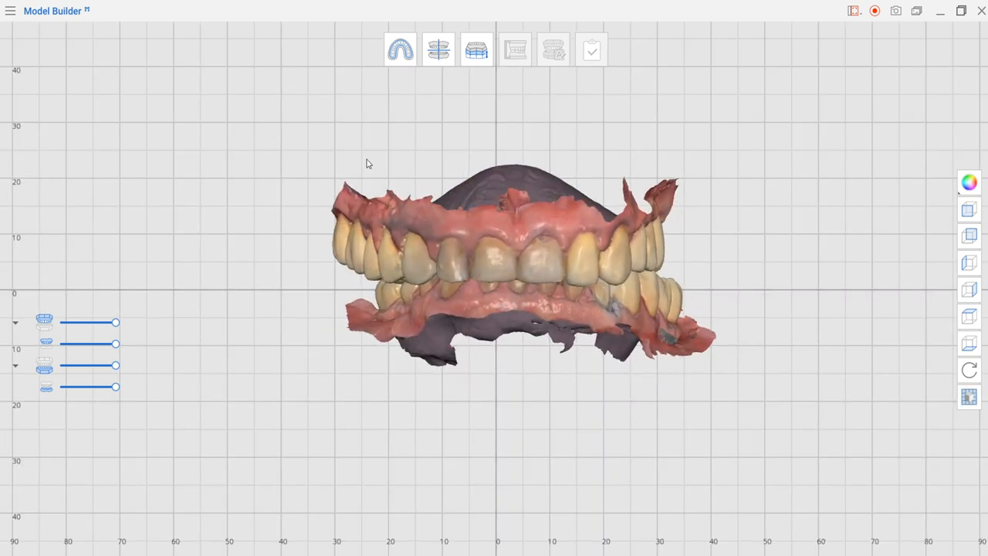
- Enter the arch trimming stage from the top workflow toolbar
left_click(398, 49)
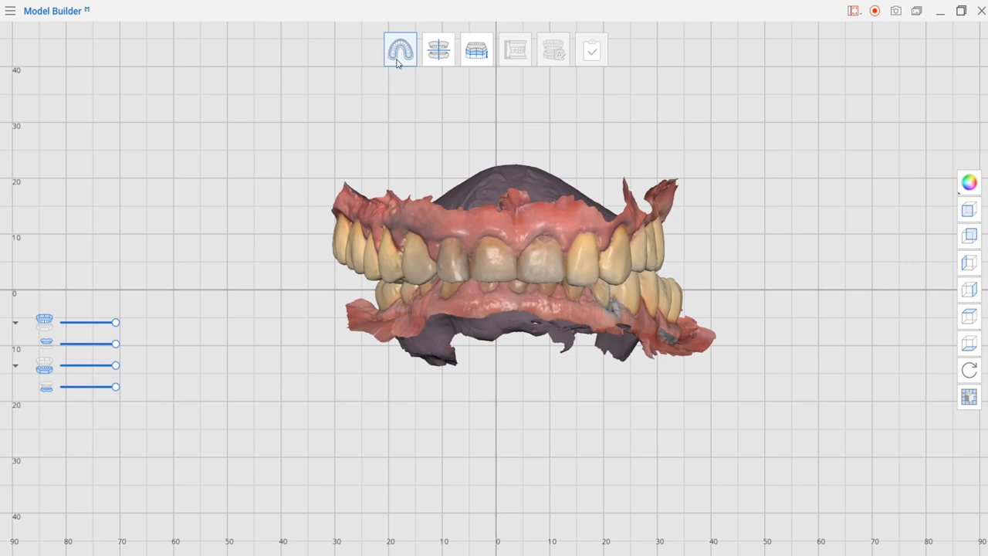
left_click(398, 49)
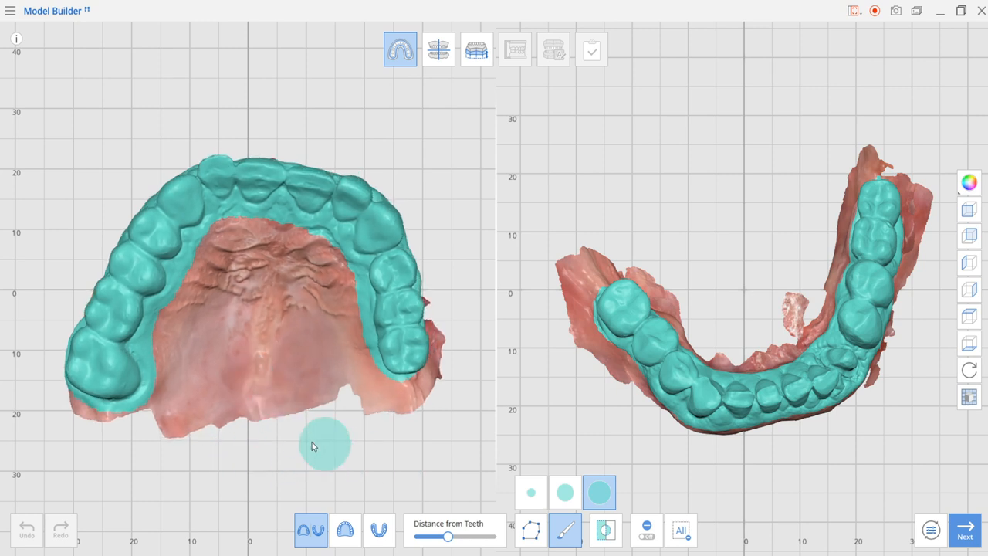
- Adjust the Distance from Teeth slider for the marked margin, then show only the upper arch
left_click(346, 532)
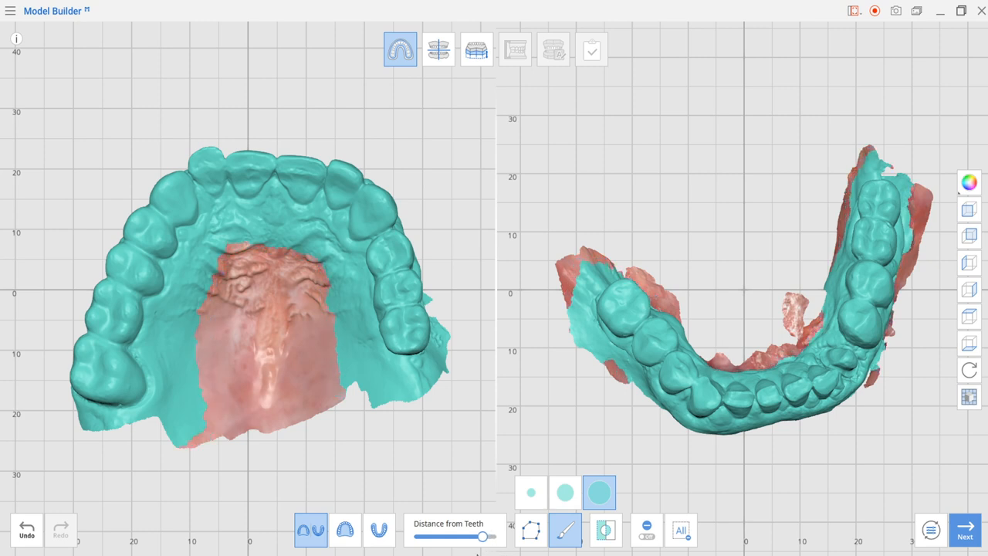
left_click_drag(481, 536, 454, 536)
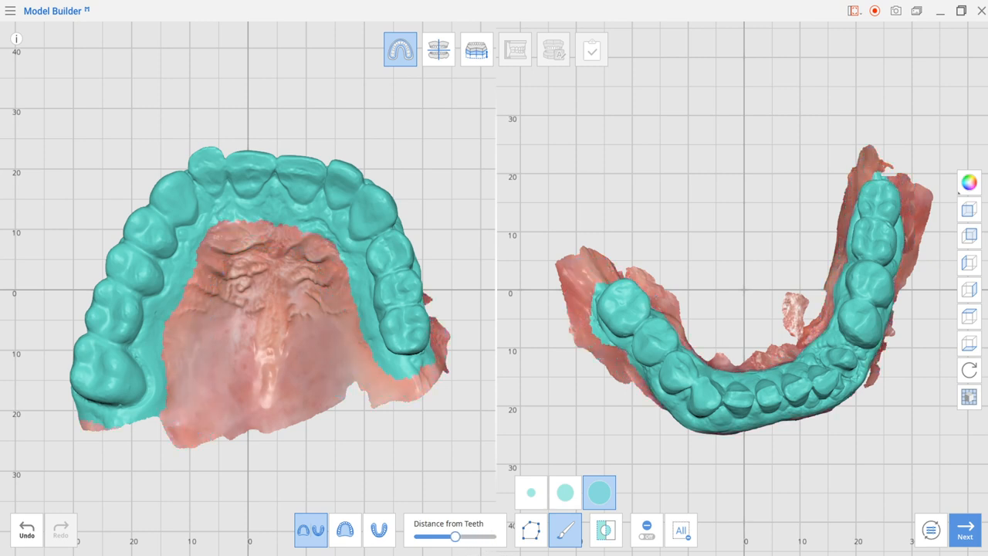
left_click(343, 529)
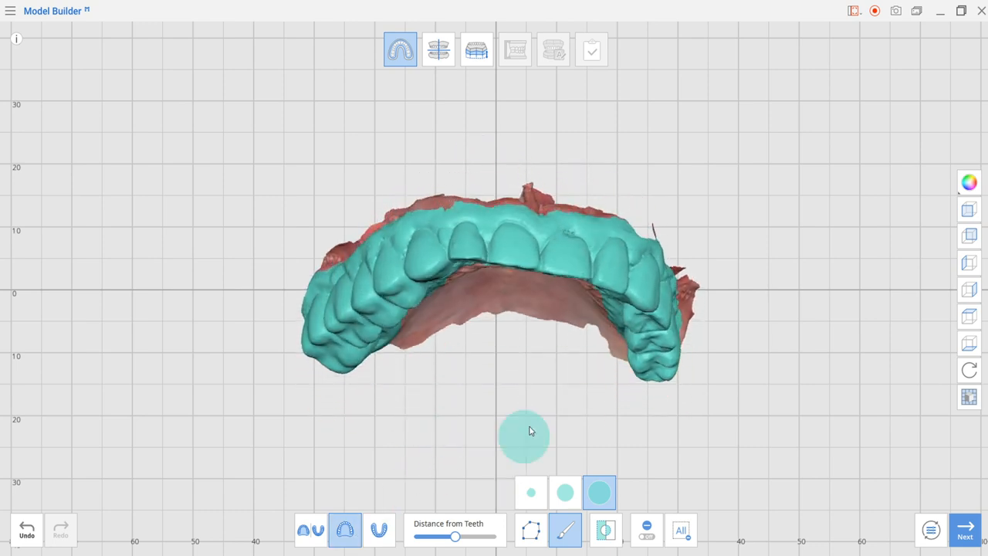
left_click_drag(529, 431, 215, 154)
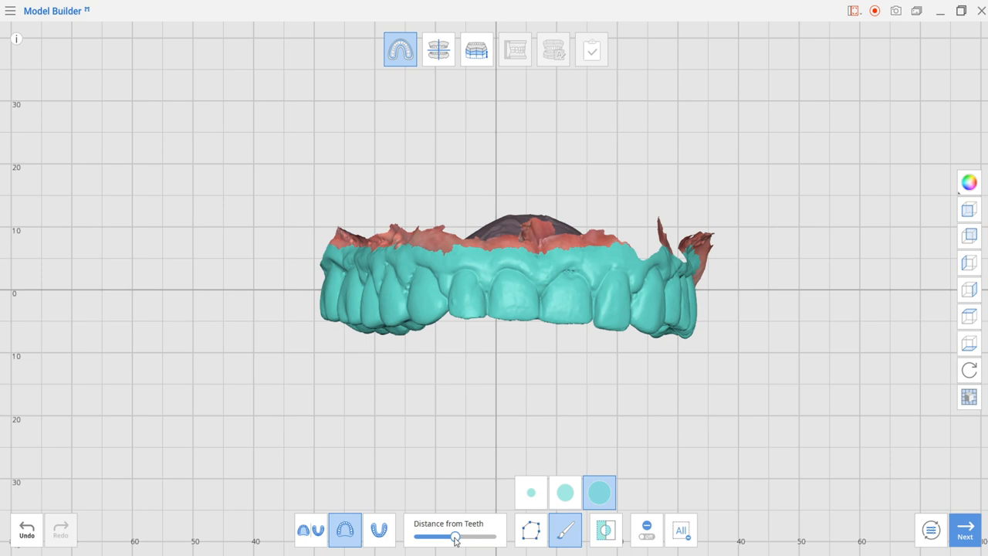
left_click_drag(453, 536, 446, 536)
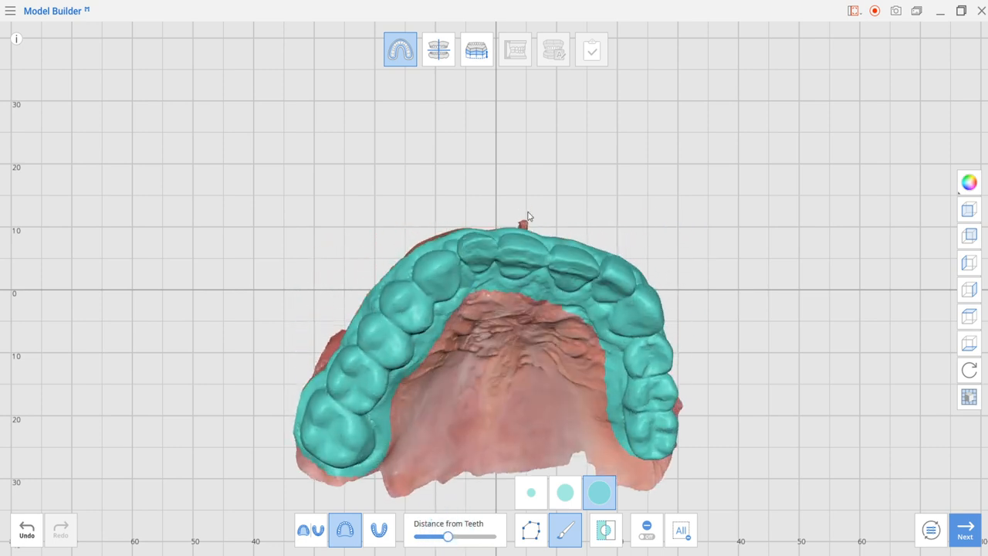
left_click_drag(529, 216, 702, 99)
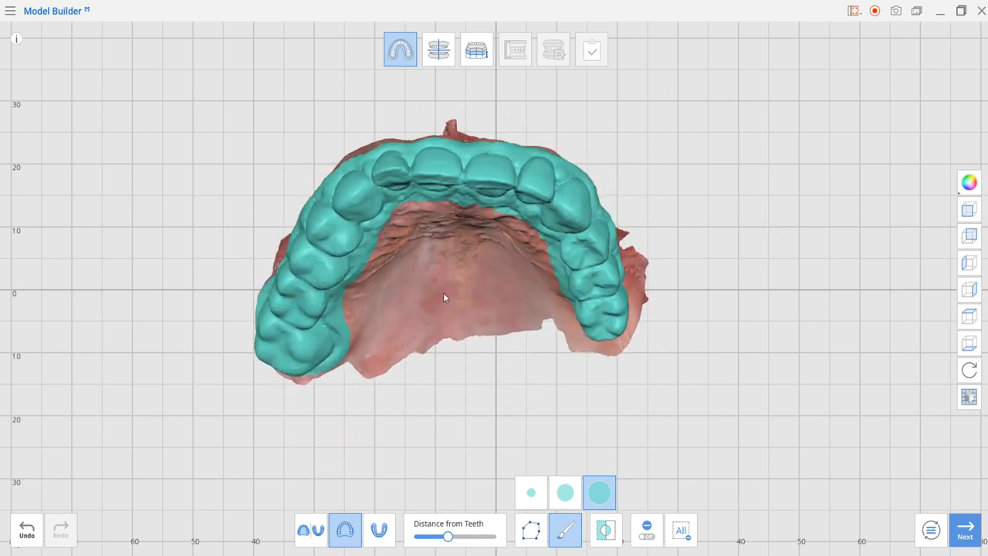
left_click_drag(444, 297, 495, 410)
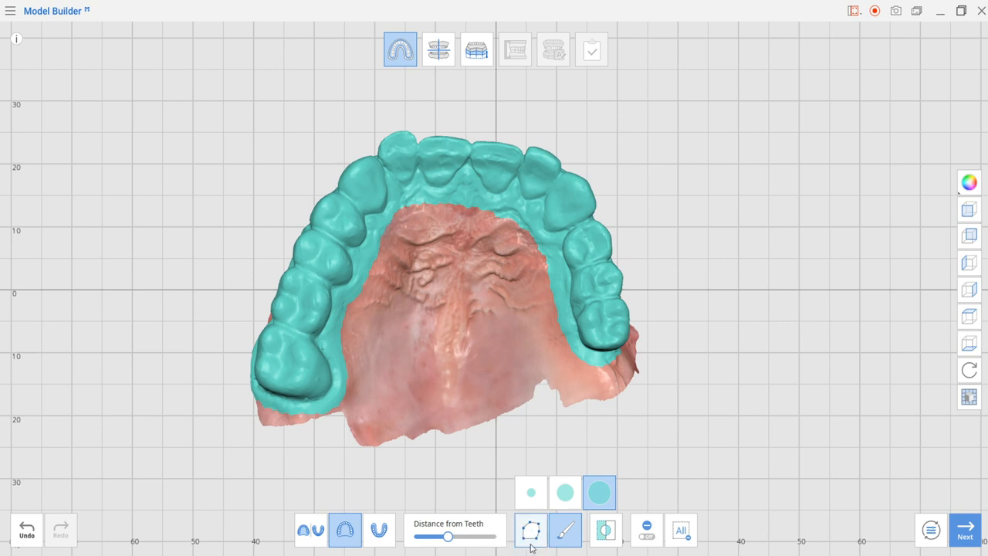
mouse_move(530, 547)
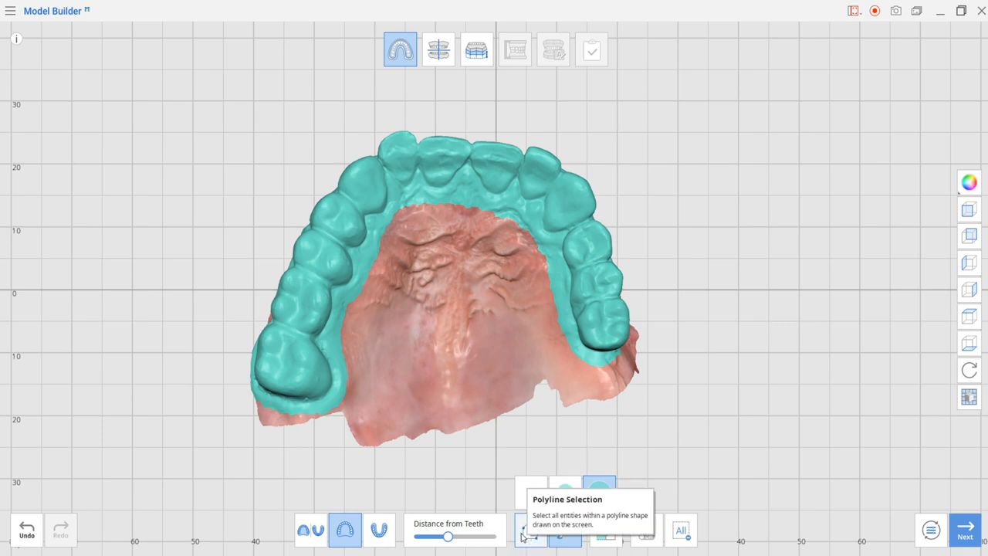
mouse_move(563, 543)
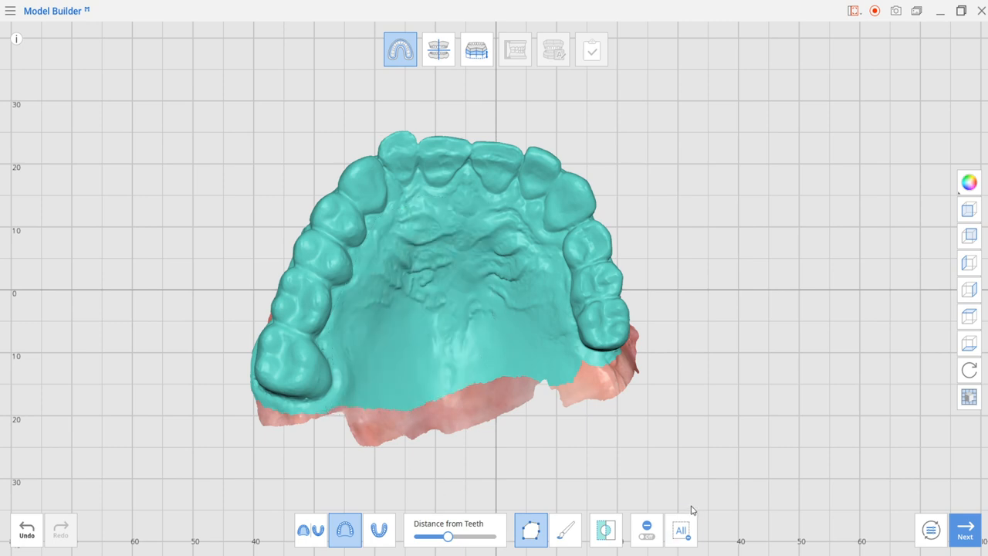
- Preview the trimmed area with invert, set the brush to remove mode, and show the lower arch
left_click(607, 530)
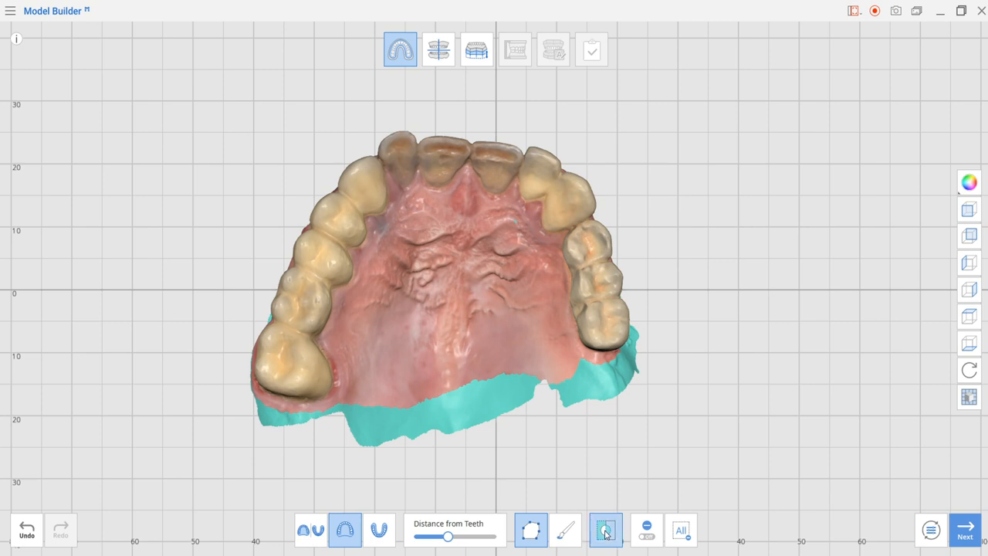
left_click(606, 532)
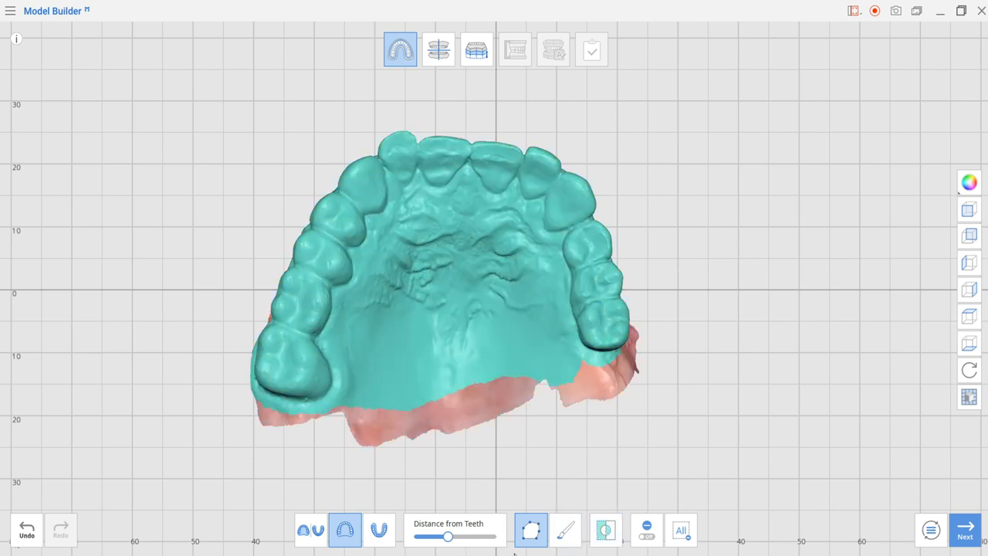
left_click(648, 525)
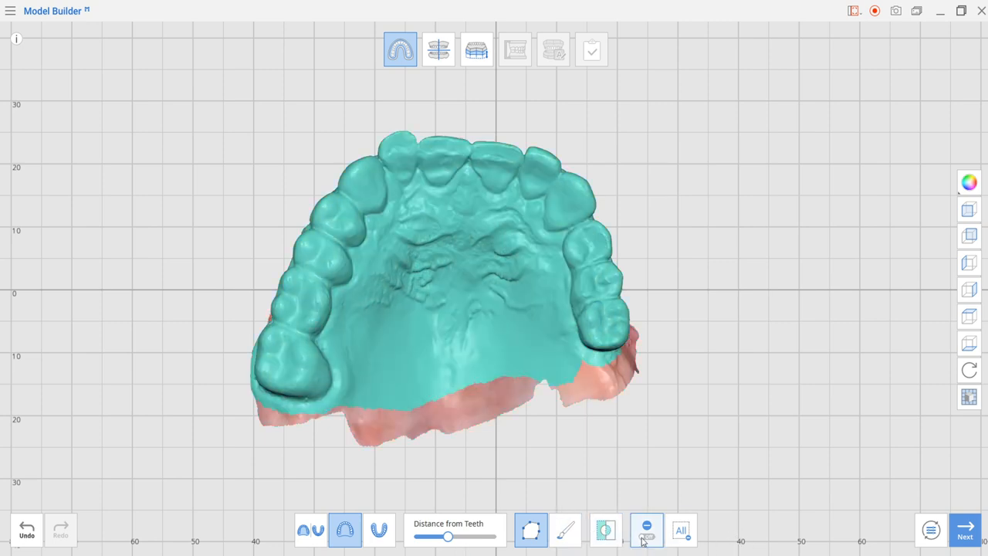
mouse_move(659, 539)
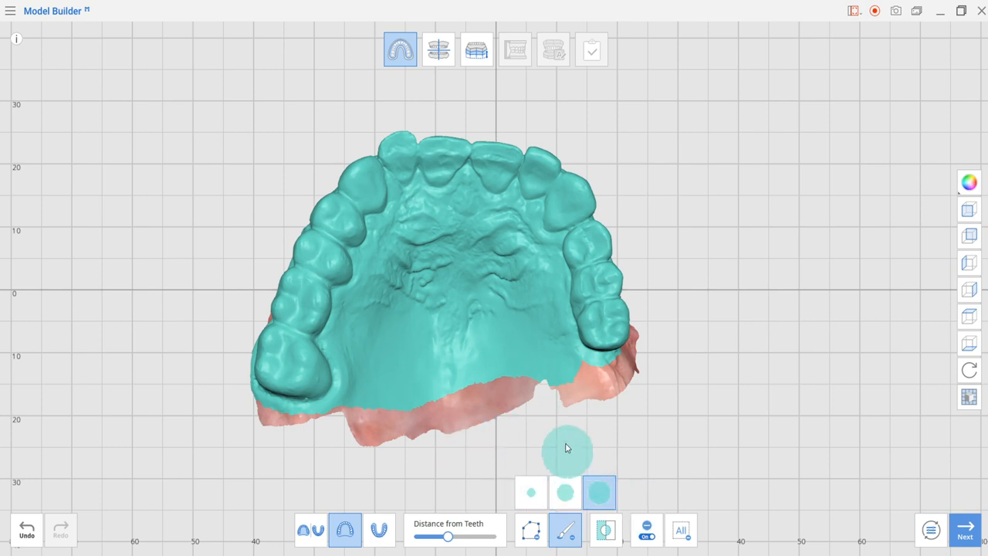
mouse_move(583, 403)
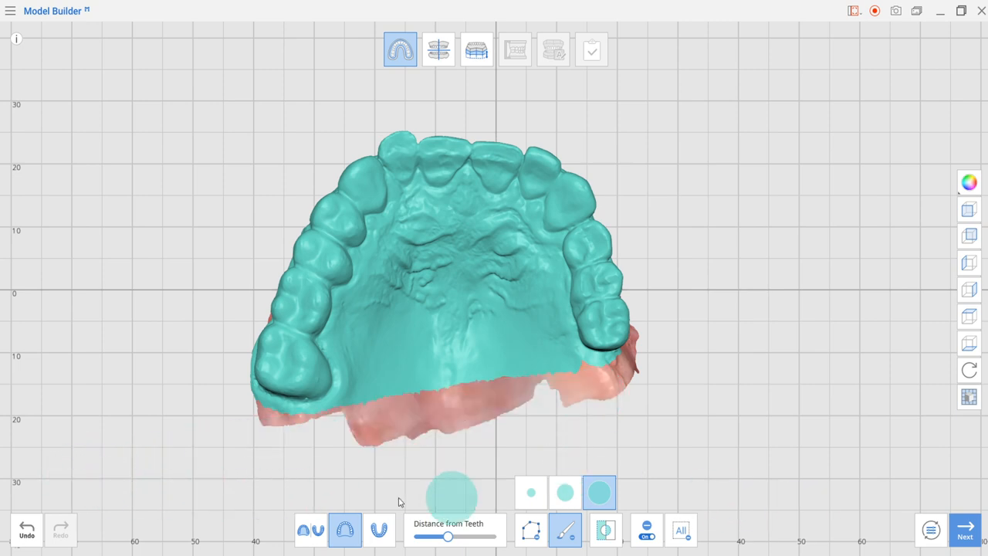
left_click(379, 529)
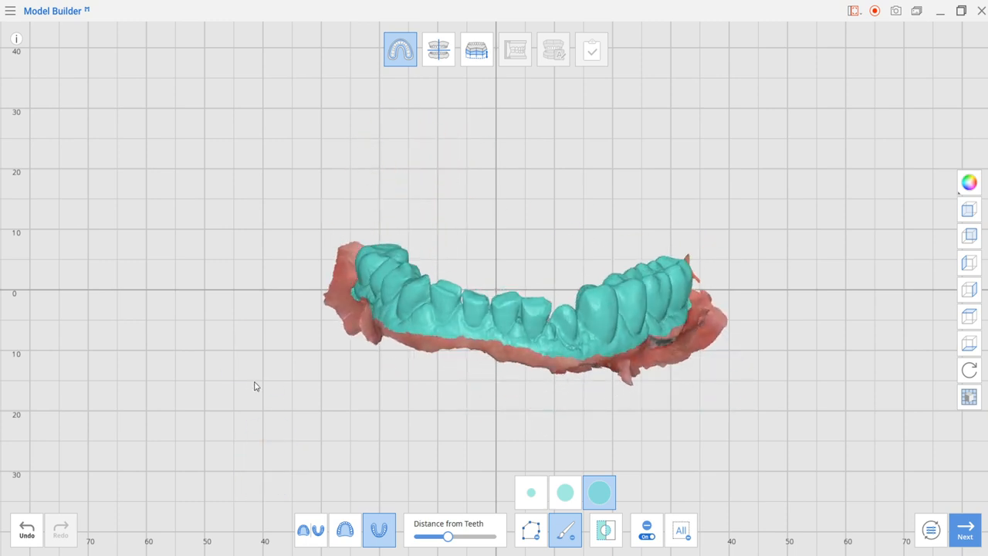
- Orbit the lower arch to check front and biting surfaces, then apply the trim with Next
left_click_drag(447, 536, 451, 536)
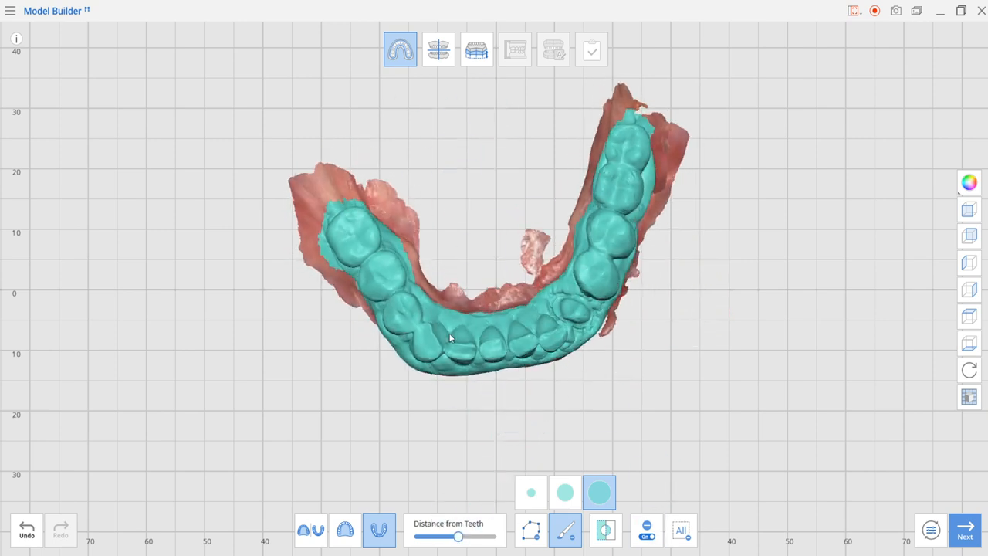
left_click_drag(452, 335, 637, 370)
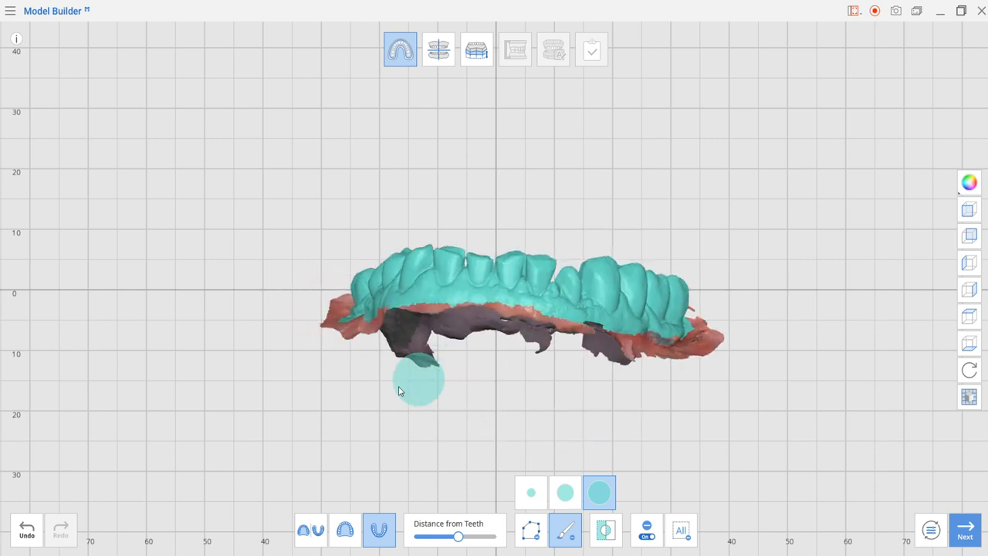
left_click_drag(417, 378, 324, 432)
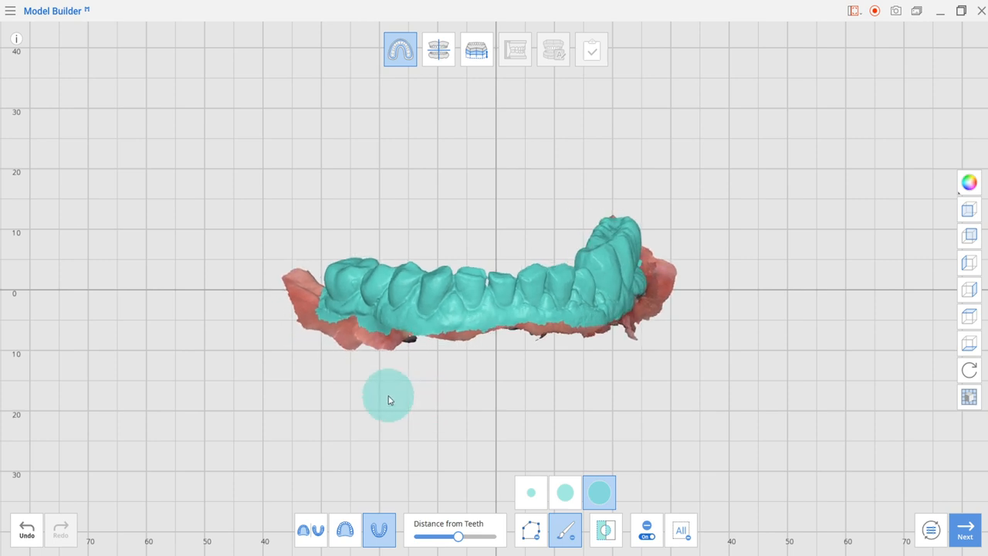
left_click_drag(388, 400, 432, 435)
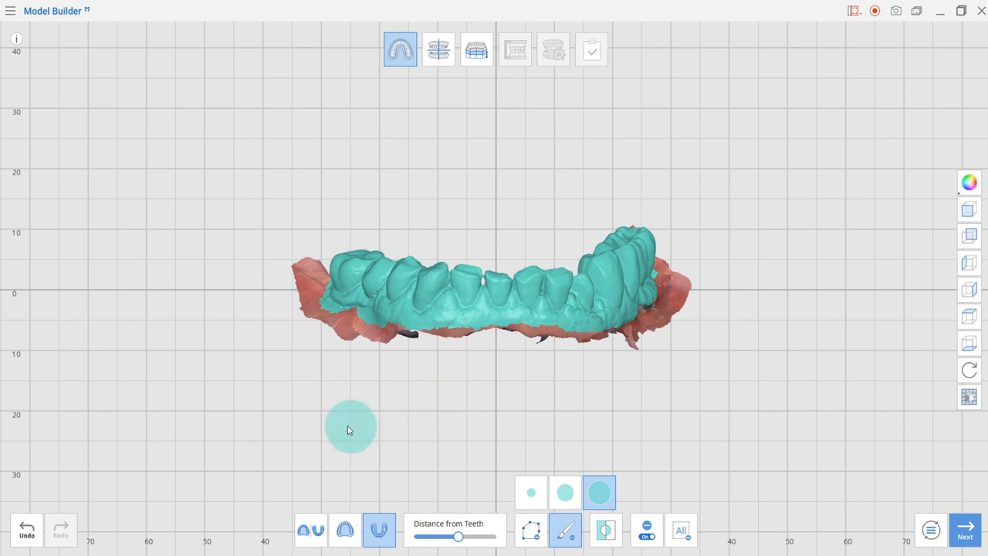
mouse_move(322, 440)
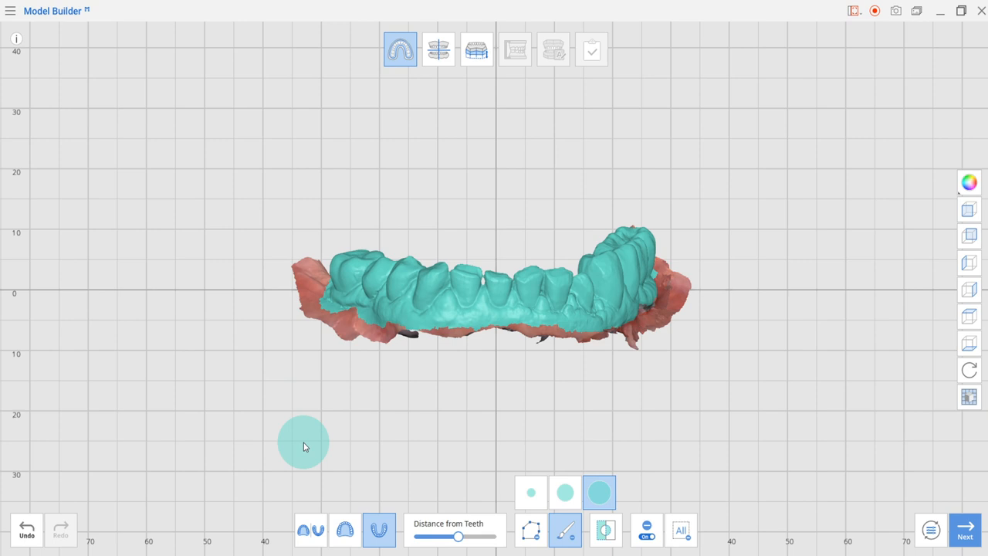
mouse_move(326, 420)
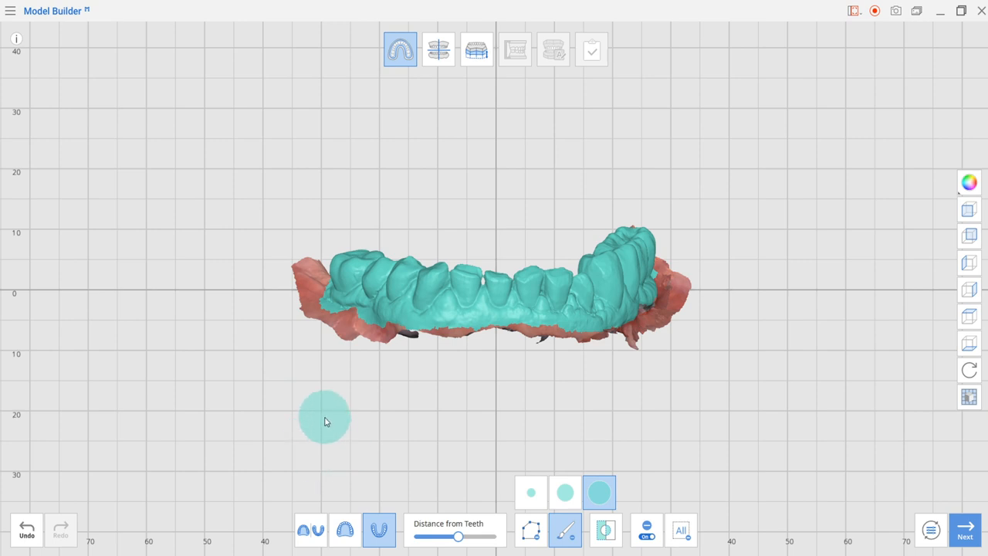
mouse_move(330, 415)
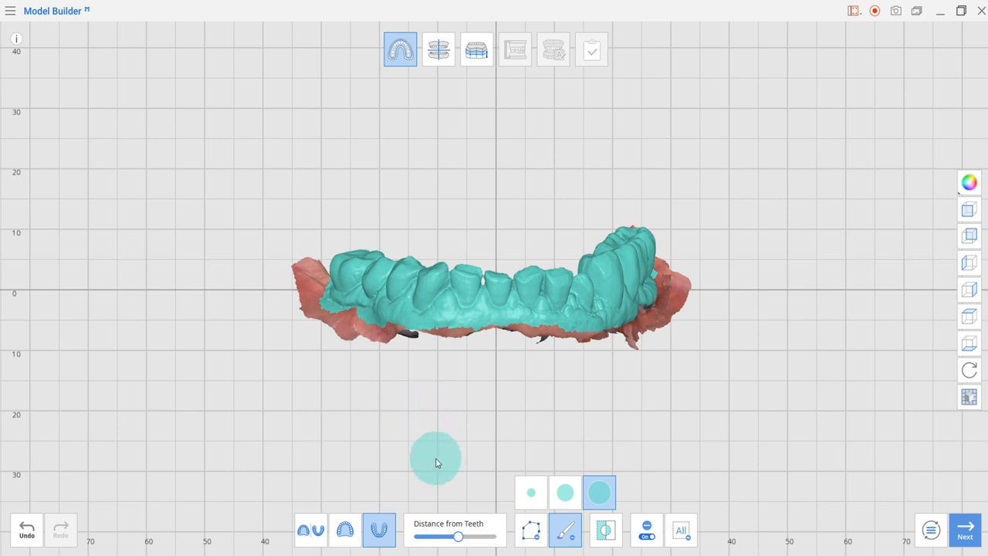
mouse_move(477, 376)
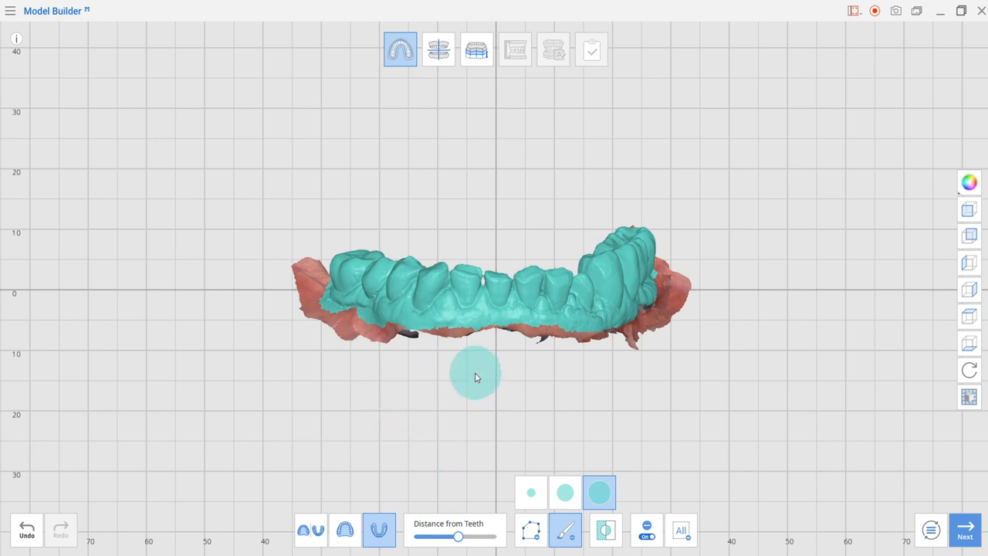
mouse_move(507, 395)
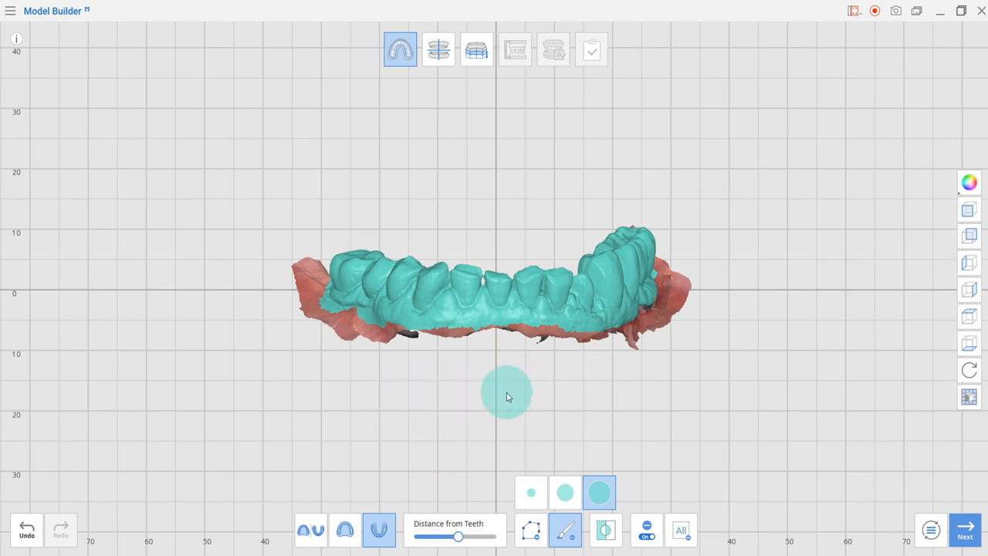
mouse_move(873, 454)
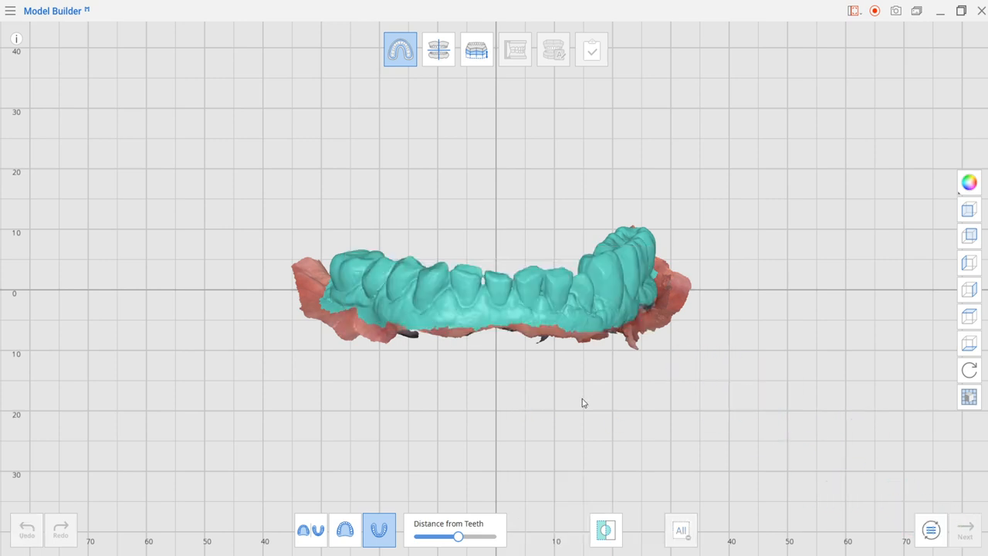
left_click(437, 49)
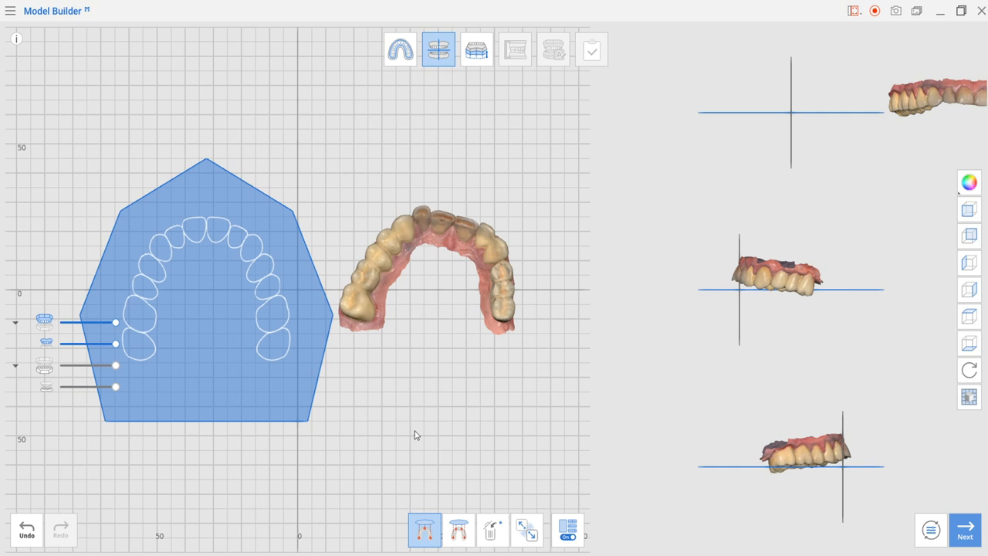
mouse_move(389, 409)
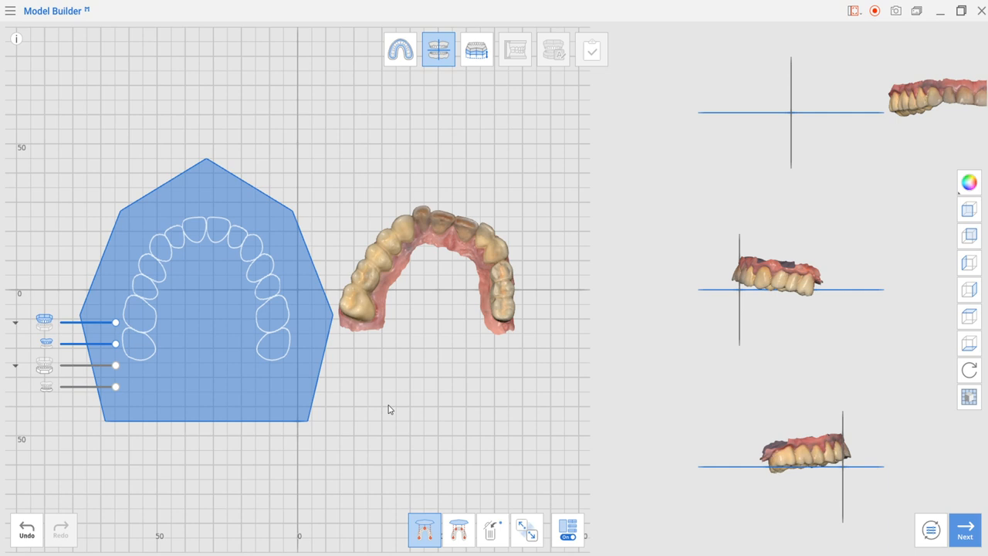
mouse_move(403, 449)
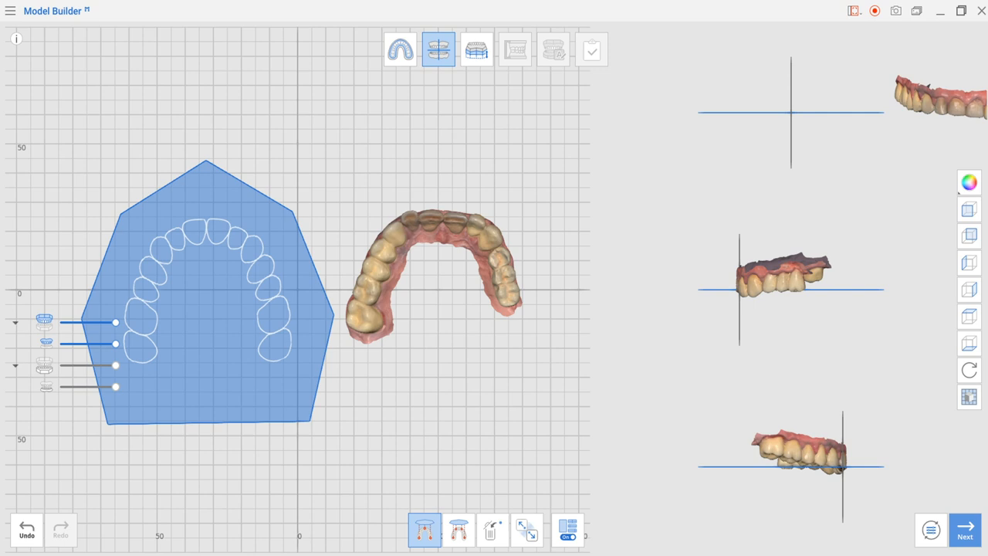
- Place alignment points on the upper arch premolars, then show and hide the lower jaw
left_click(459, 531)
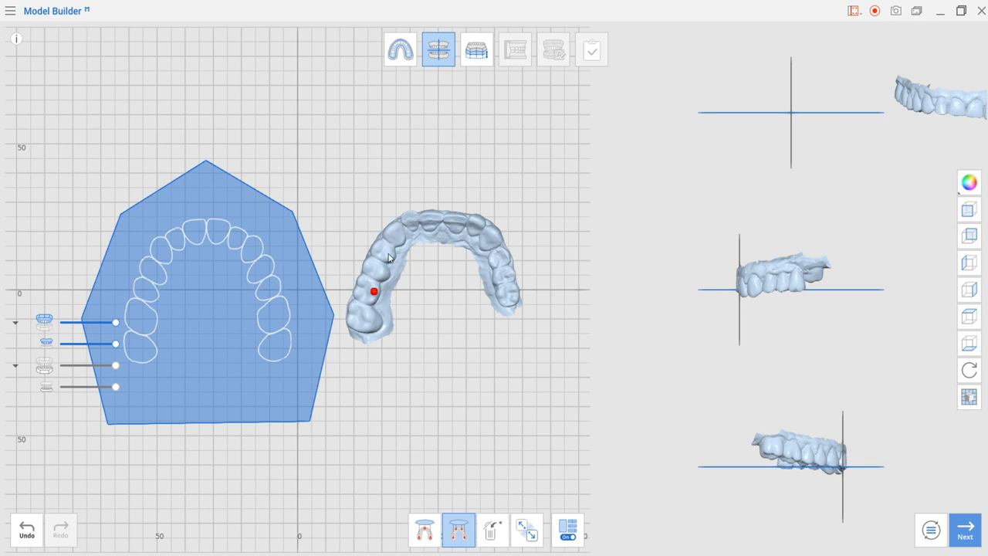
left_click(388, 254)
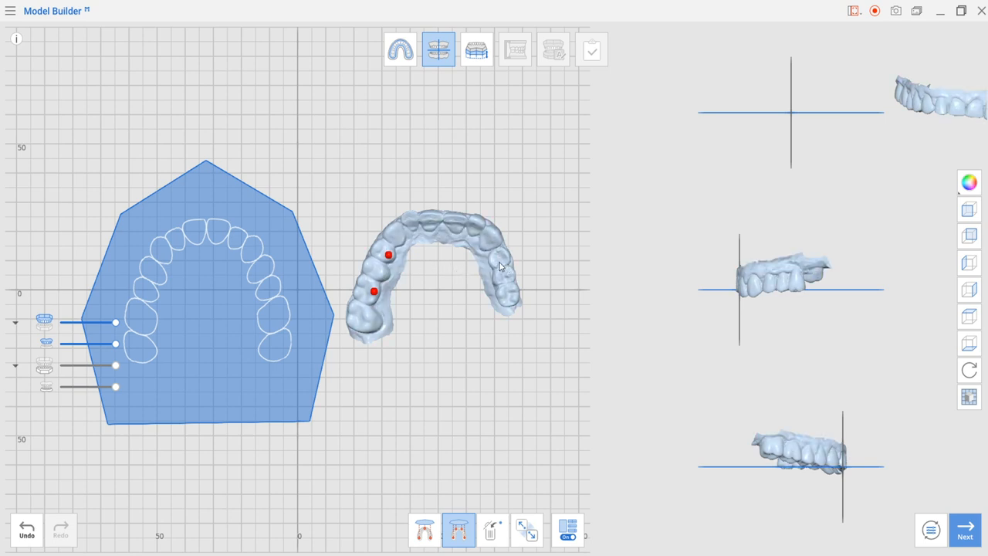
left_click(490, 255)
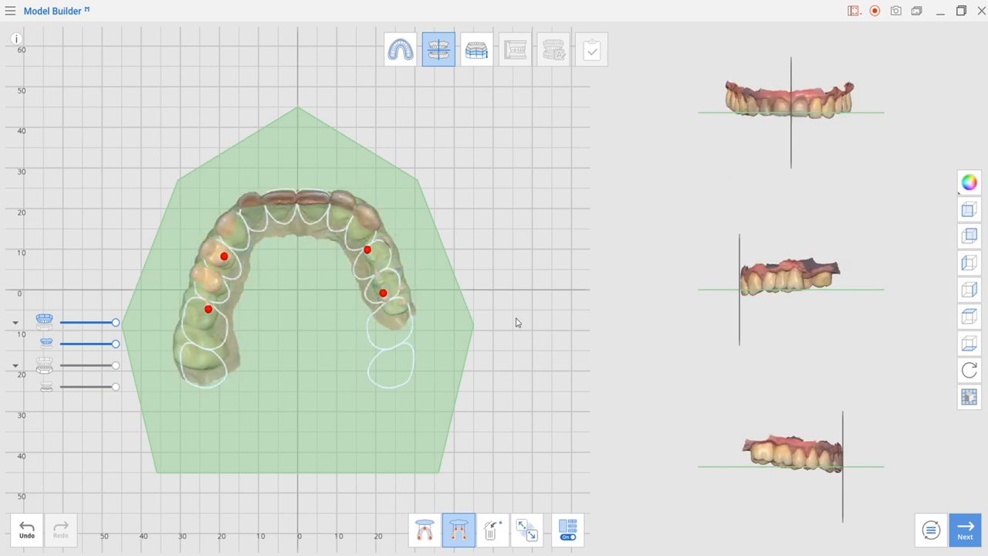
mouse_move(470, 367)
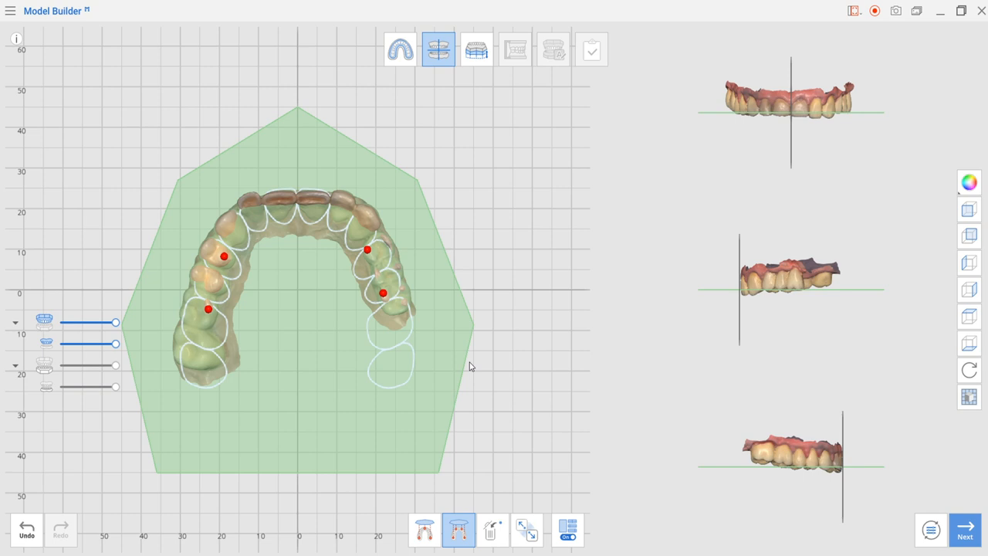
mouse_move(277, 385)
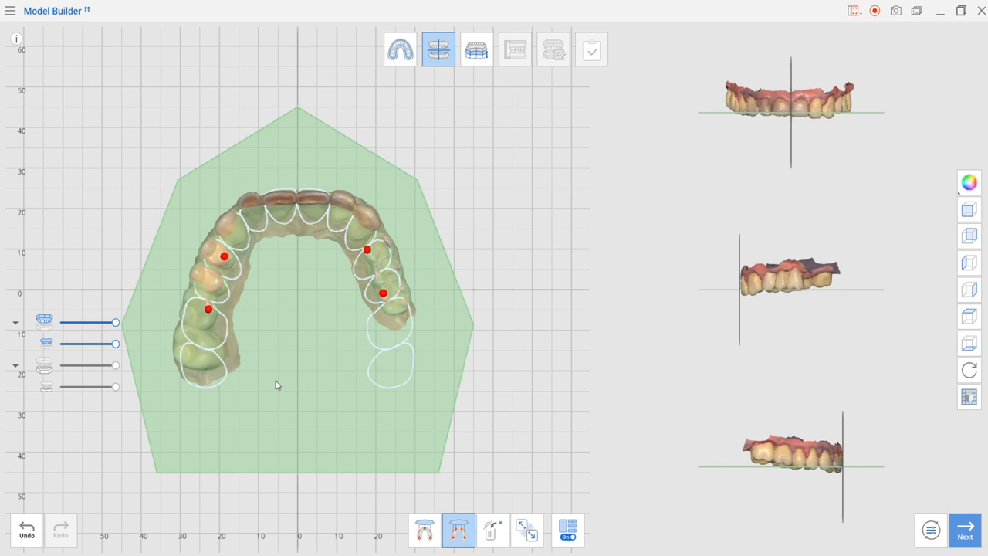
mouse_move(281, 381)
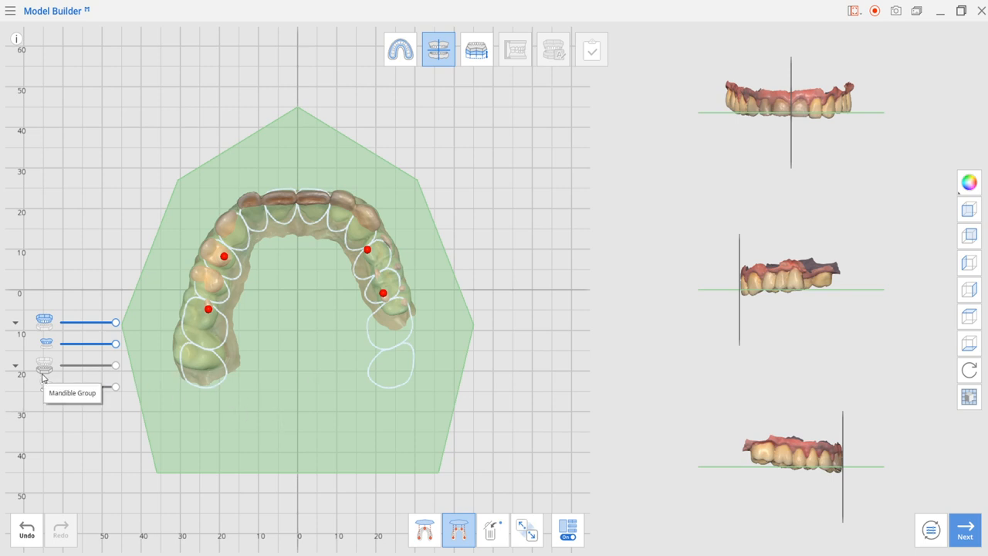
left_click(15, 366)
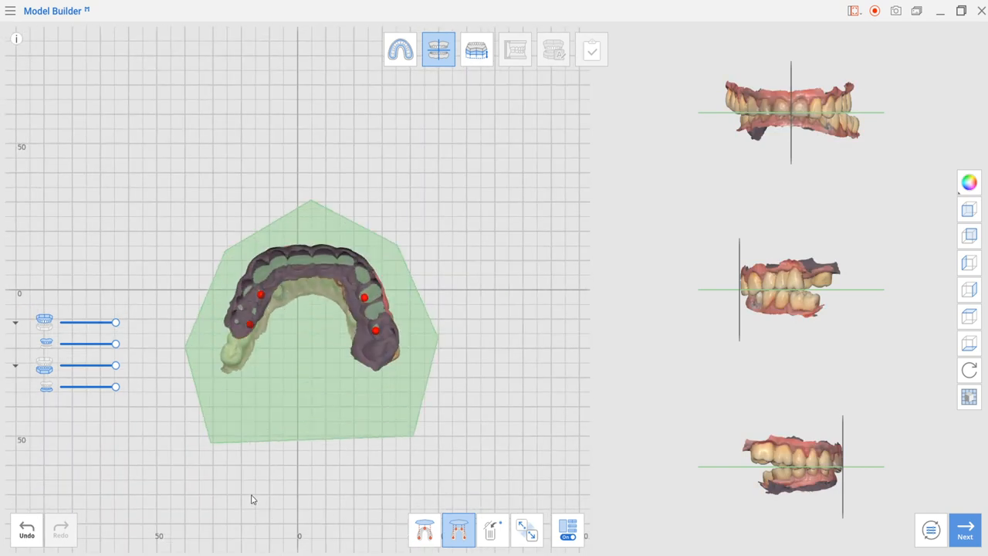
left_click(422, 530)
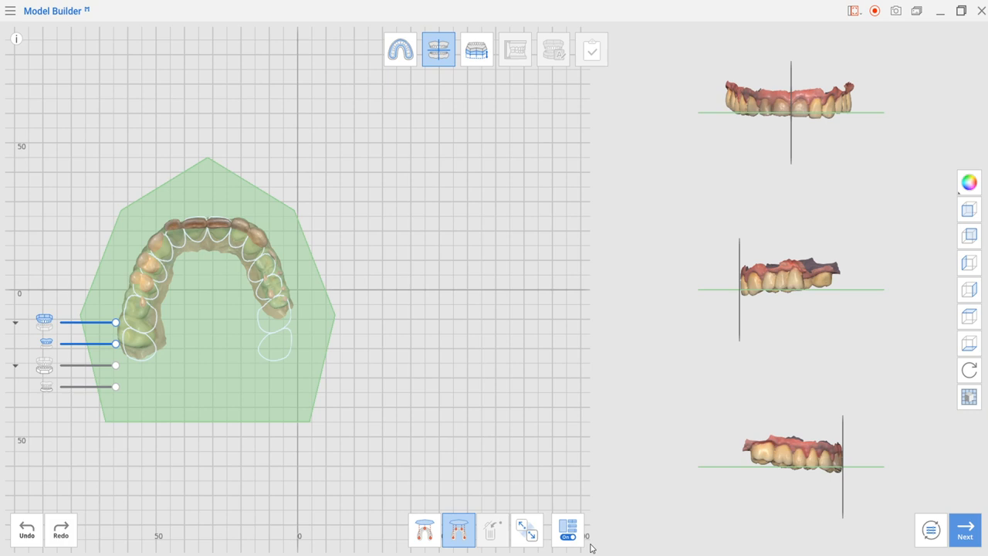
mouse_move(640, 504)
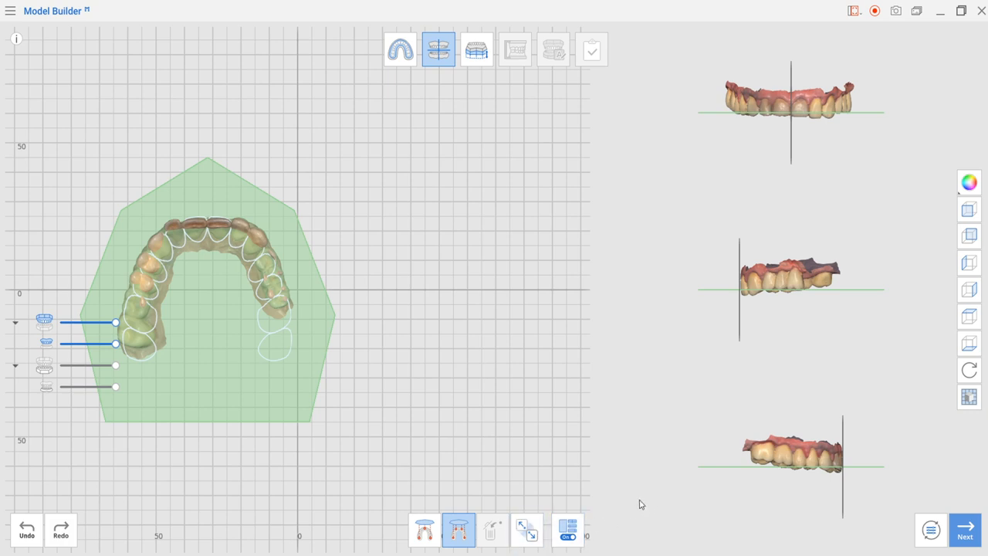
mouse_move(965, 533)
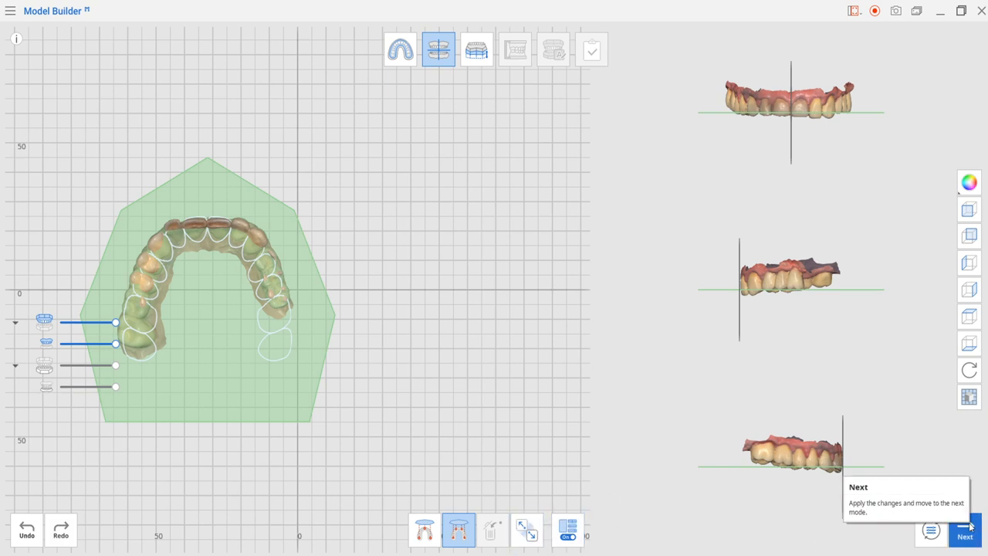
- Proceed to the base step, try standard and rounded bases, and choose ABO Model
left_click(964, 538)
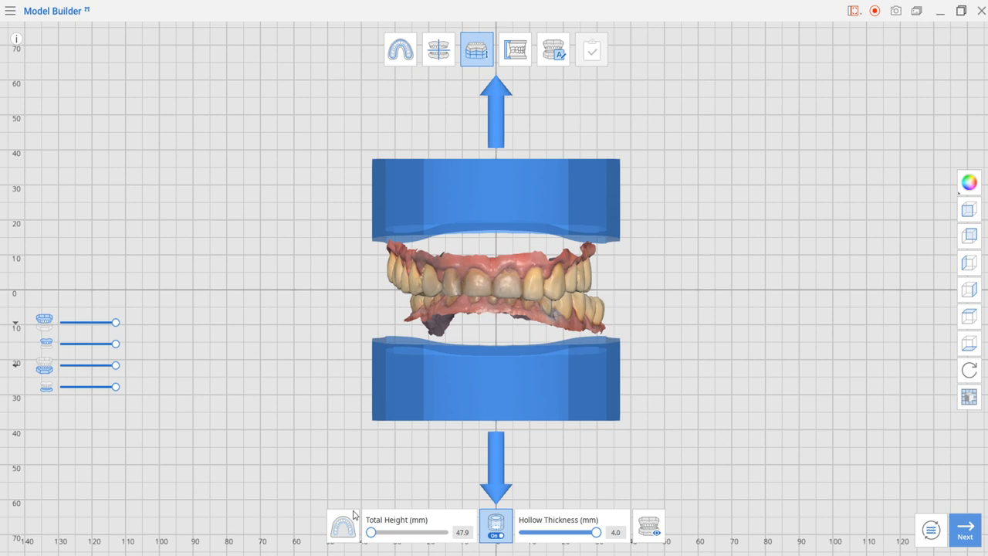
mouse_move(392, 525)
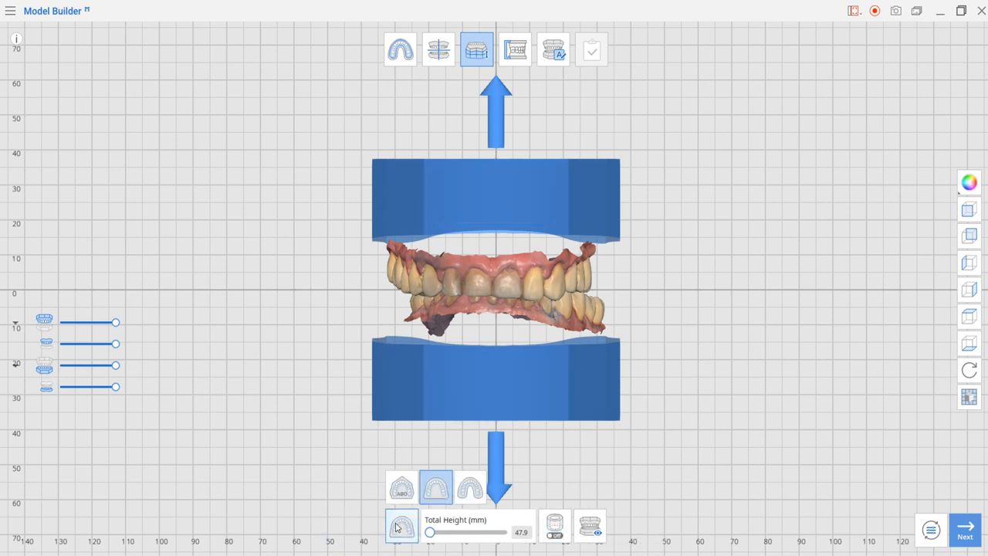
mouse_move(401, 494)
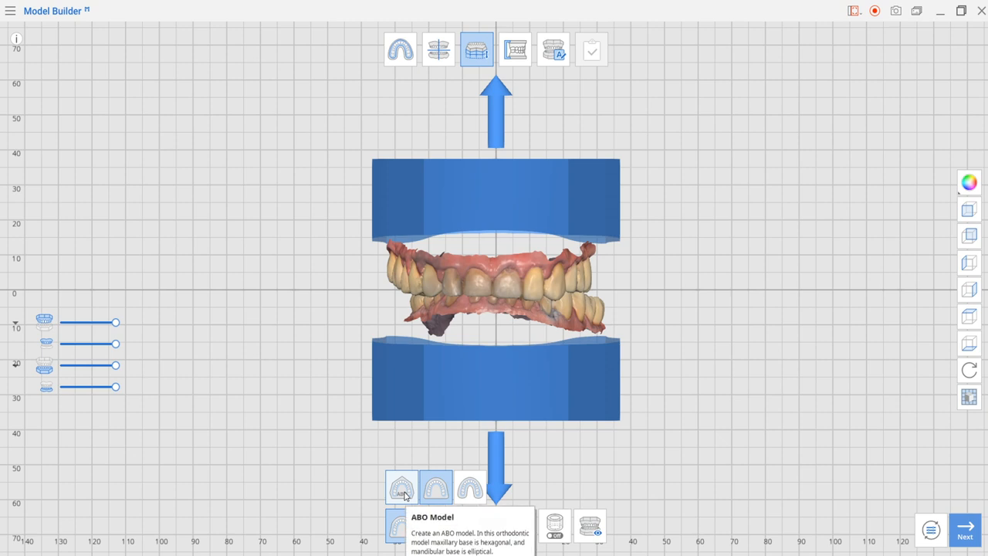
left_click(436, 488)
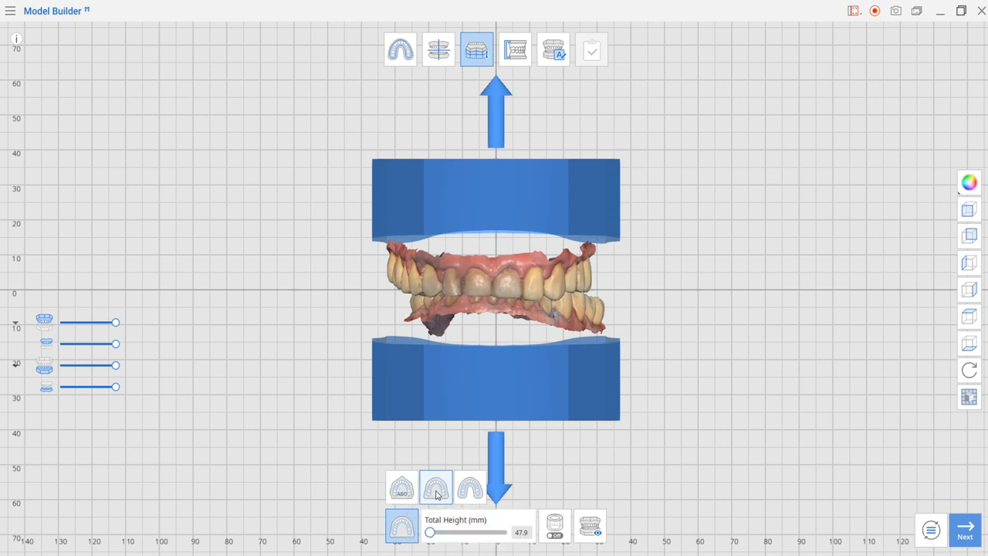
mouse_move(428, 486)
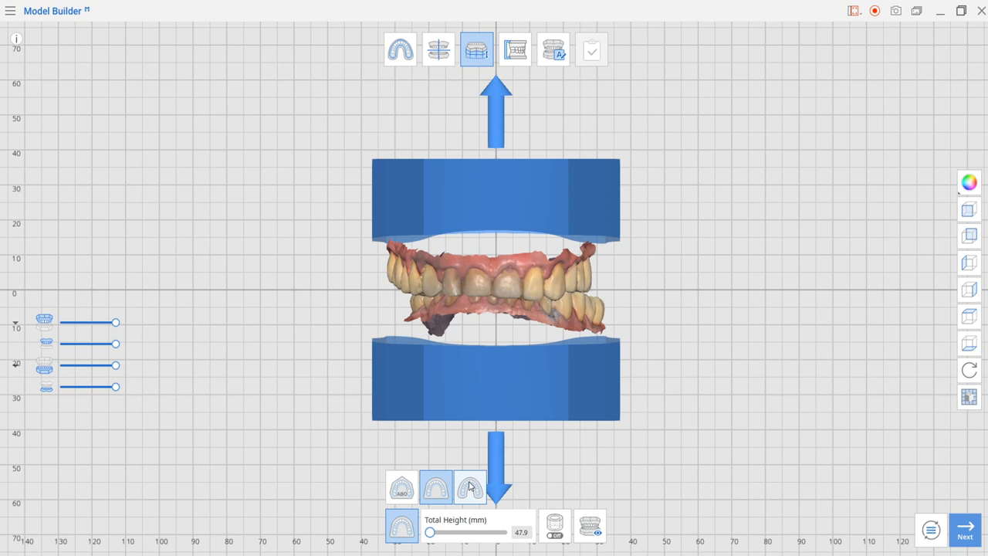
left_click(469, 489)
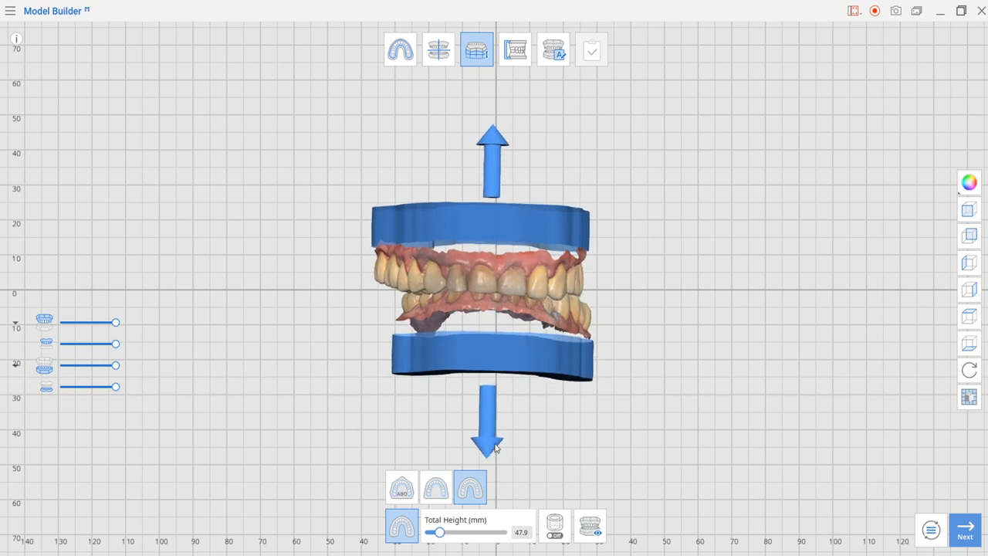
mouse_move(603, 527)
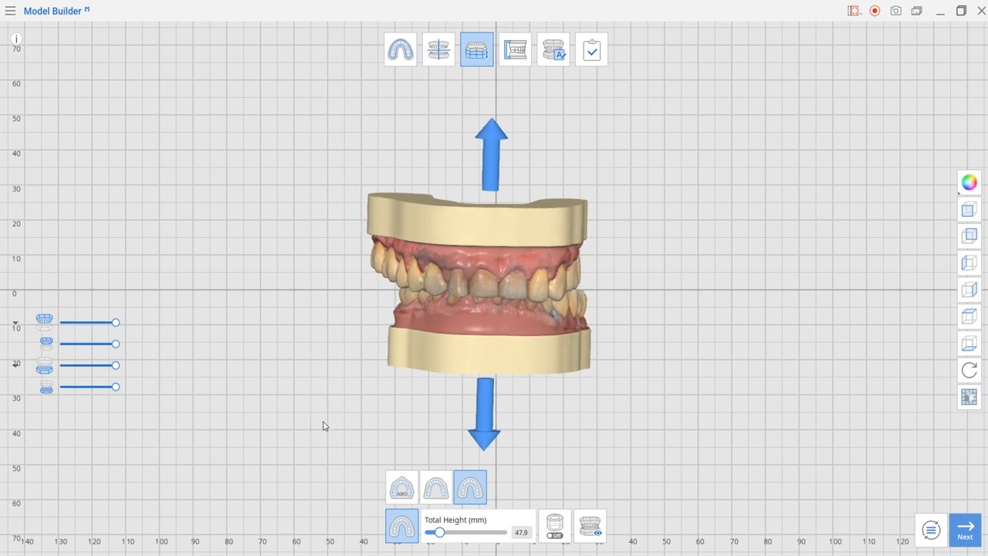
left_click(432, 482)
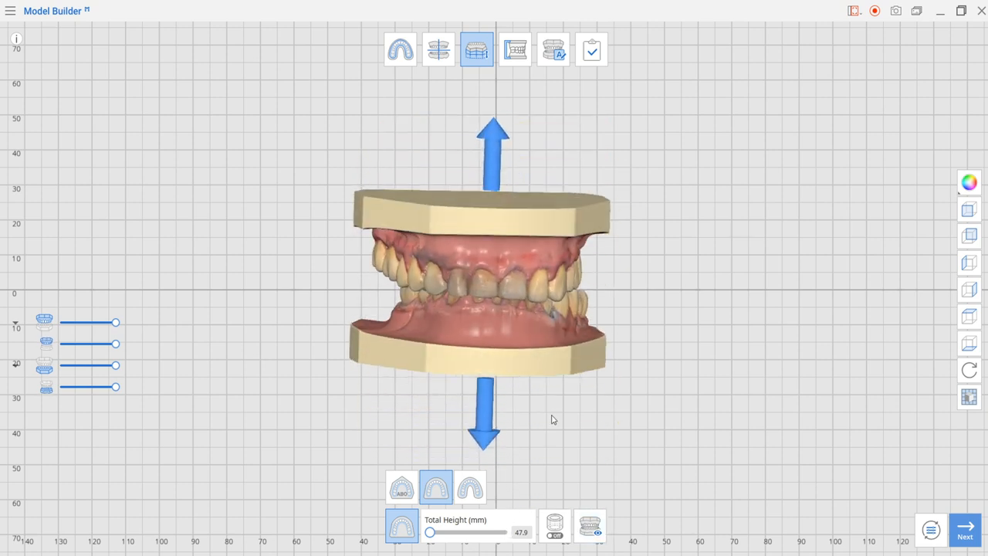
left_click(402, 487)
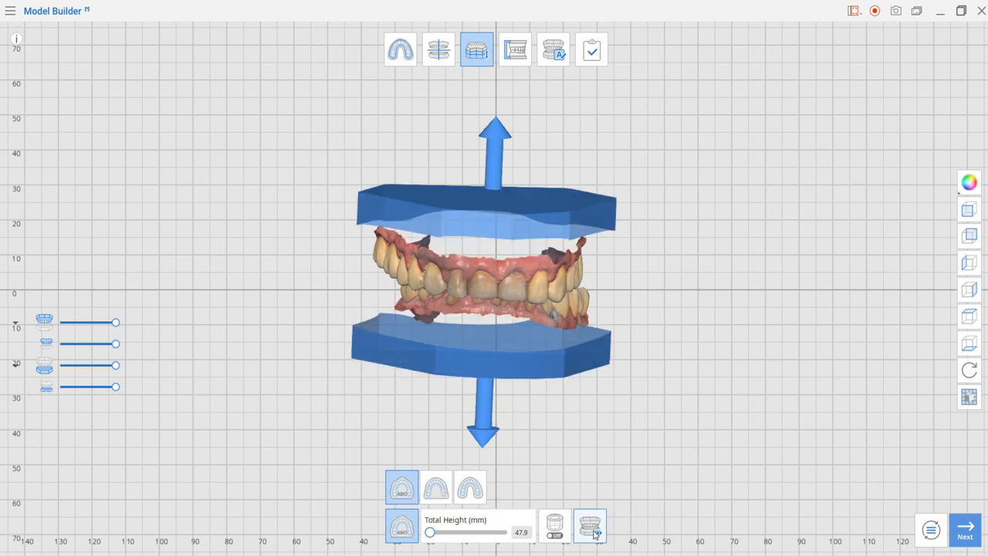
- Turn hollowing on and try wall thicknesses from 2 to 4 mm, settling on 2.5 mm
left_click(591, 526)
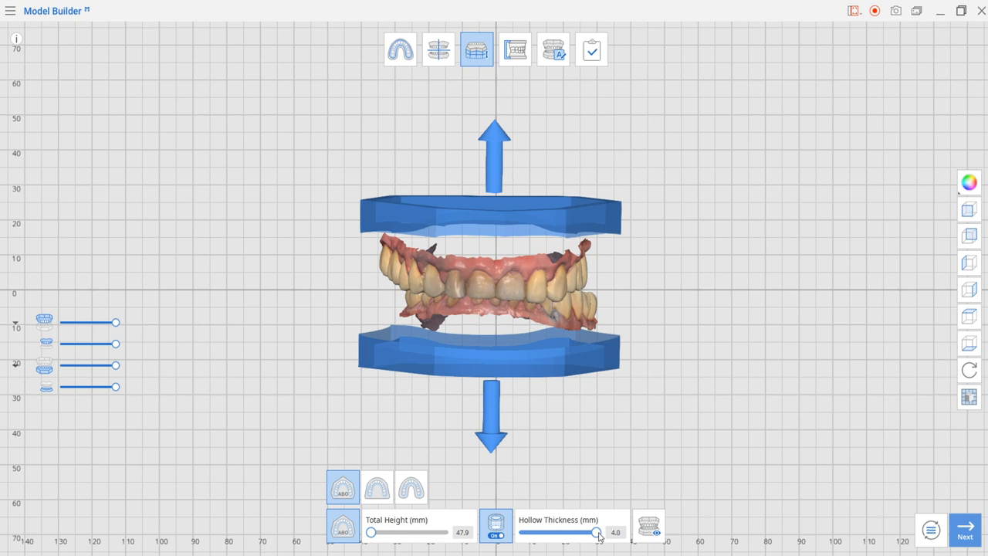
left_click_drag(596, 532, 578, 532)
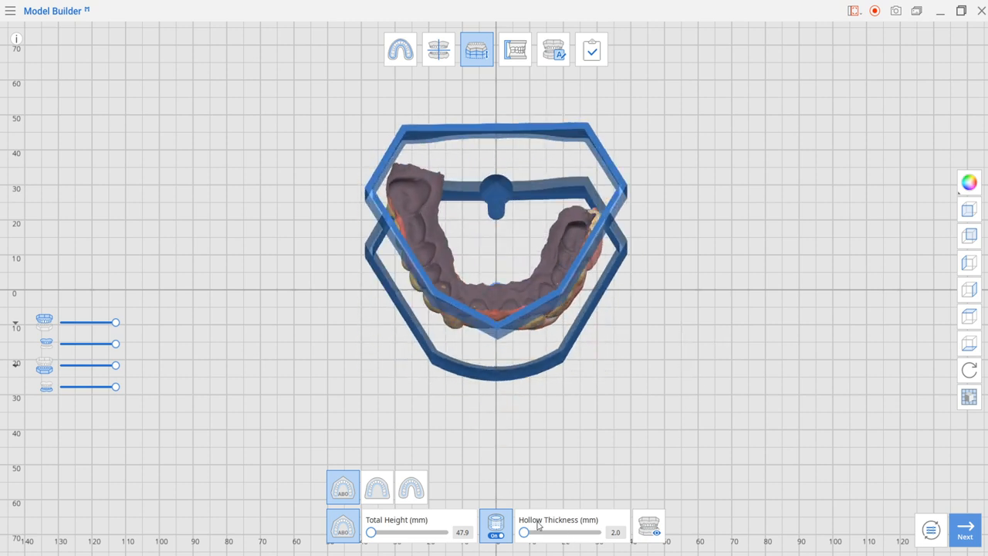
left_click_drag(523, 533, 531, 532)
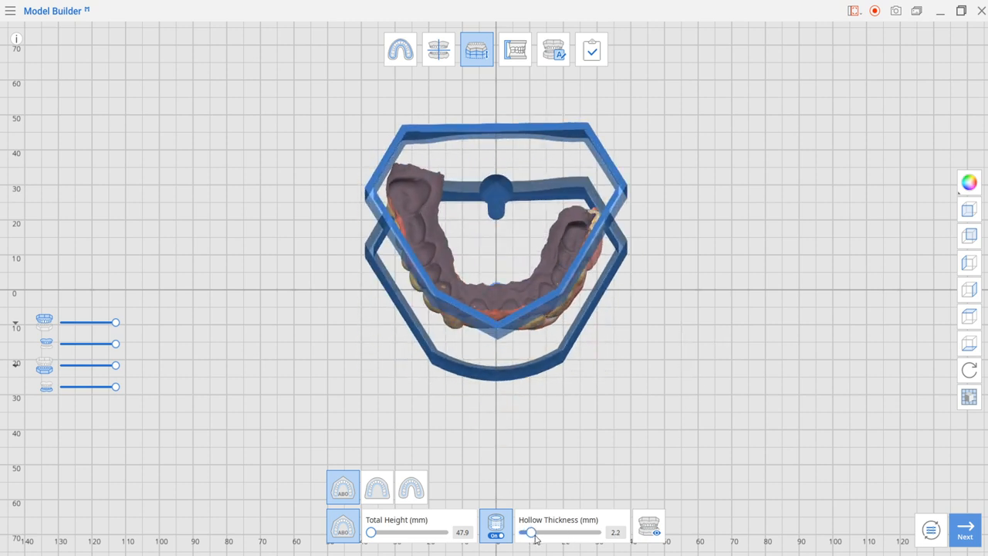
left_click_drag(531, 532, 596, 532)
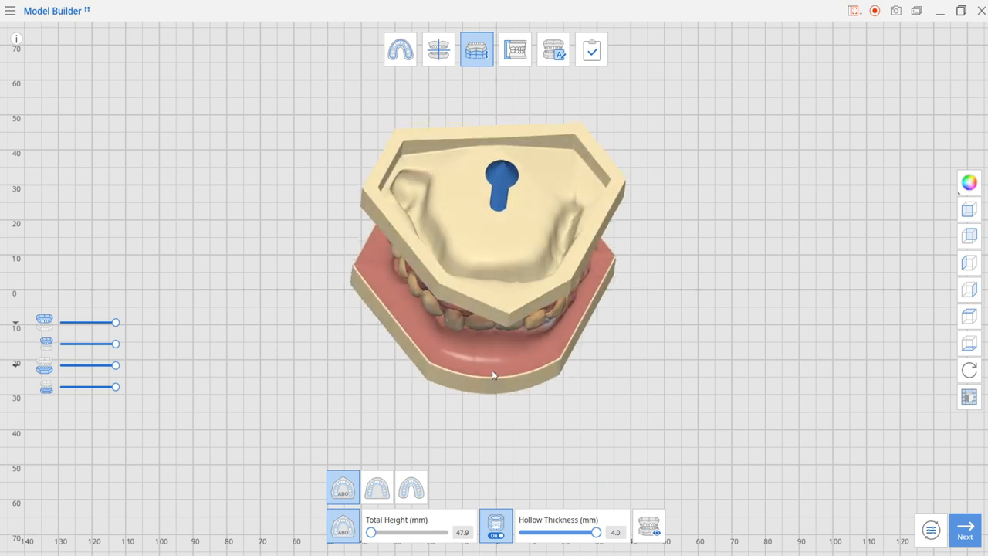
left_click_drag(494, 374, 598, 291)
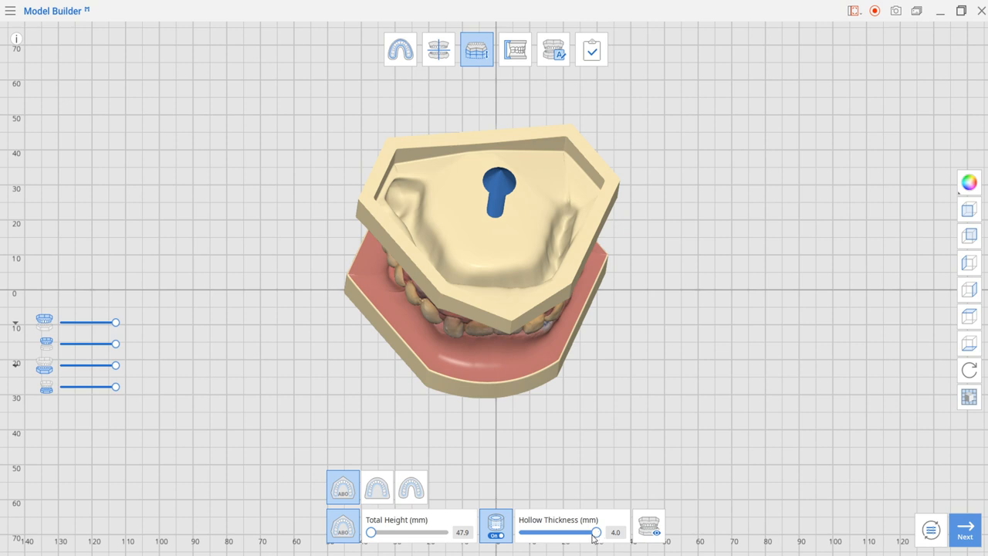
left_click_drag(592, 532, 560, 532)
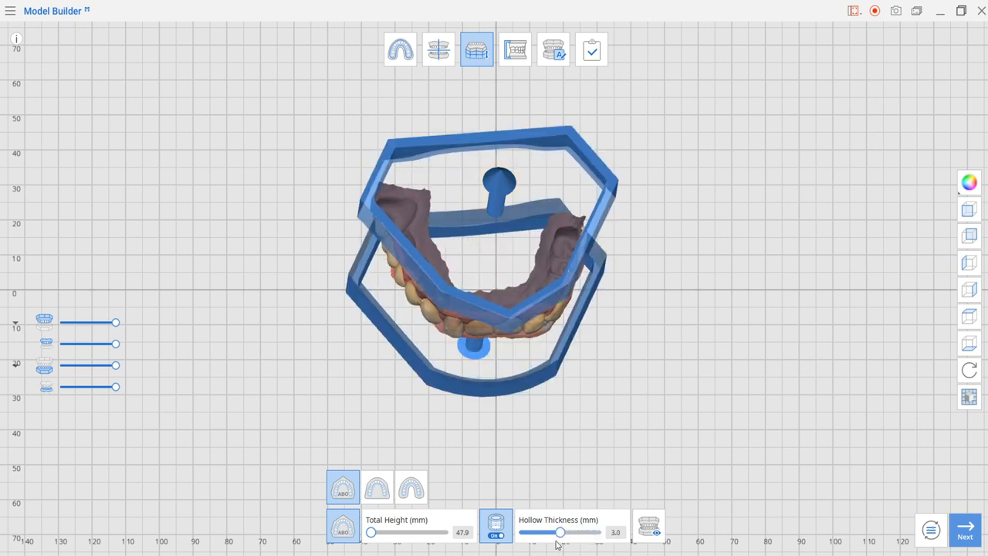
left_click_drag(560, 533, 540, 532)
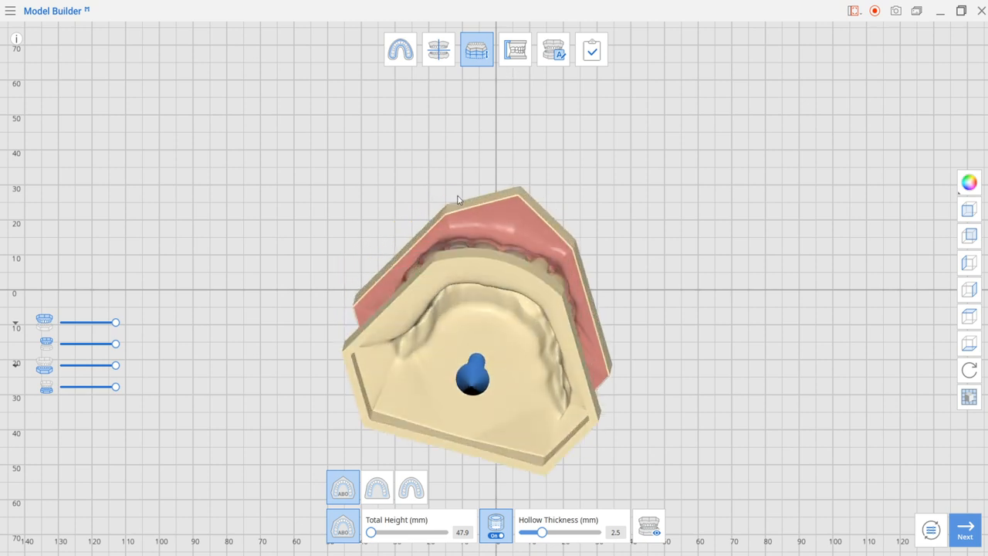
left_click_drag(458, 200, 420, 352)
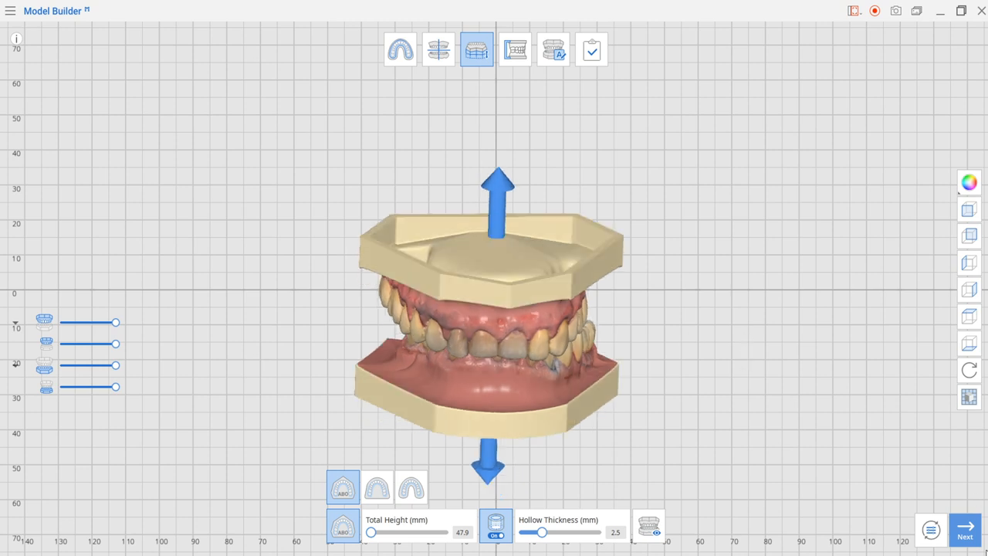
left_click(515, 50)
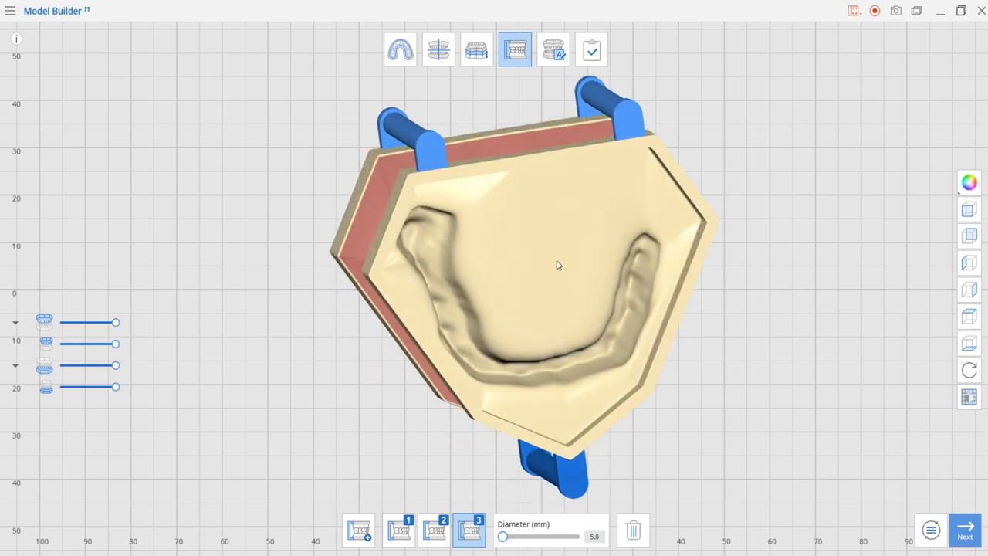
mouse_move(625, 278)
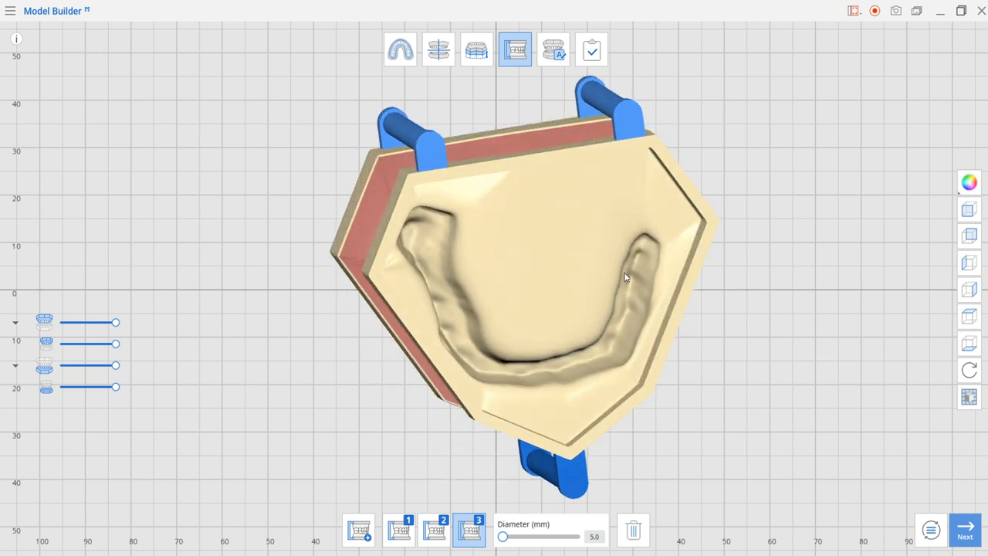
mouse_move(624, 302)
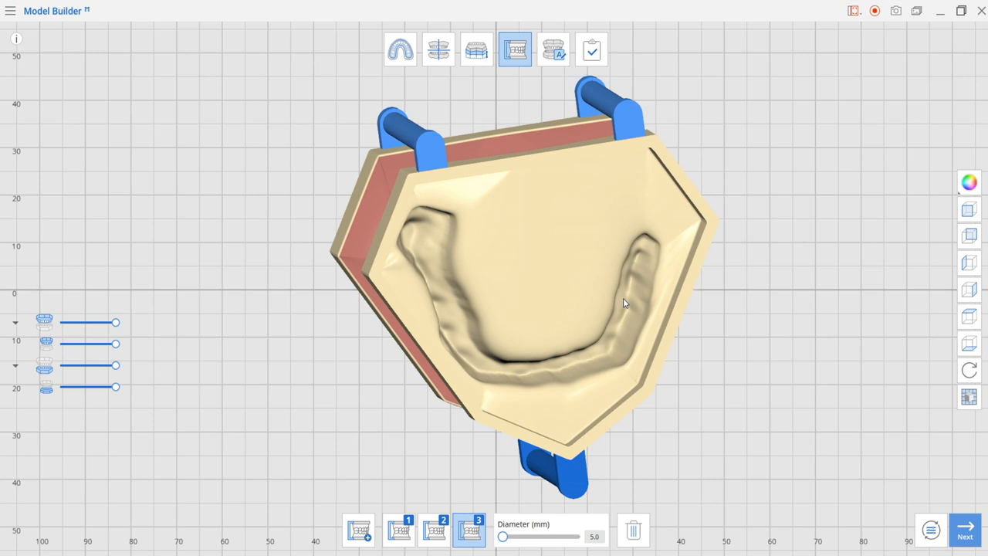
left_click_drag(623, 302, 658, 354)
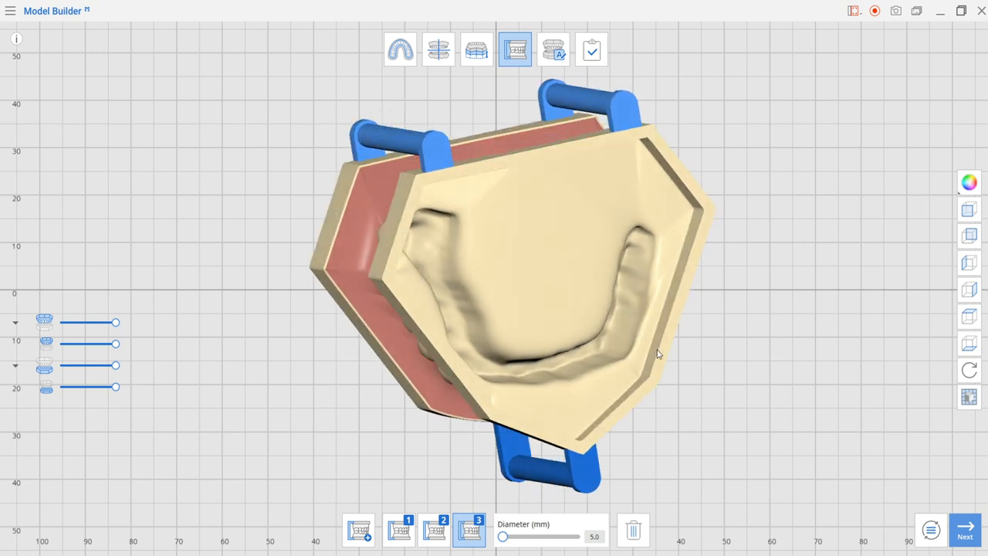
left_click_drag(656, 354, 428, 159)
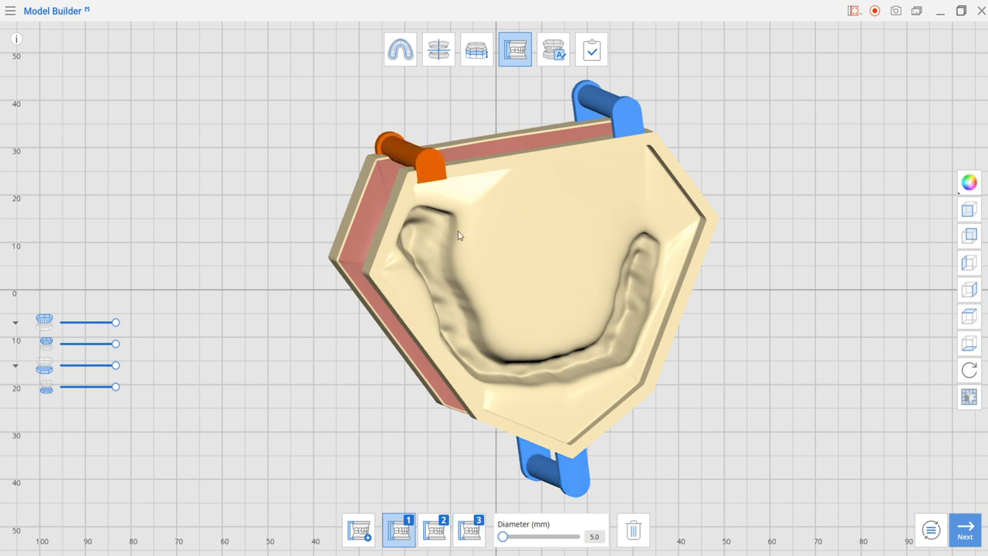
mouse_move(627, 327)
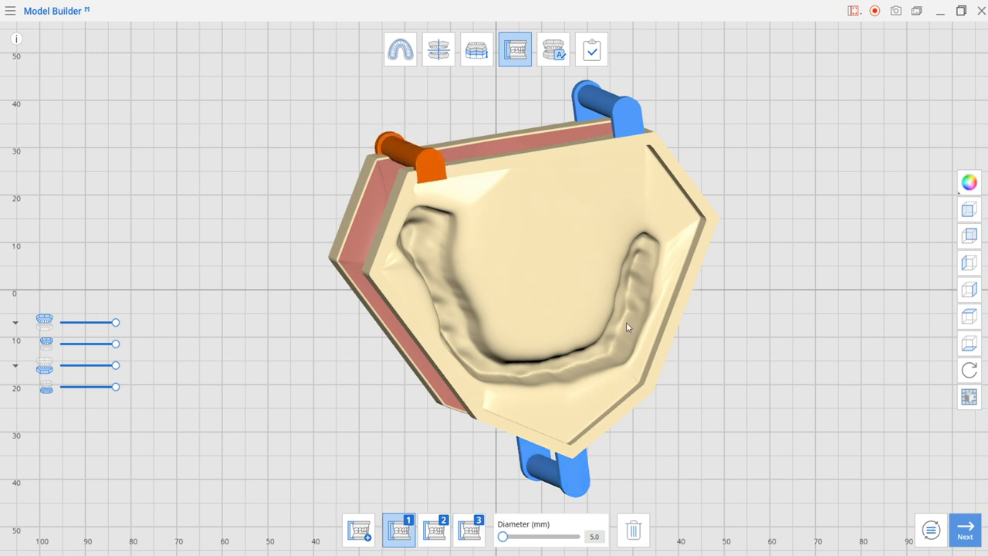
left_click_drag(626, 328, 552, 315)
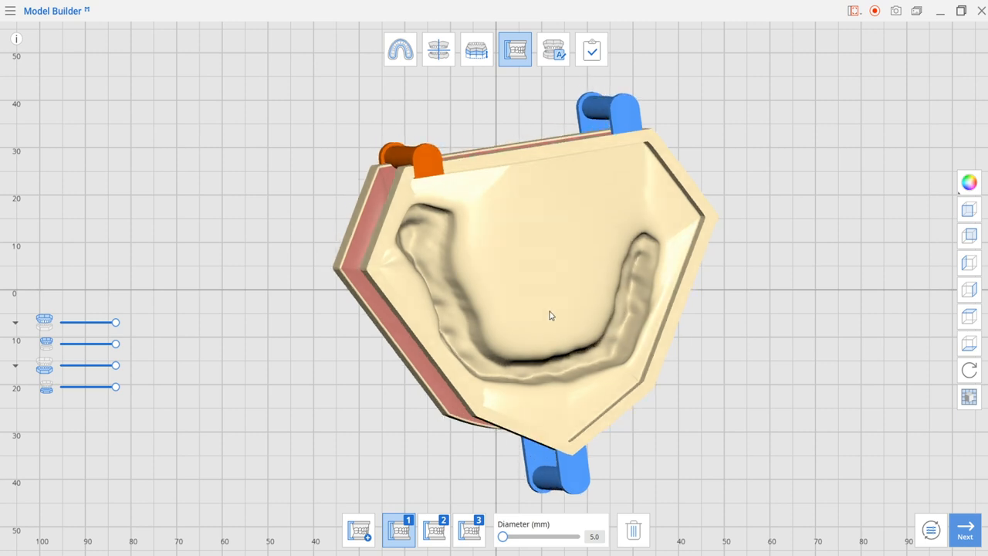
left_click_drag(551, 315, 517, 311)
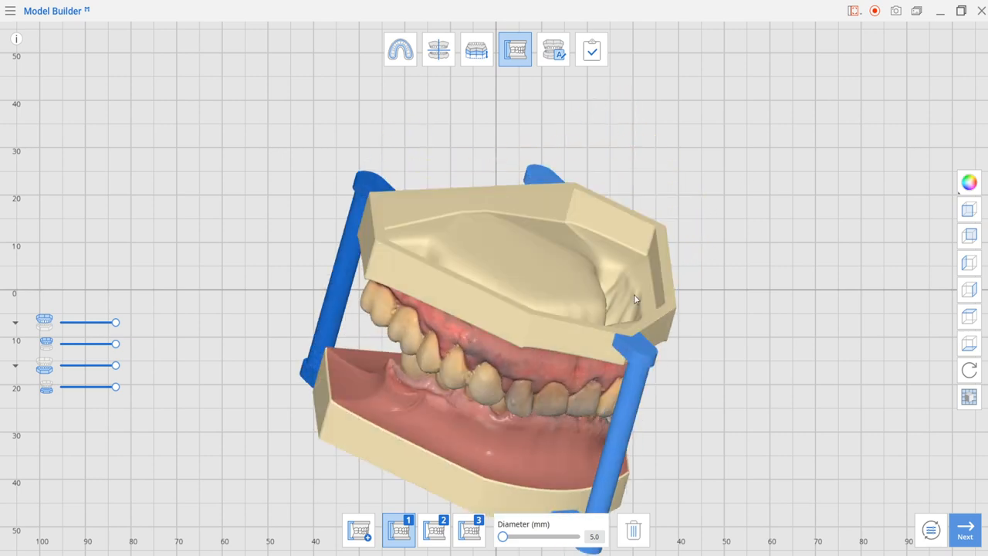
left_click_drag(633, 299, 567, 401)
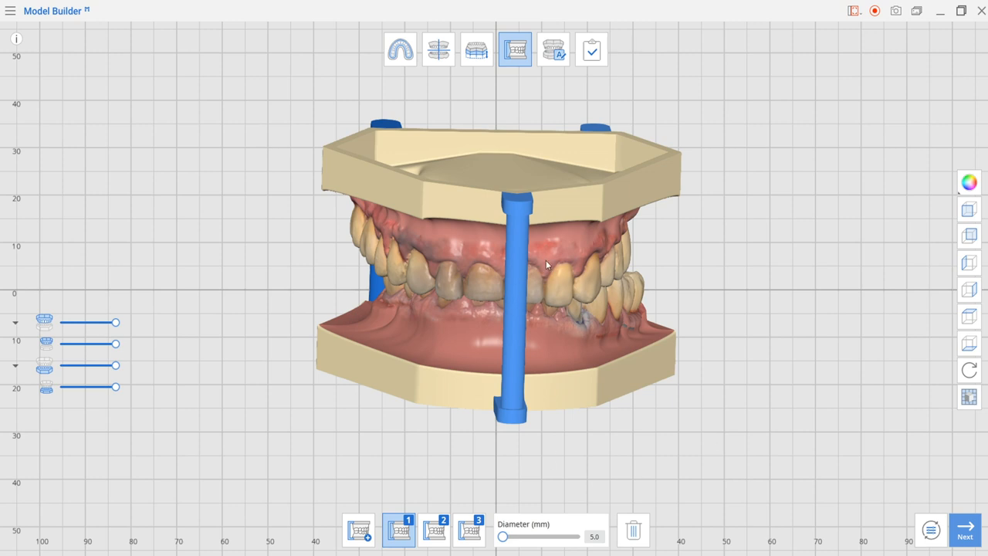
- Move the third bar to the front left, turn to front view, and slightly enlarge the bar diameter
left_click(469, 537)
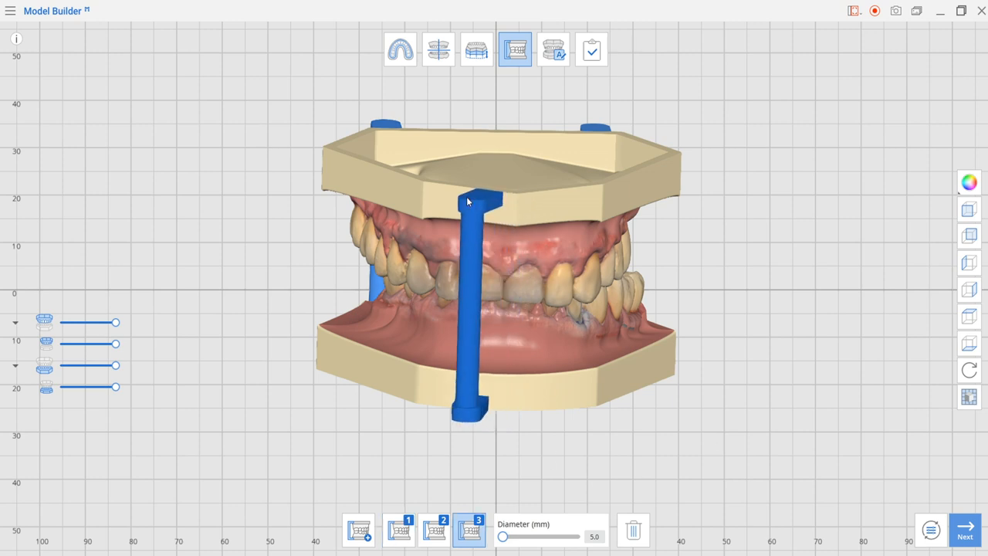
left_click_drag(467, 201, 444, 421)
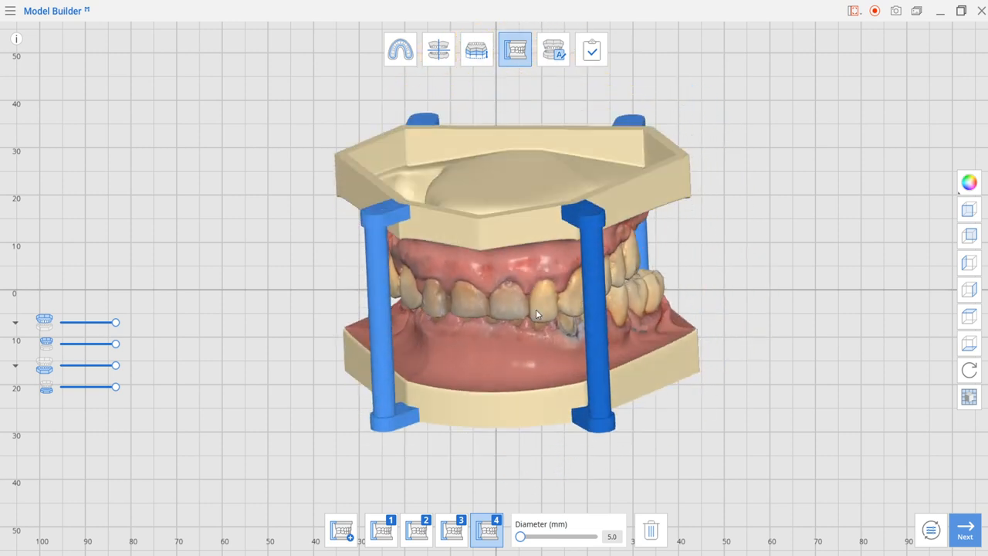
left_click_drag(537, 313, 436, 283)
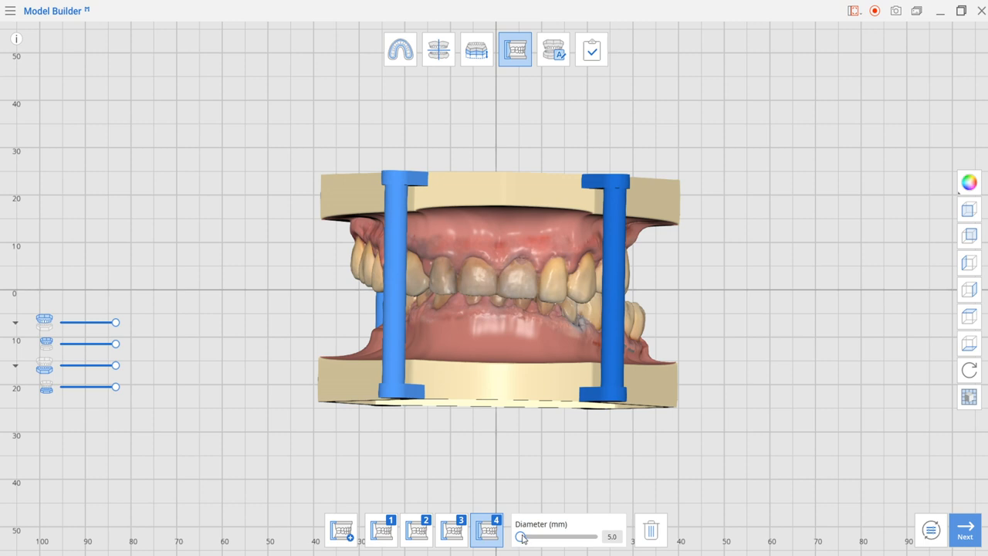
left_click_drag(522, 536, 525, 536)
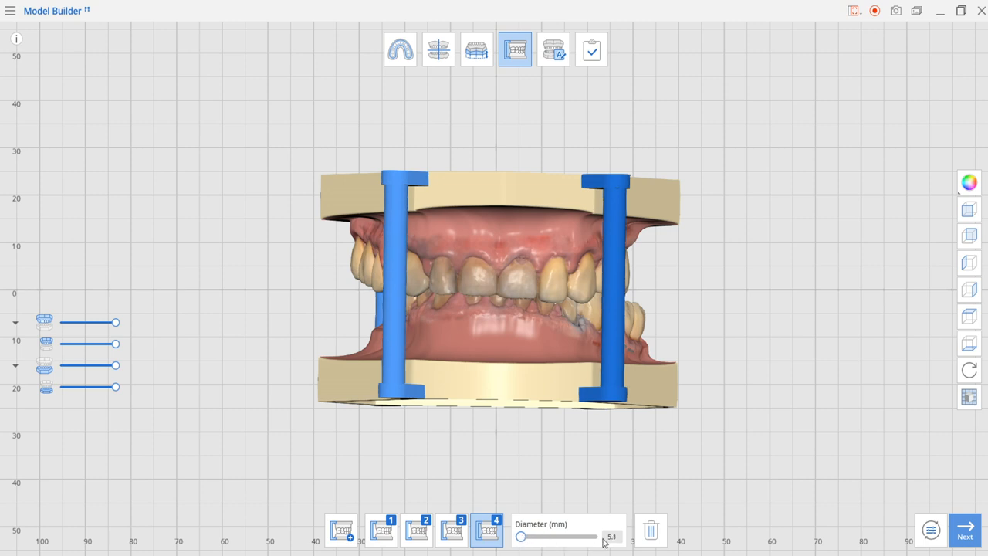
- Set the bar diameter to 6.0 mm after trying the maximum and about 5 mm
left_click_drag(520, 536, 592, 536)
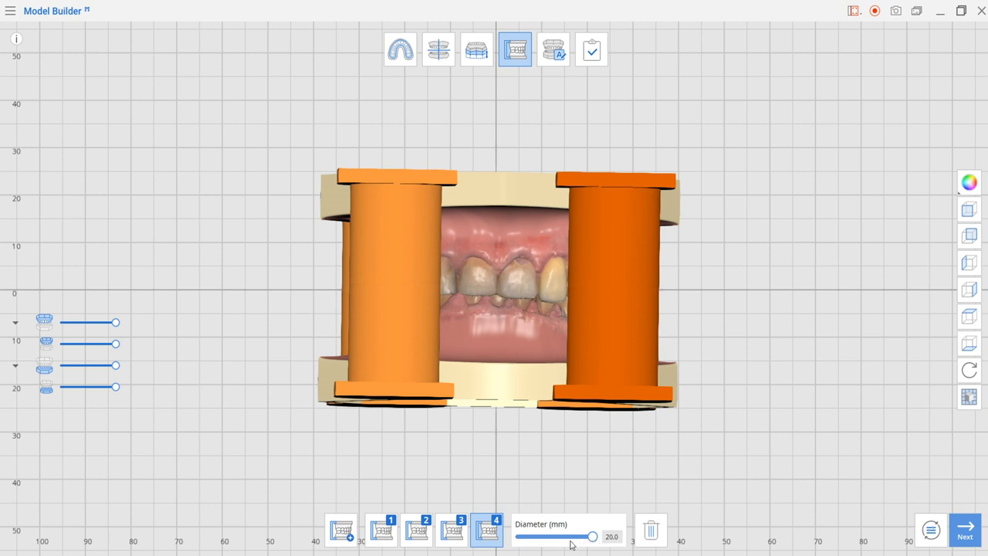
left_click_drag(593, 536, 521, 536)
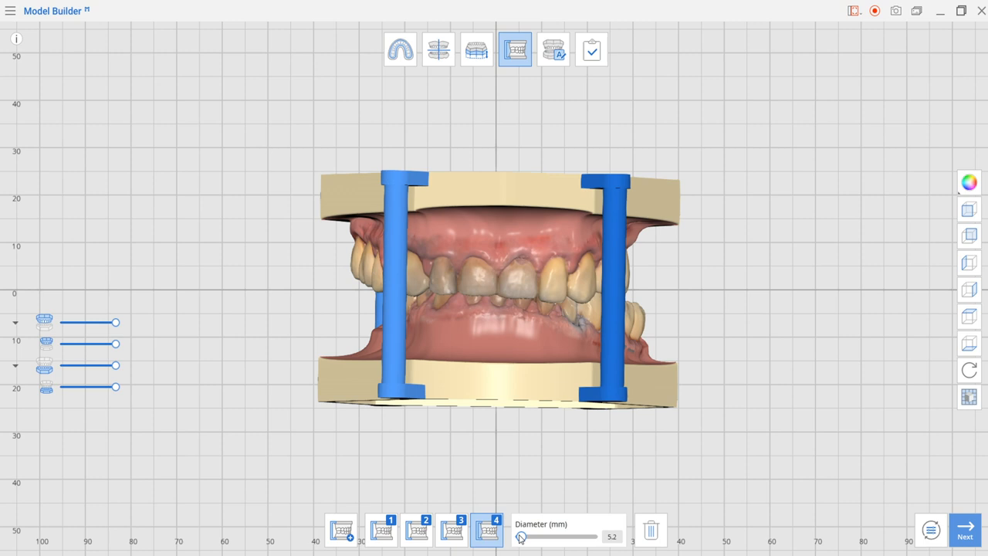
left_click_drag(520, 536, 523, 537)
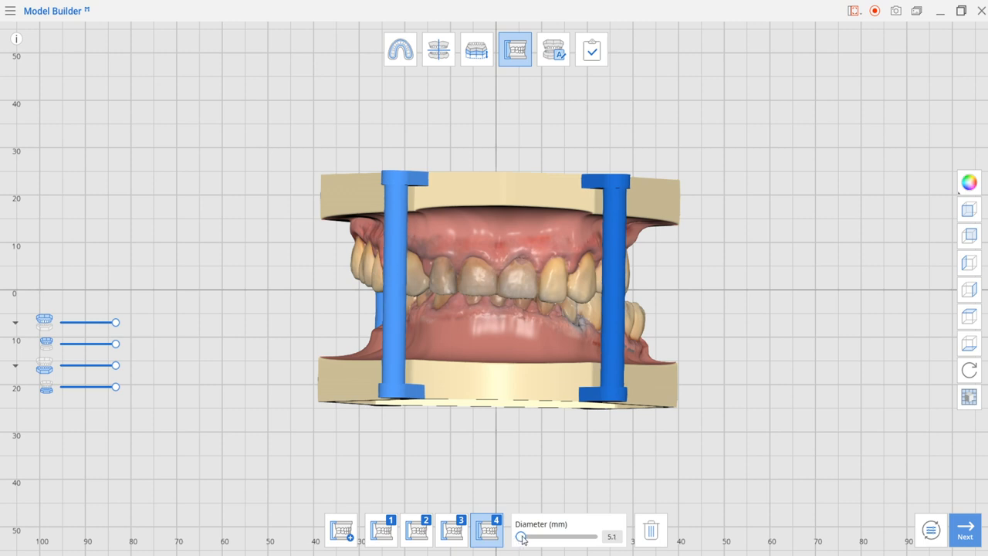
left_click_drag(524, 537, 522, 536)
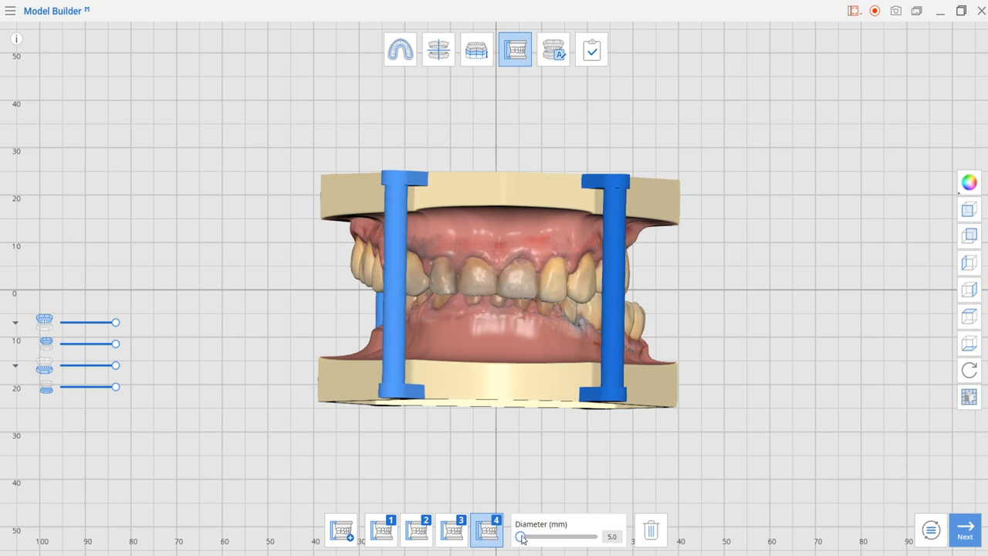
left_click_drag(521, 536, 524, 536)
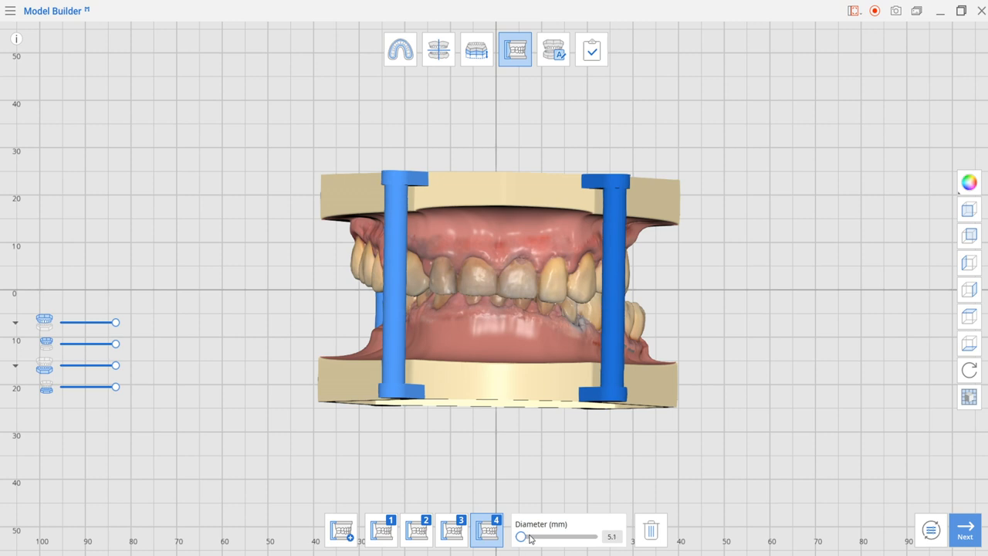
left_click_drag(522, 536, 529, 537)
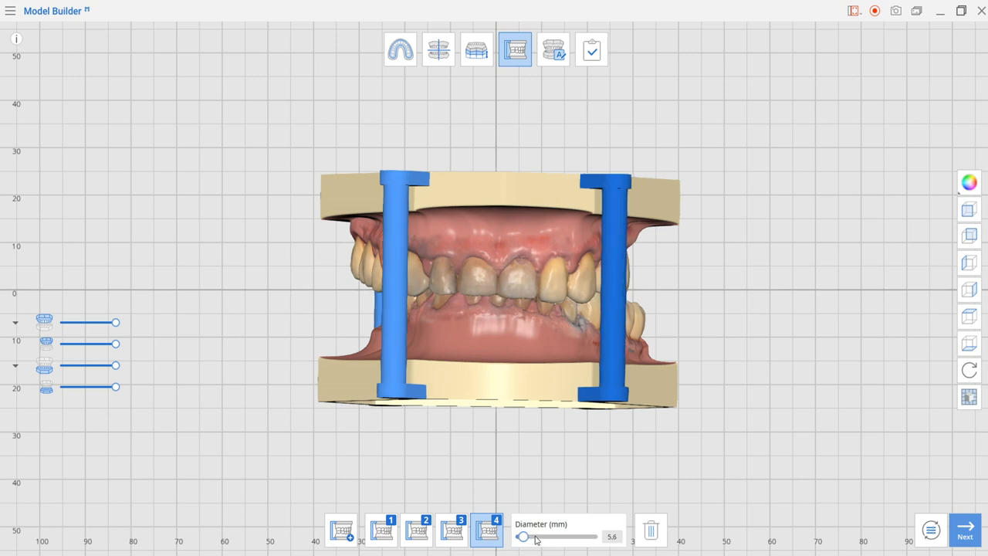
left_click_drag(523, 537, 535, 537)
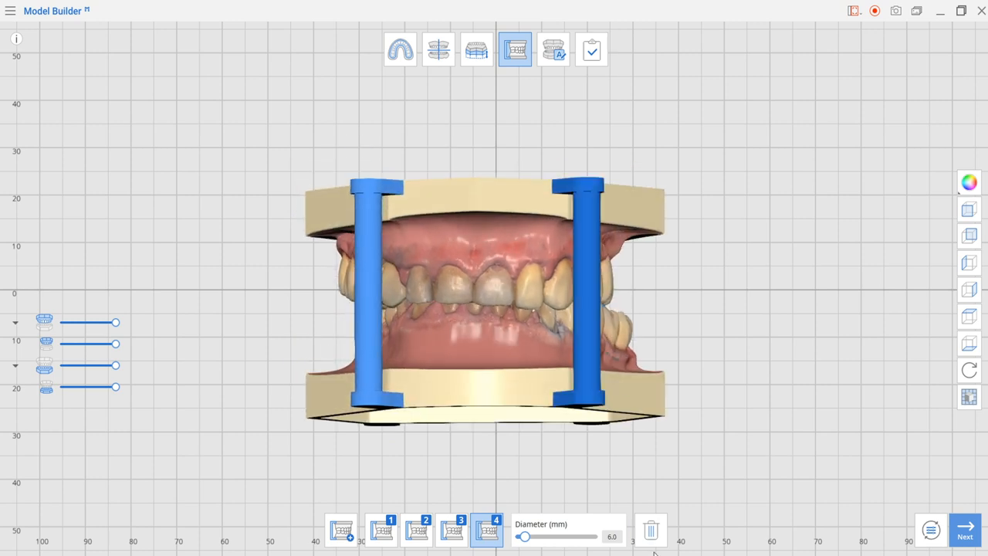
- Drag the right front attachment bar to a new position on the models
left_click(653, 527)
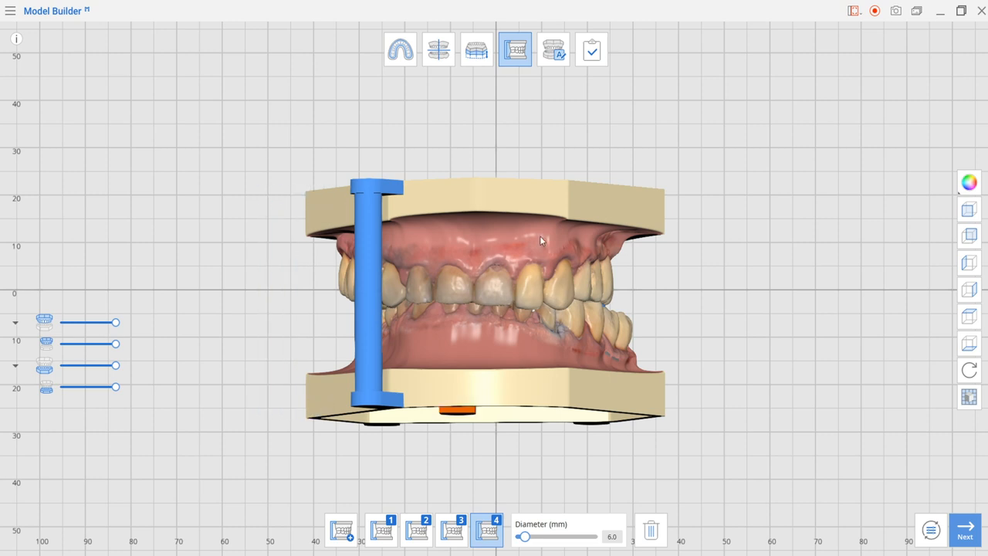
left_click_drag(540, 239, 578, 193)
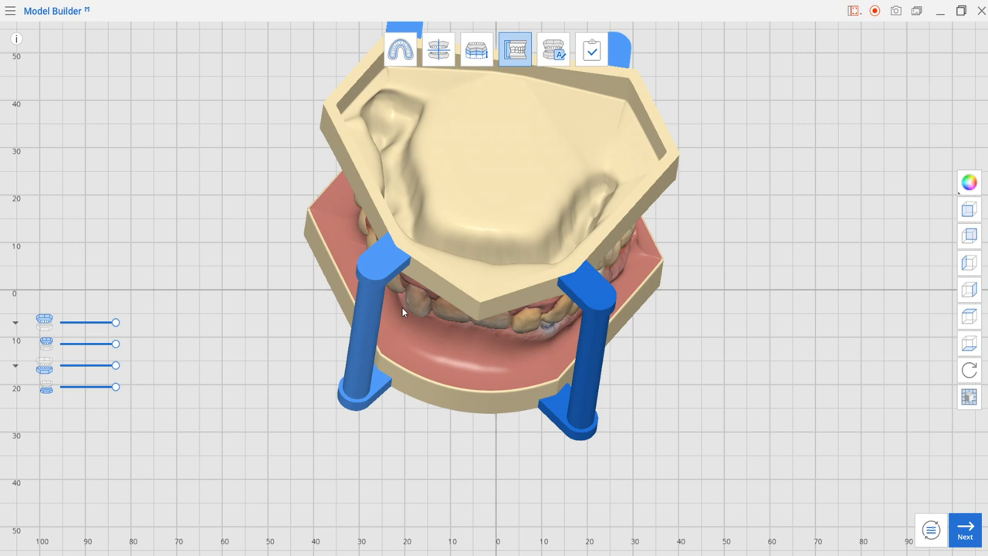
- Advance to labeling, select label 1, and rotate the models to a side view
left_click(555, 49)
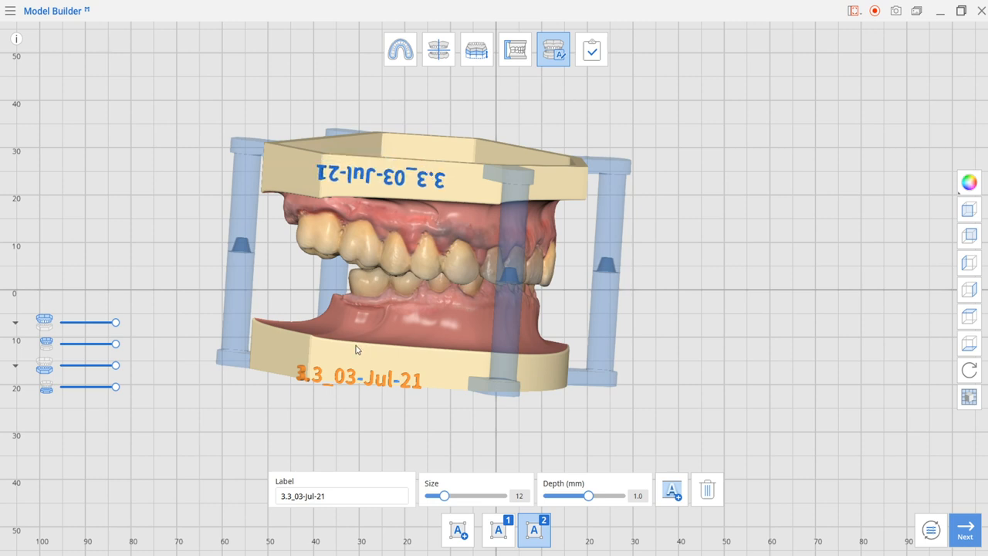
left_click(498, 531)
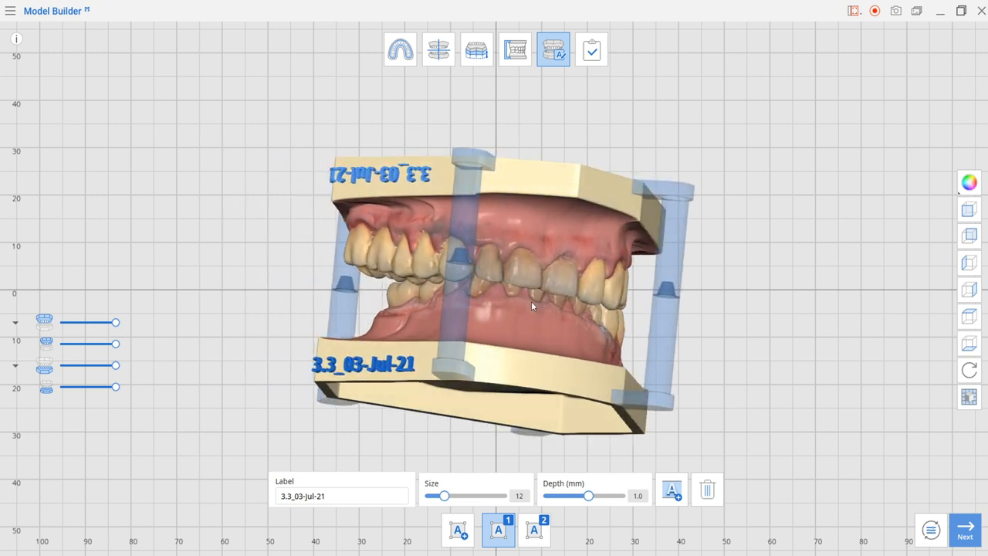
left_click_drag(531, 306, 542, 336)
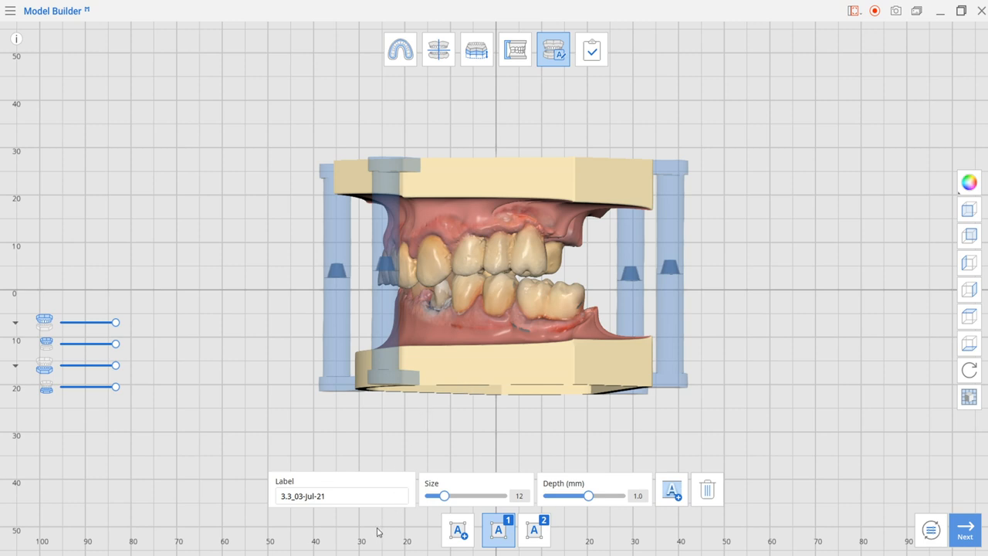
- Change label 1's text to 'mandible' and rotate to check it on the lower base
left_click(337, 496)
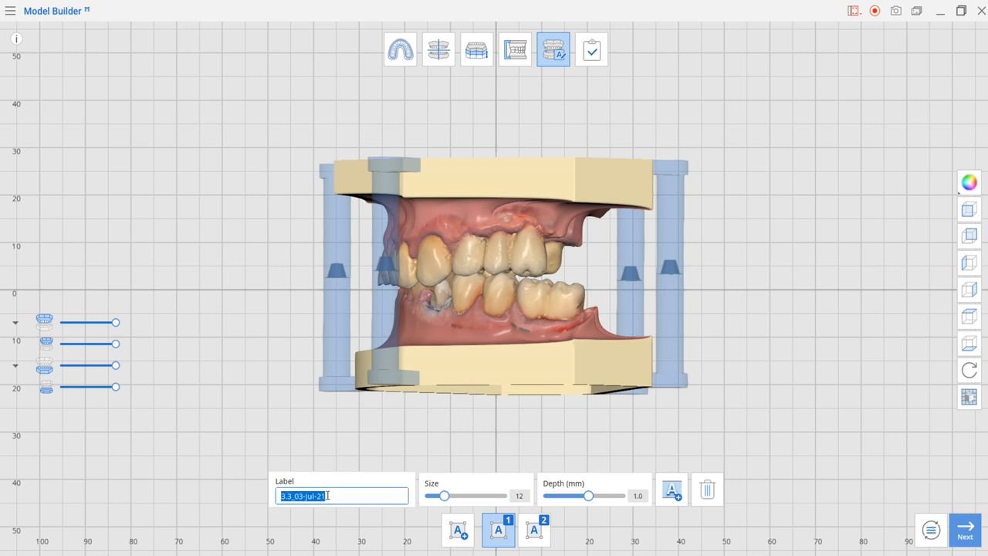
type("mandible")
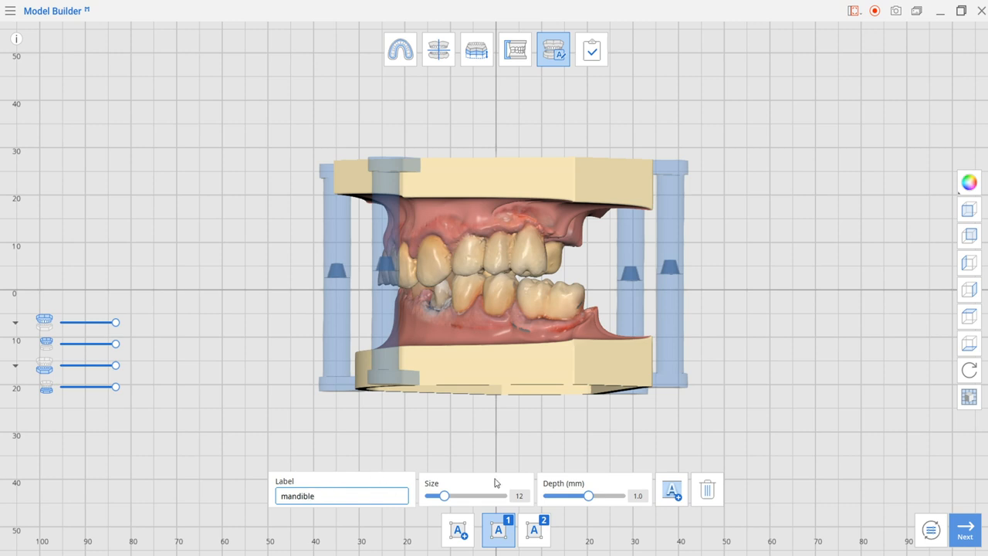
mouse_move(389, 231)
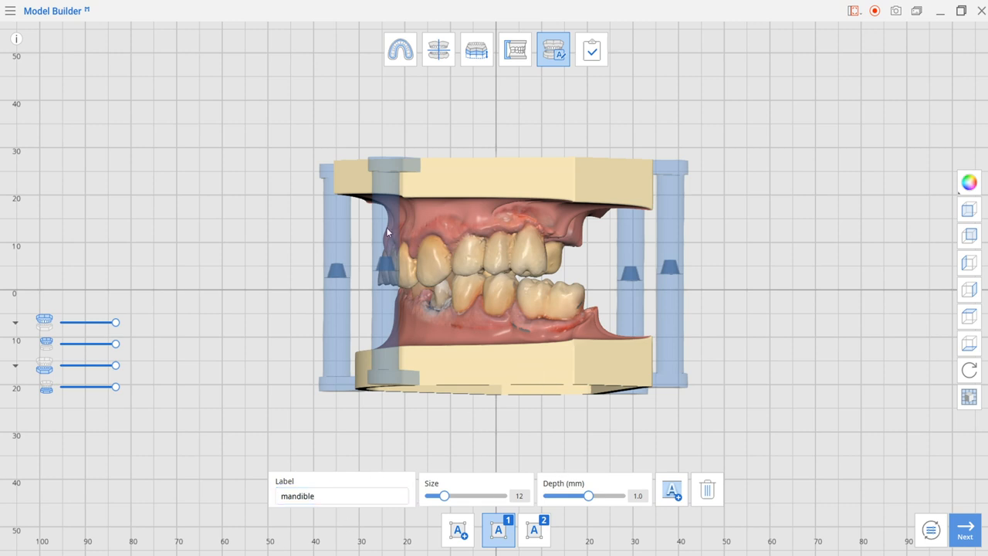
left_click_drag(386, 231, 546, 343)
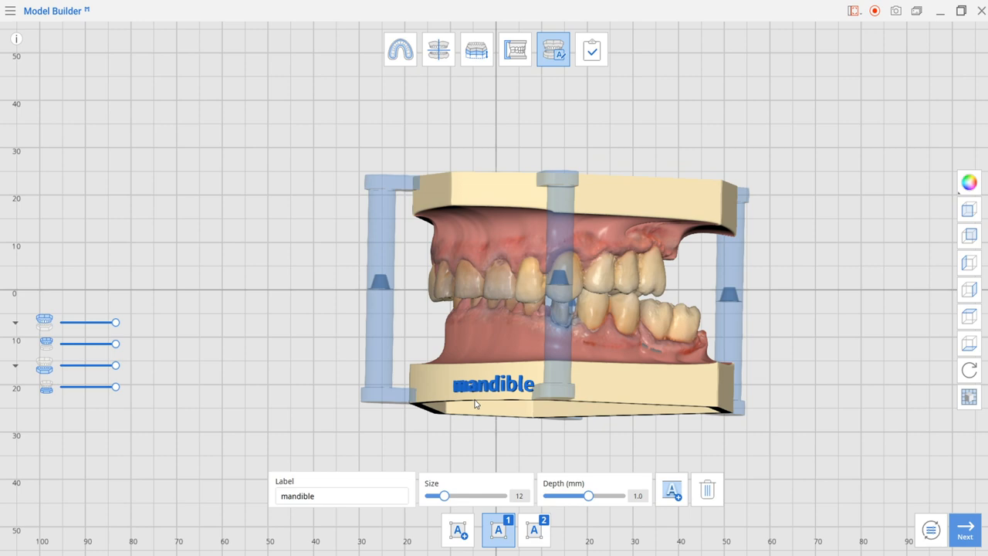
left_click_drag(474, 401, 575, 416)
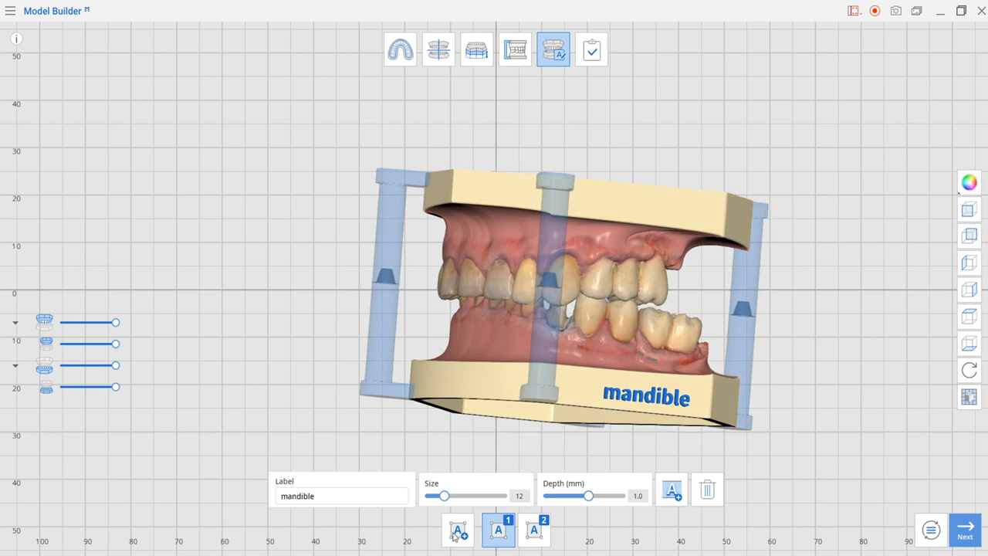
left_click_drag(443, 496, 460, 495)
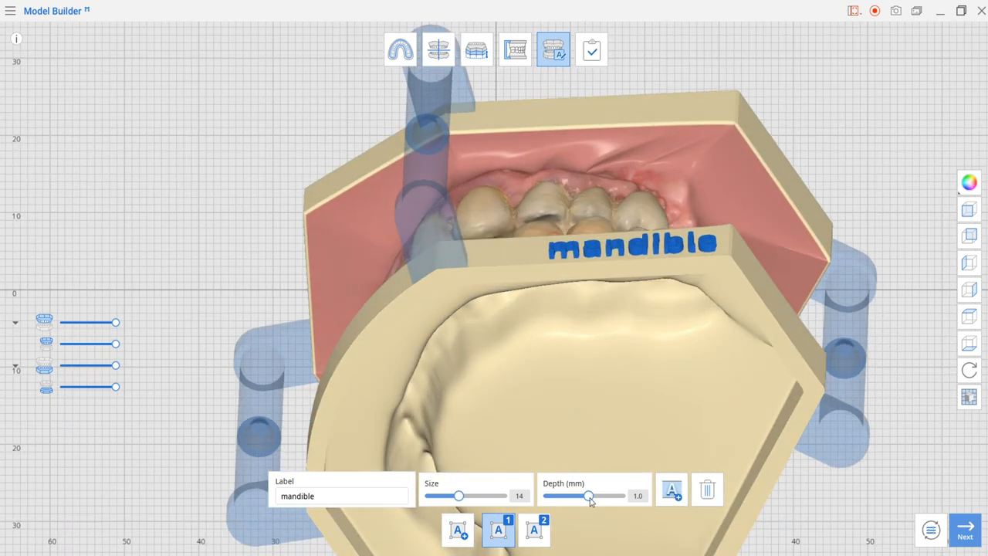
- Try deeper and shallower emboss depths for the mandible label with the Depth slider
left_click_drag(589, 495, 617, 495)
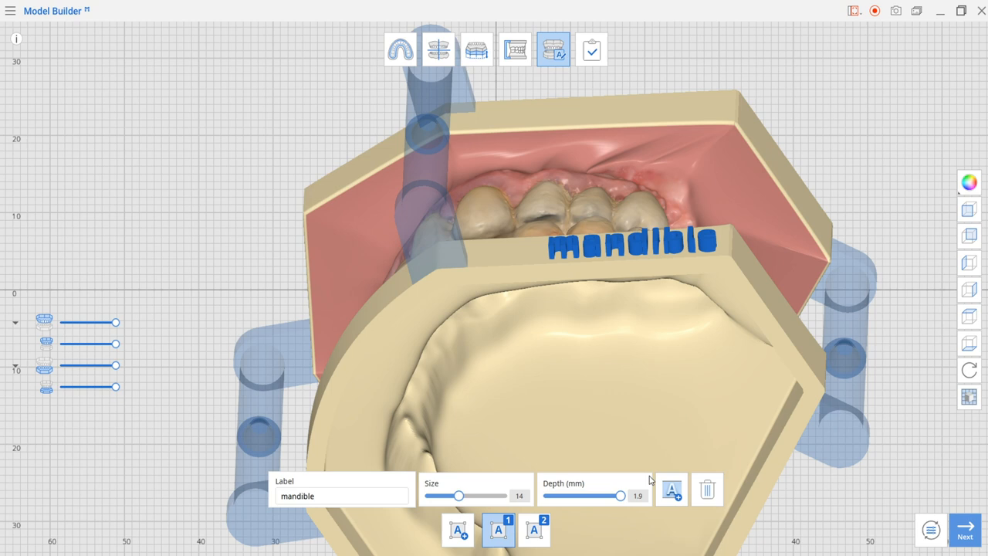
left_click_drag(621, 496, 576, 496)
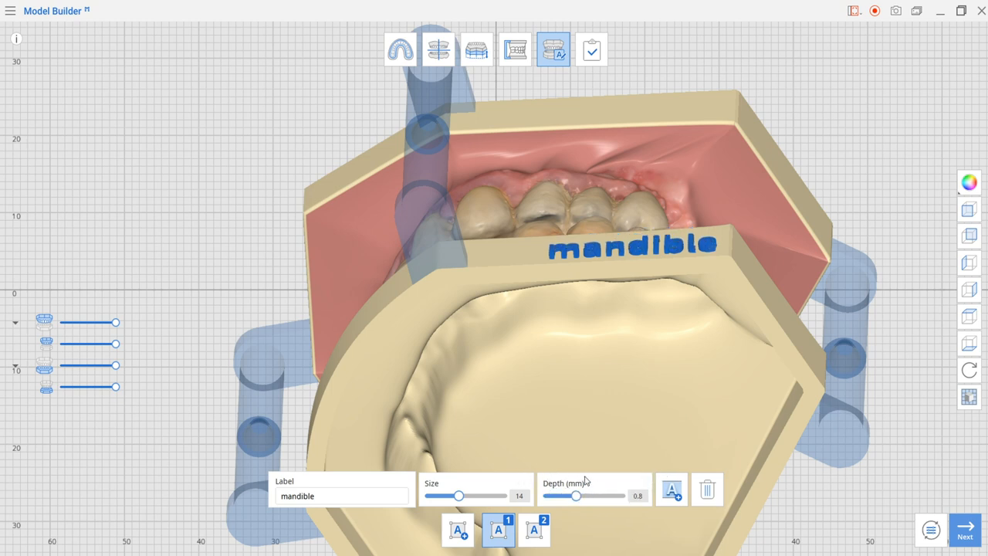
left_click_drag(576, 495, 616, 495)
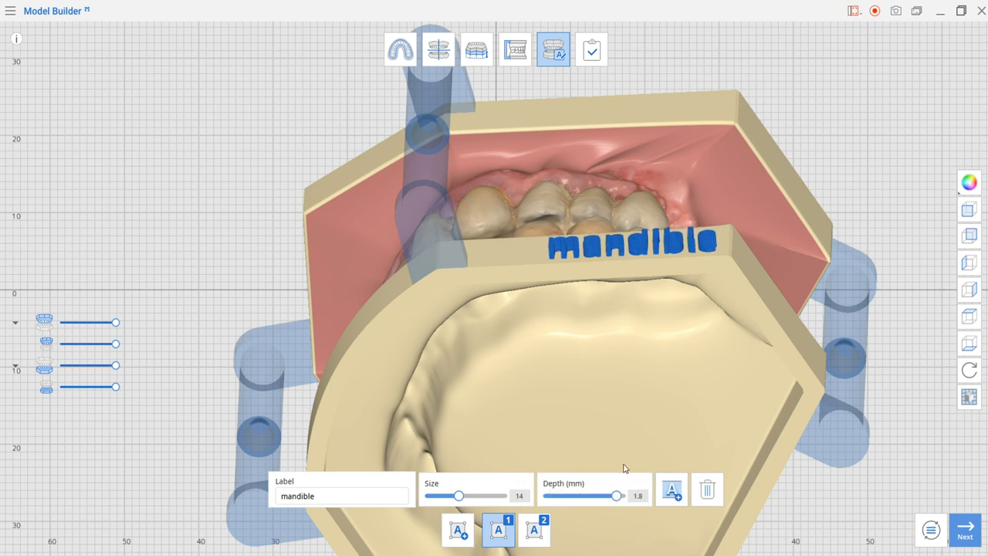
left_click_drag(615, 496, 605, 495)
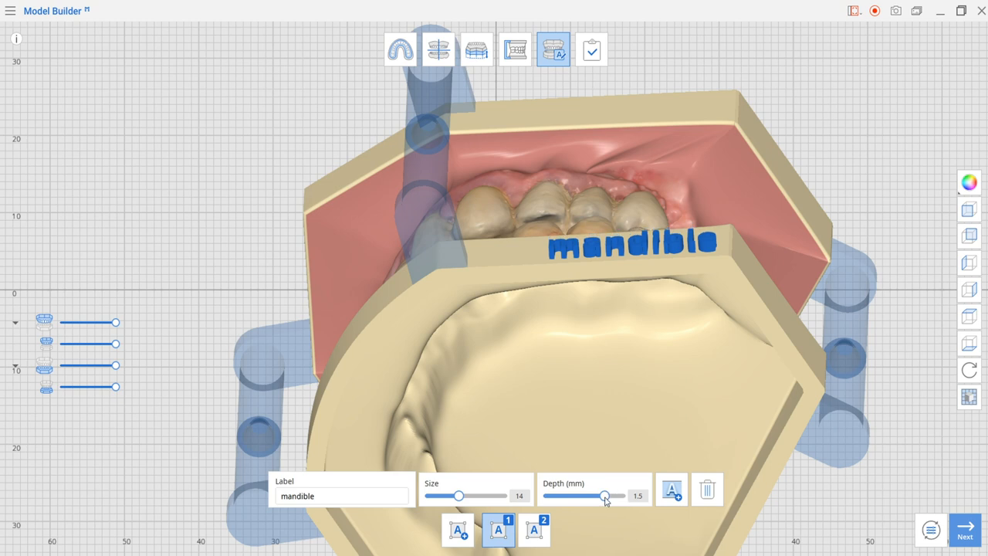
left_click_drag(605, 496, 593, 496)
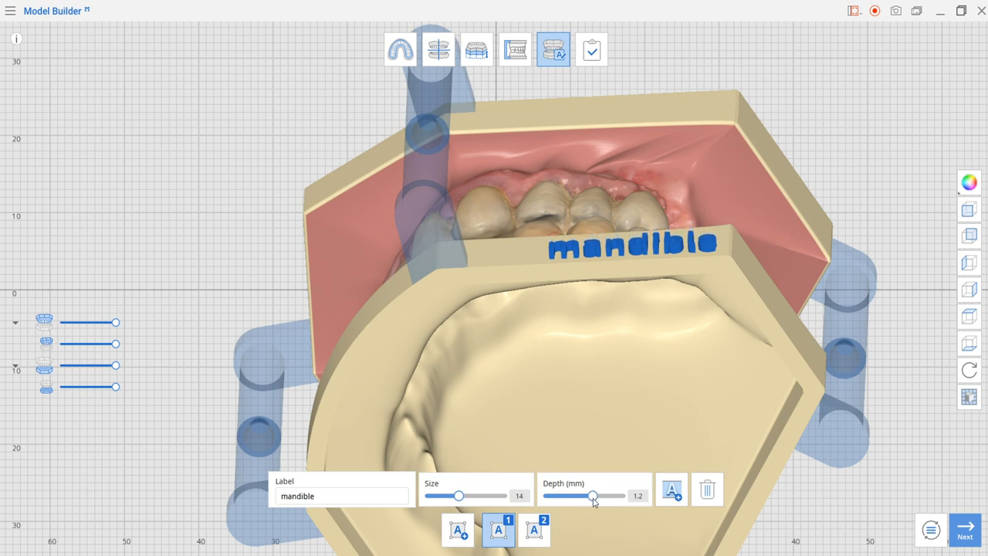
left_click_drag(593, 495, 584, 496)
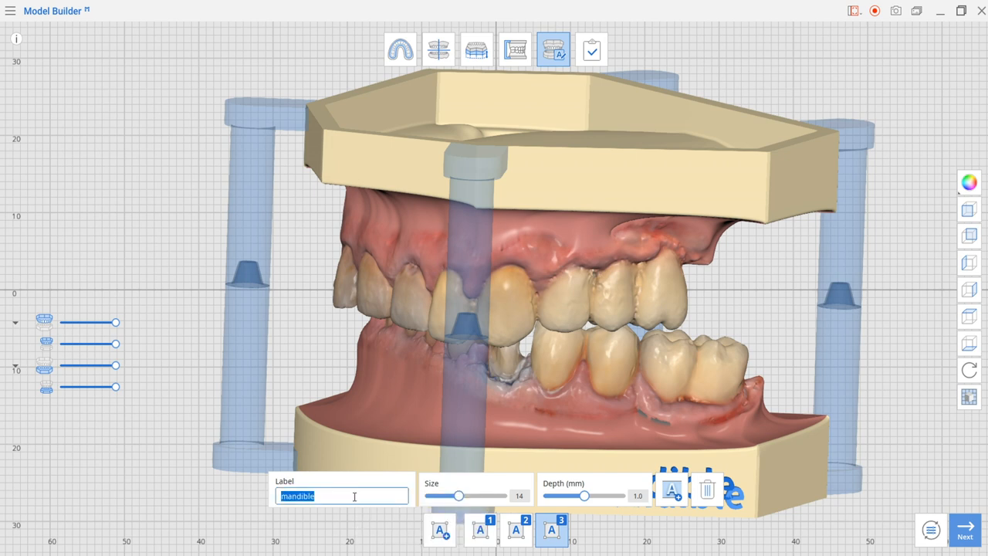
- Enter 'test' as label 3, then delete it with the trash icon
type("test")
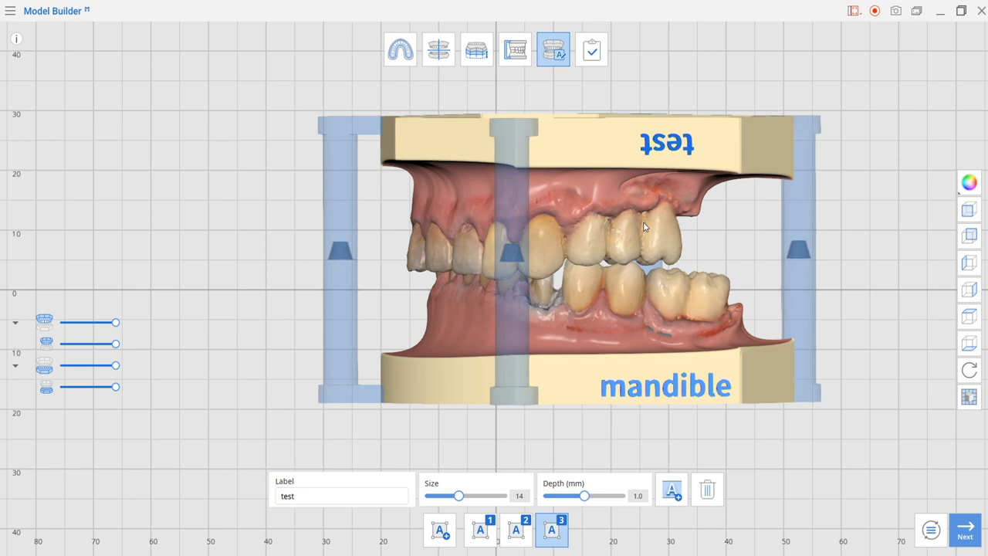
mouse_move(650, 236)
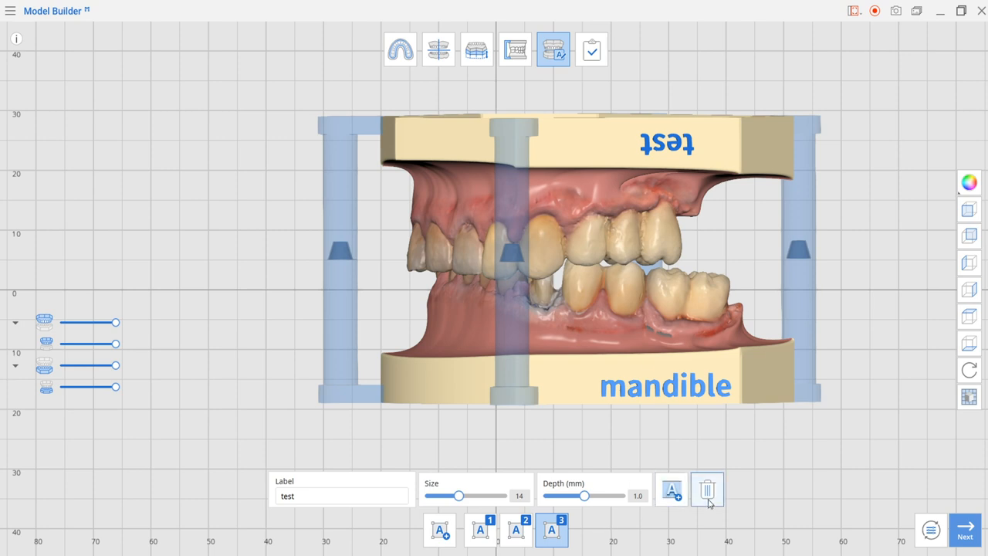
left_click(707, 489)
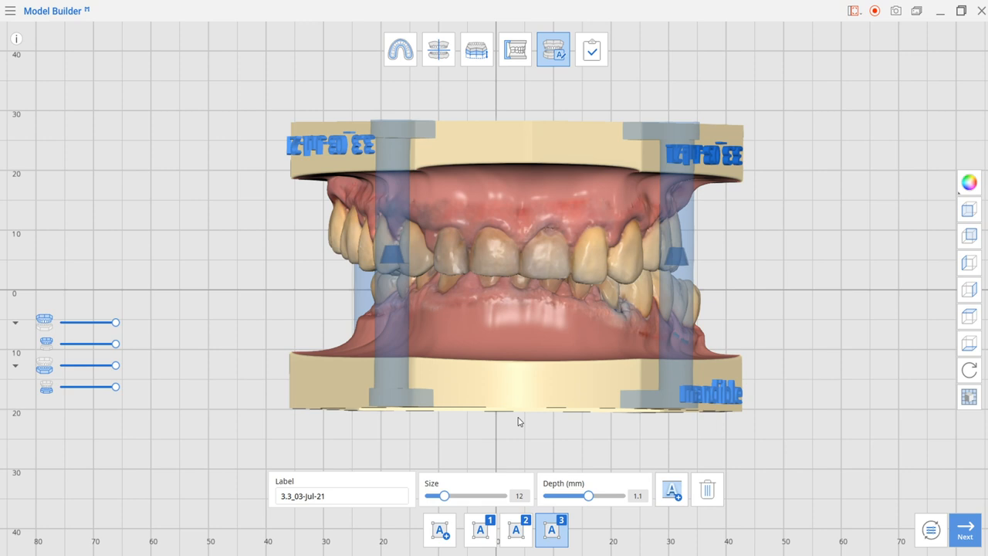
mouse_move(527, 414)
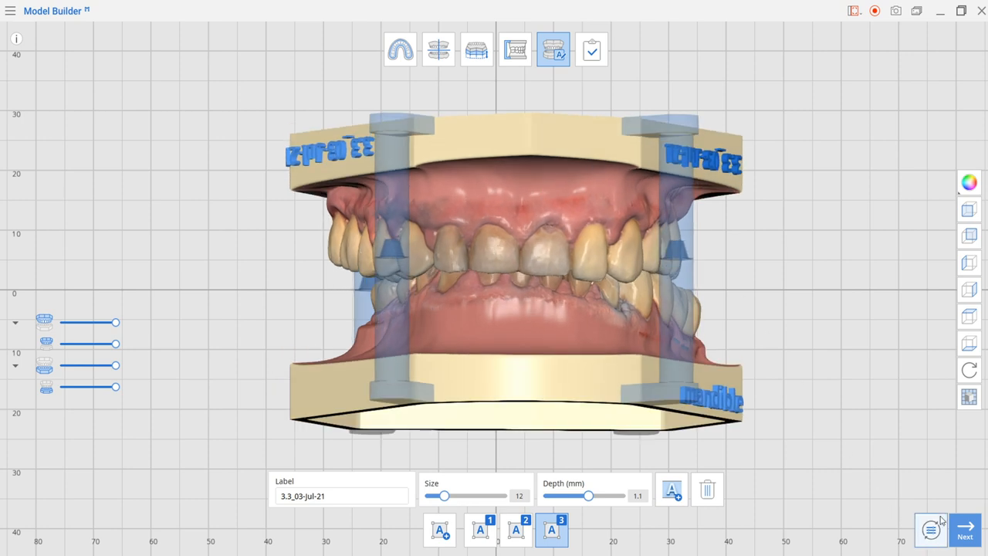
- Create the labels, including 3.3_03-Jul-21 at size 12 and 1.1 mm depth
left_click(964, 531)
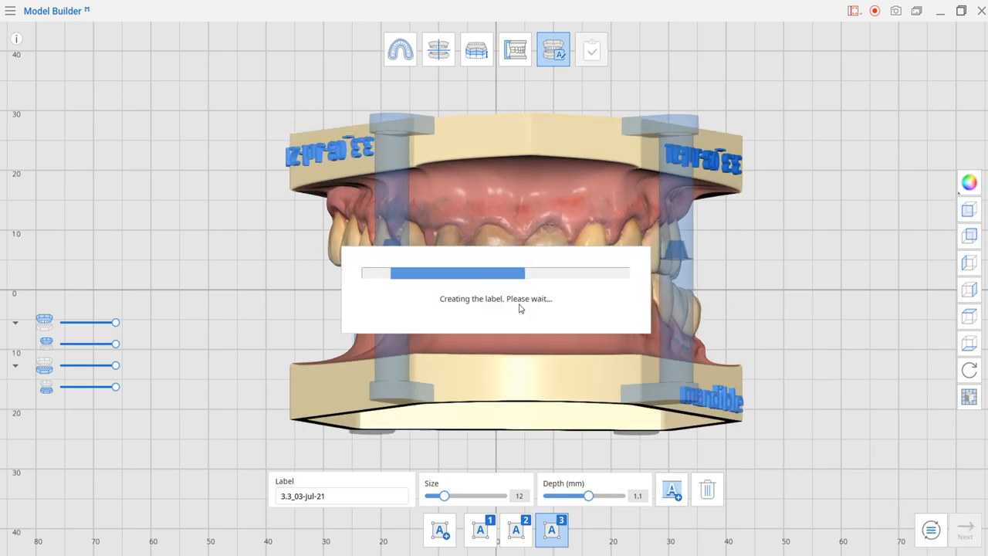
mouse_move(529, 306)
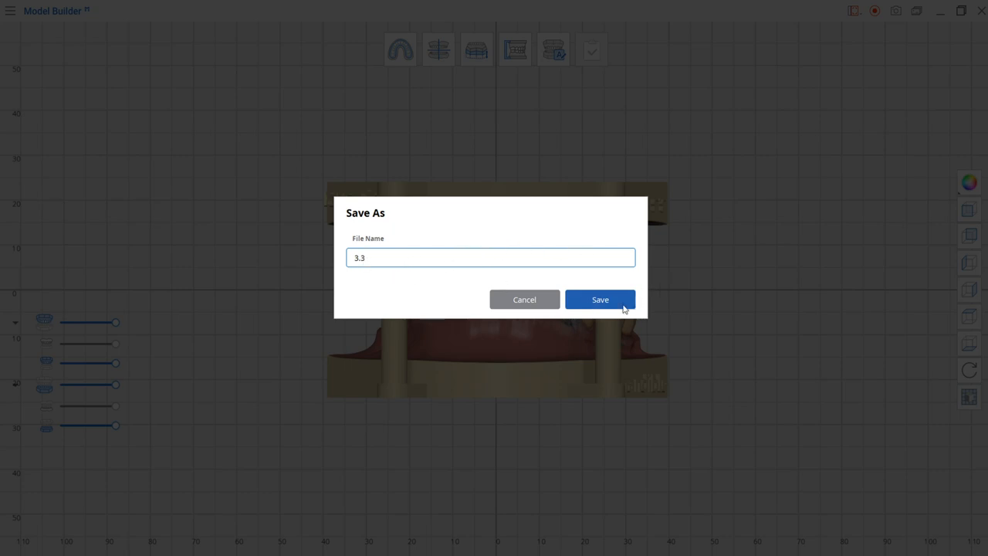
- Confirm the Save As dialog with the file name 3.3
left_click(600, 299)
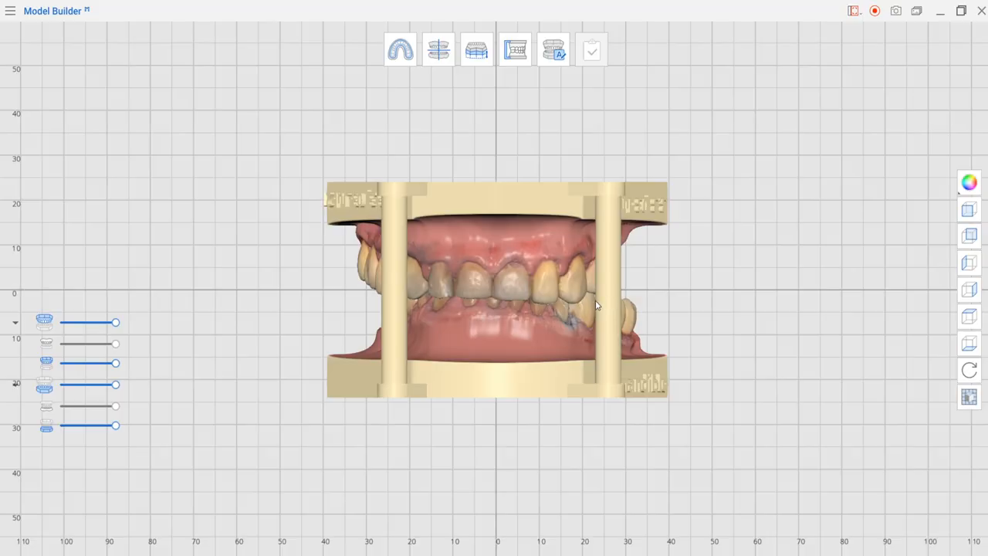
mouse_move(716, 321)
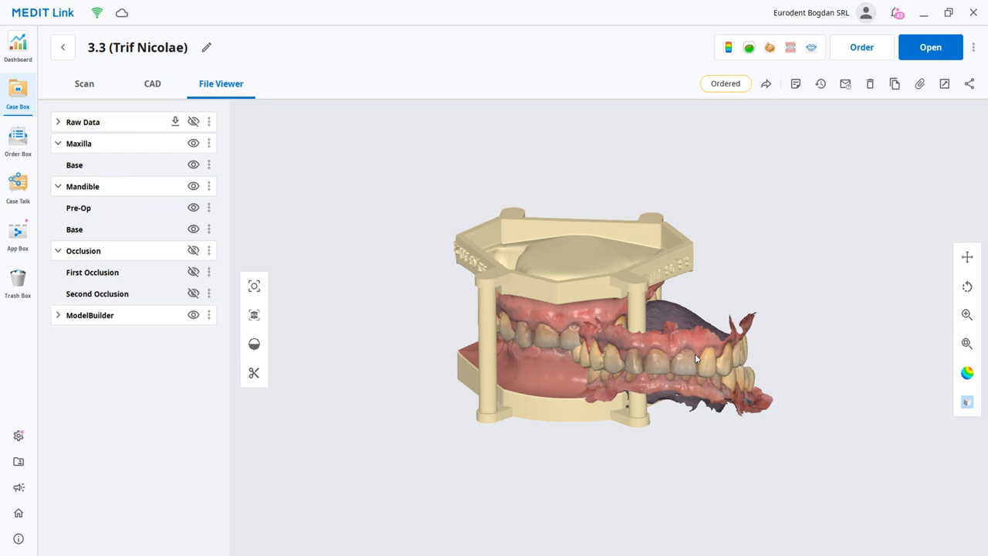
- Orbit to a front view and hide the original Maxilla and Mandible scans
left_click_drag(695, 359, 502, 392)
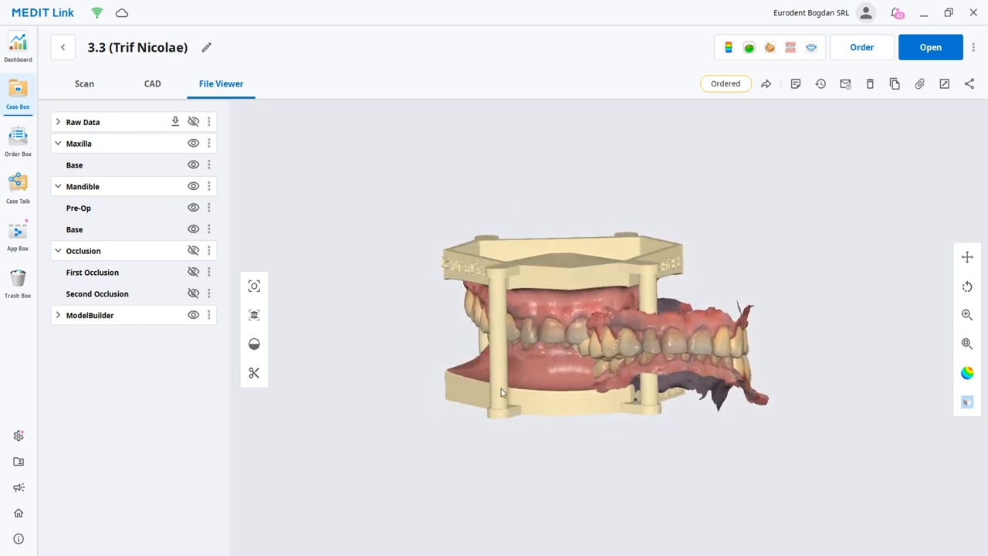
left_click_drag(500, 392, 440, 376)
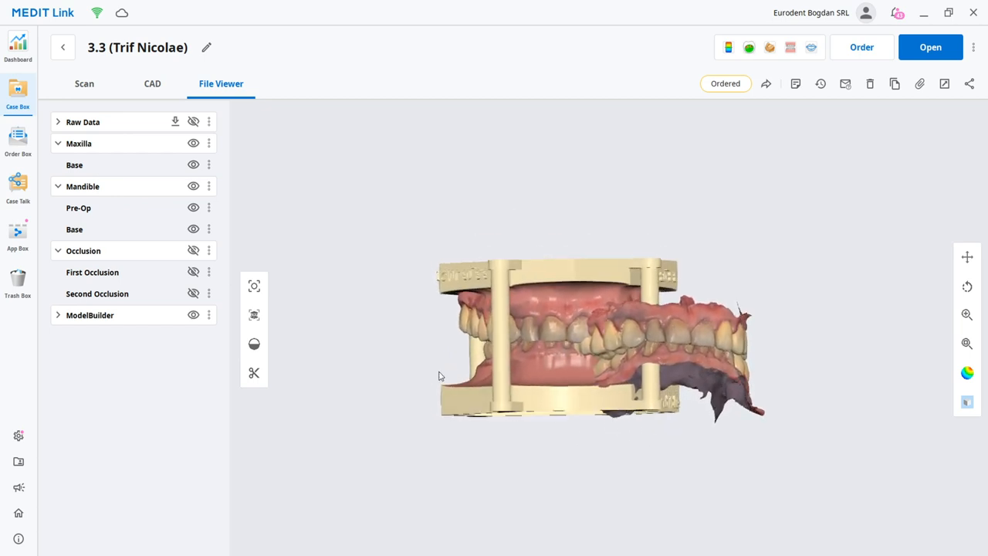
left_click(193, 164)
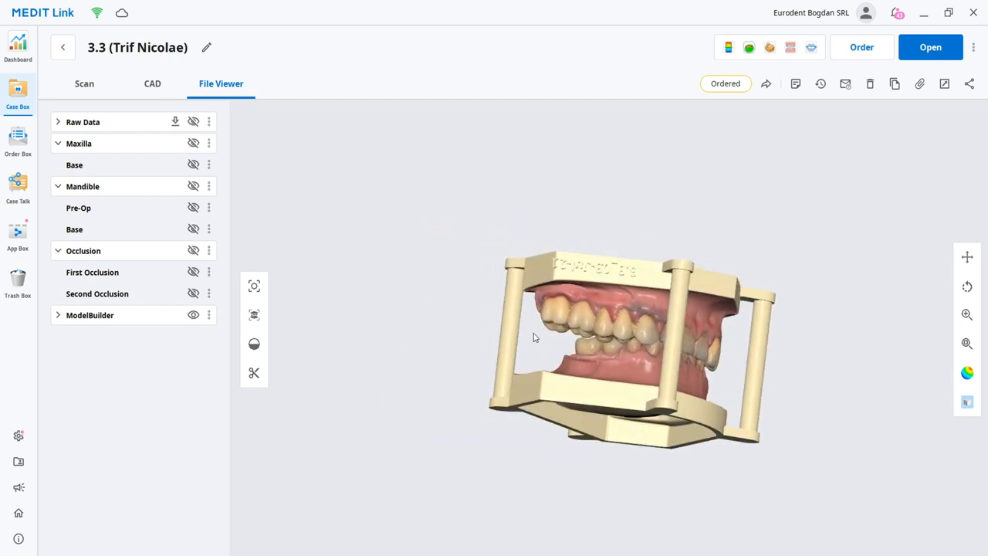
- Orbit the ModelBuilder model to inspect its bases, posts and embossed labels
left_click_drag(535, 337, 629, 323)
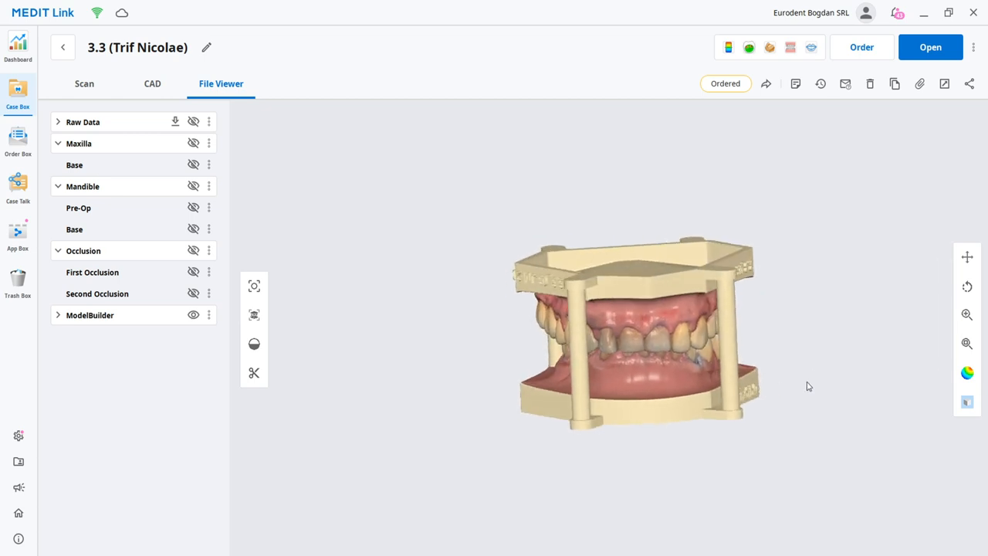
left_click_drag(809, 386, 439, 399)
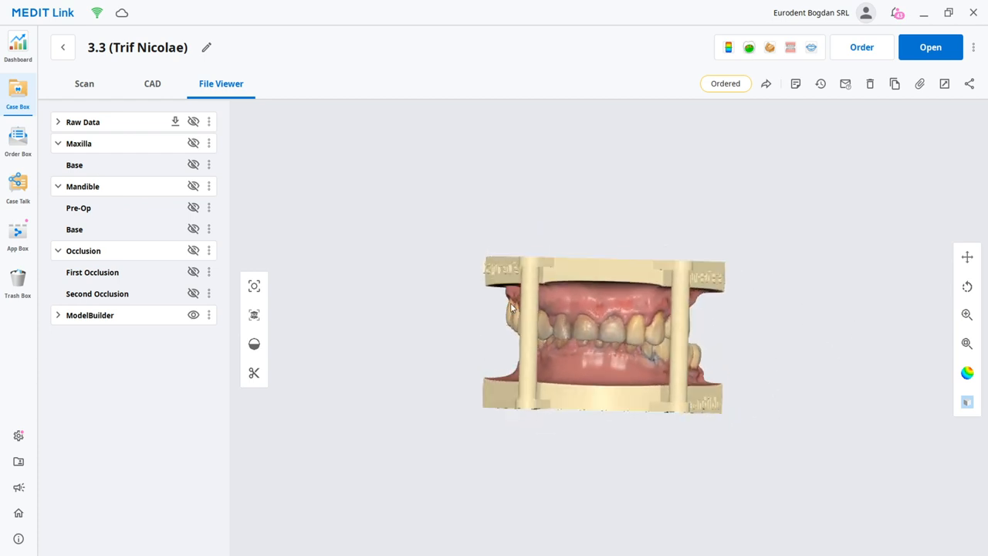
left_click_drag(510, 308, 636, 344)
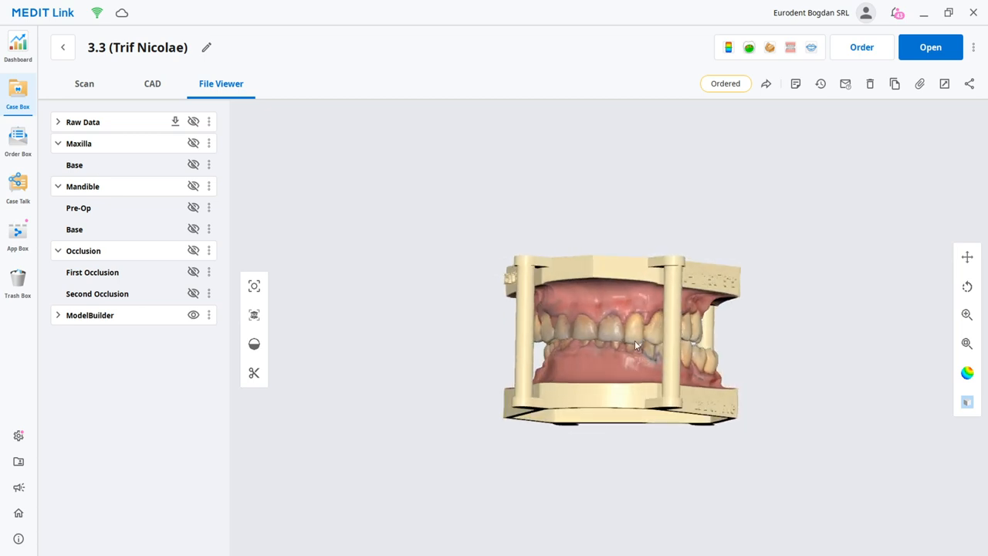
left_click_drag(637, 345, 678, 382)
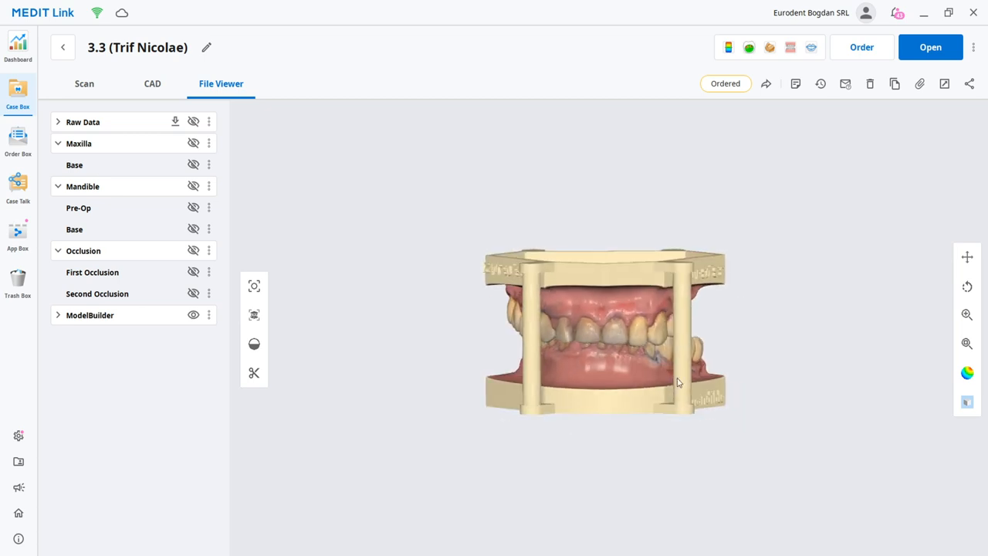
left_click_drag(679, 382, 563, 332)
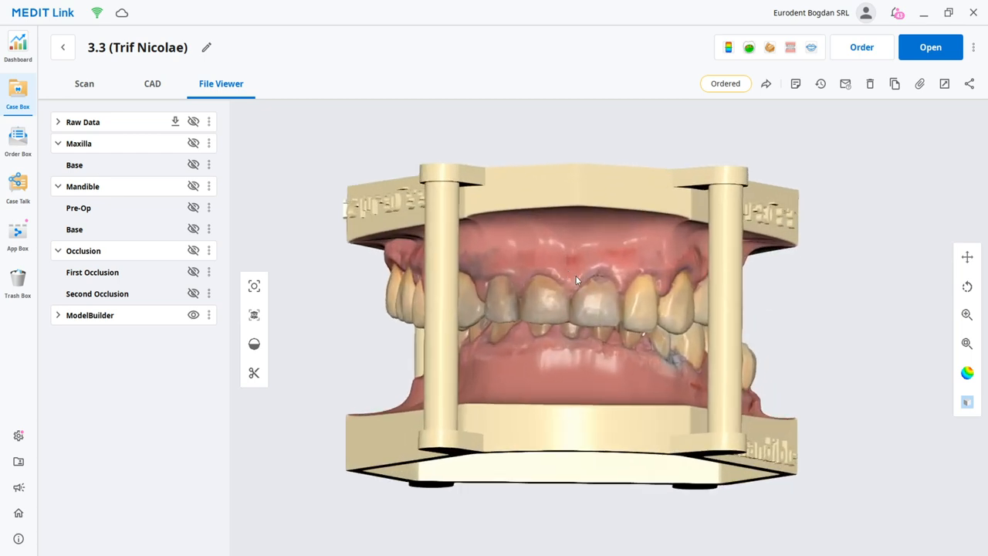
left_click_drag(575, 280, 605, 290)
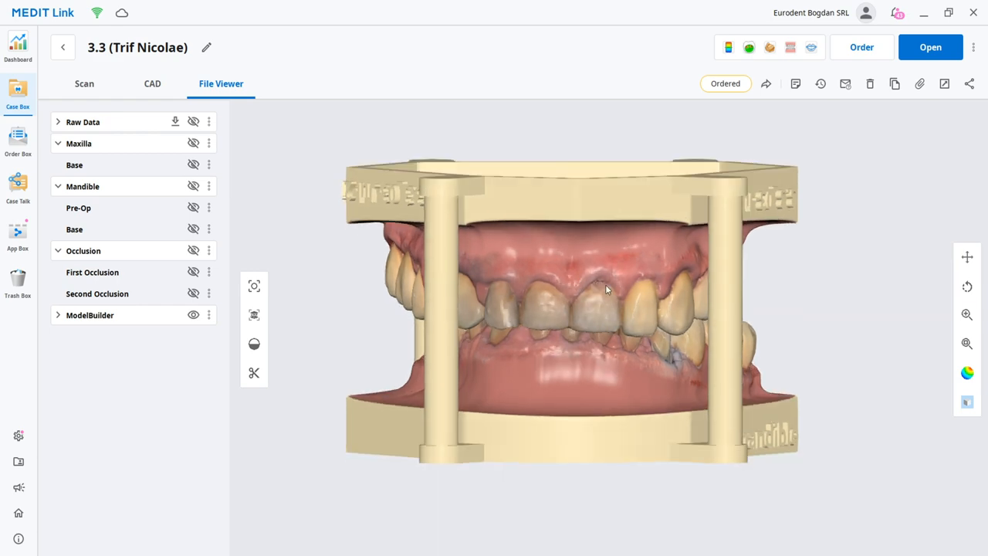
left_click_drag(606, 289, 444, 289)
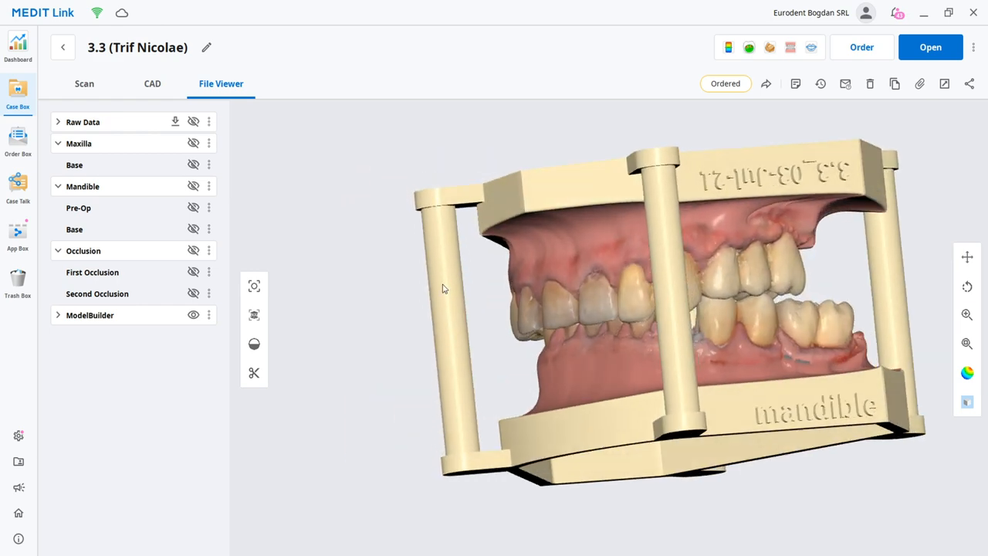